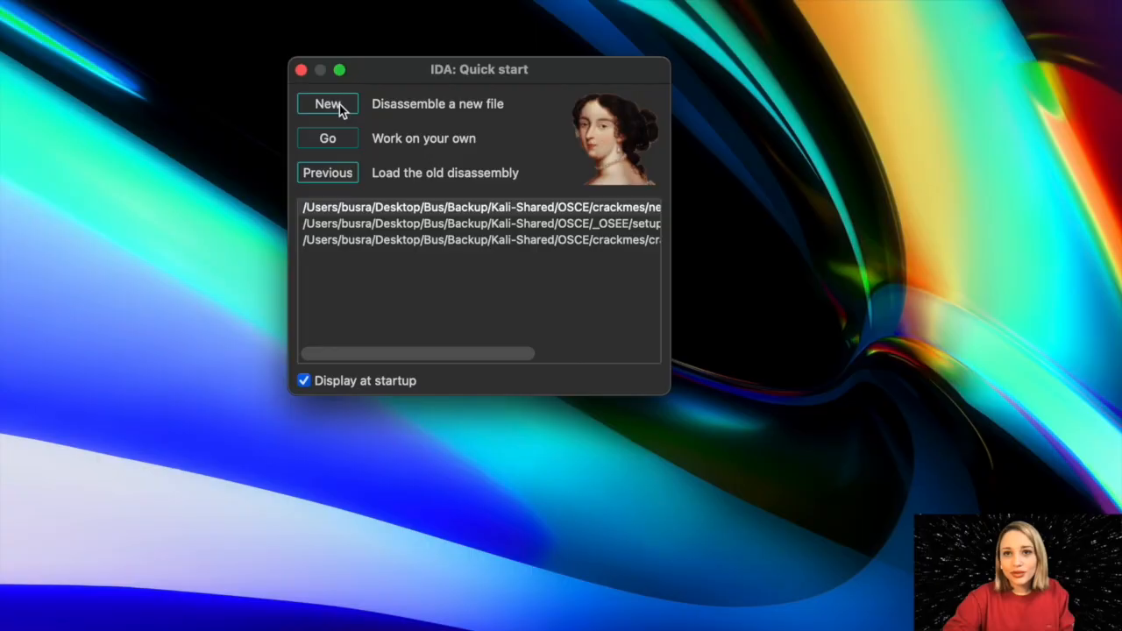
Load CrackMe1.exe as a Portable executable for 80386 (PE) and start analysis.
left_click(326, 103)
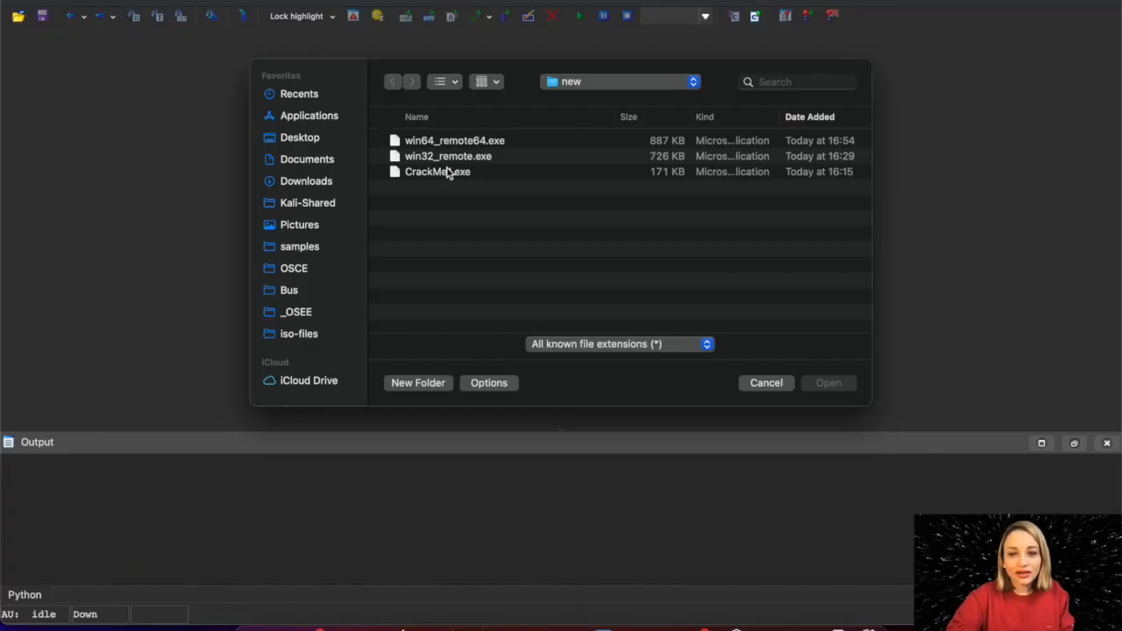
left_click(439, 172)
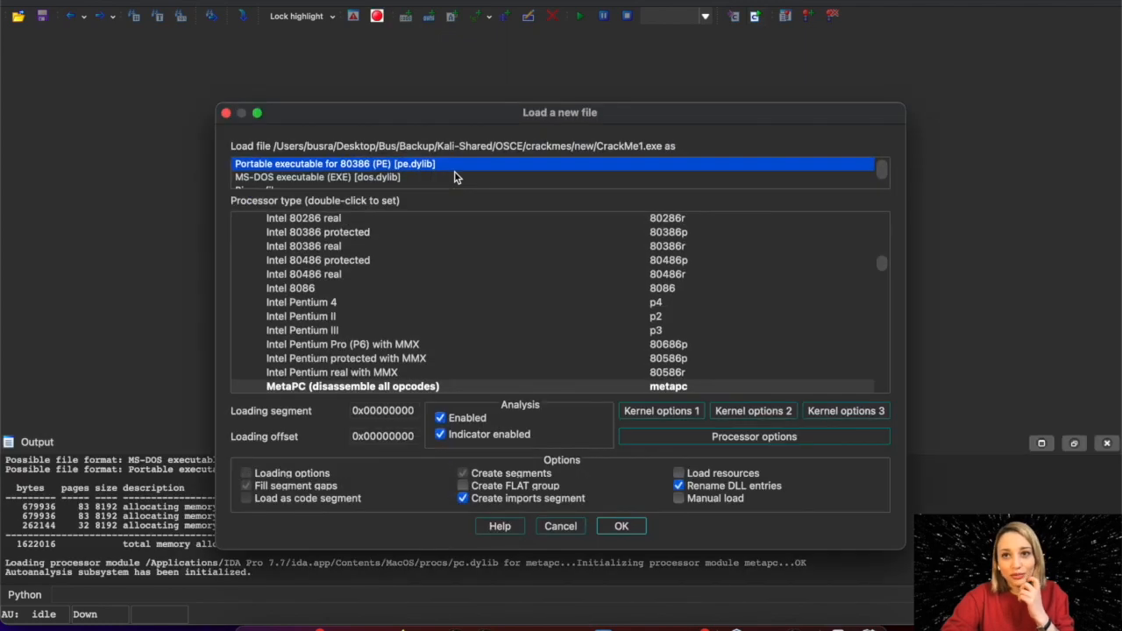
mouse_move(624, 121)
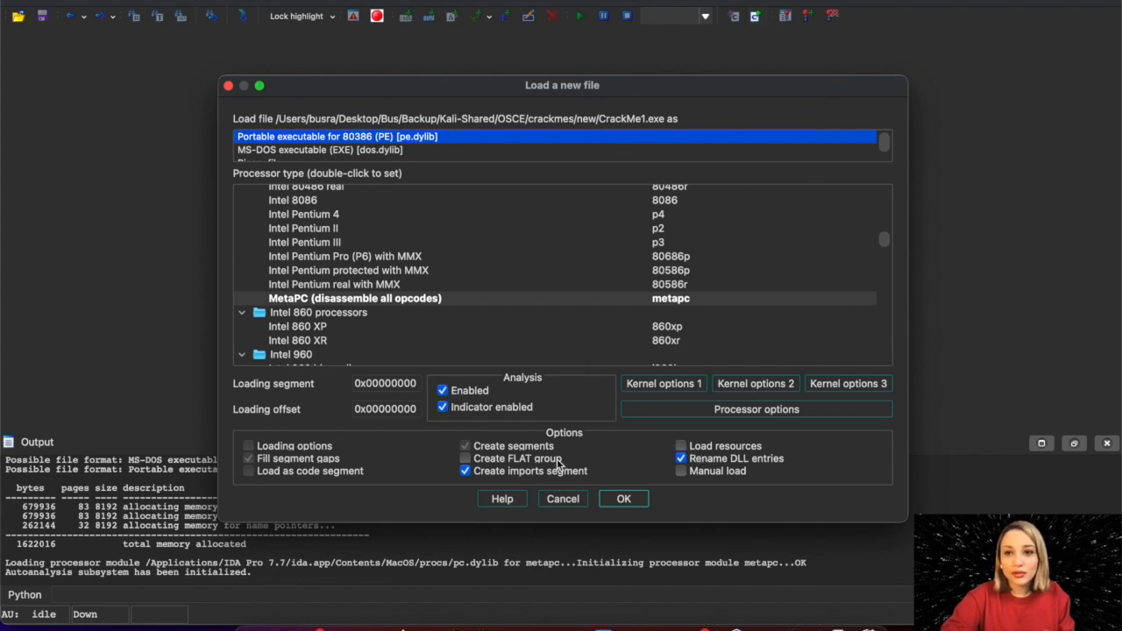
mouse_move(585, 396)
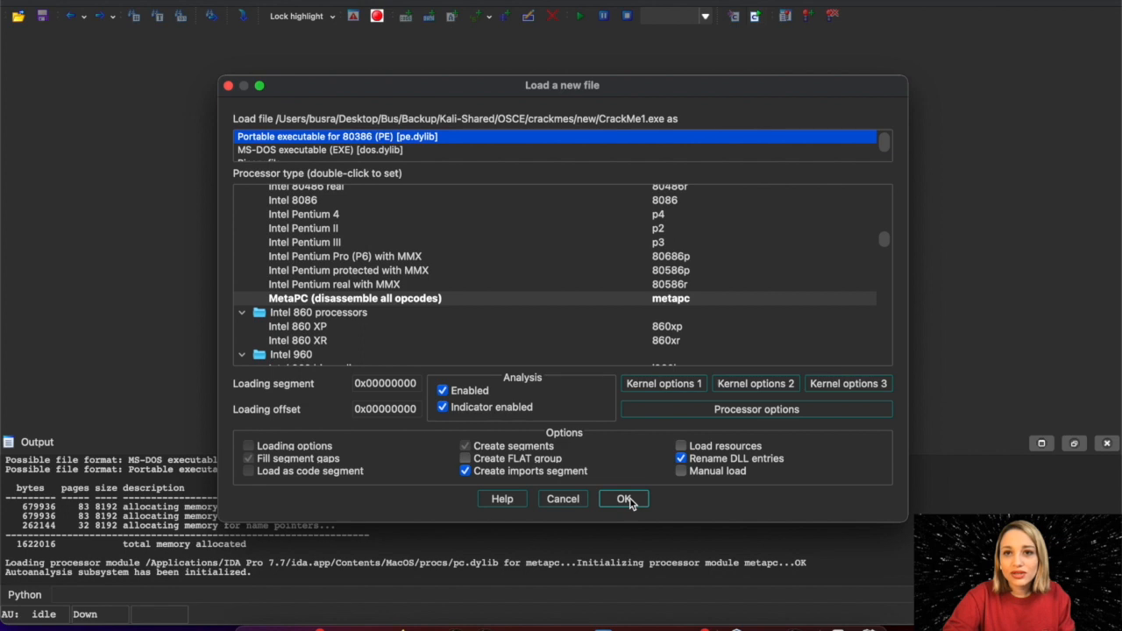
left_click(624, 497)
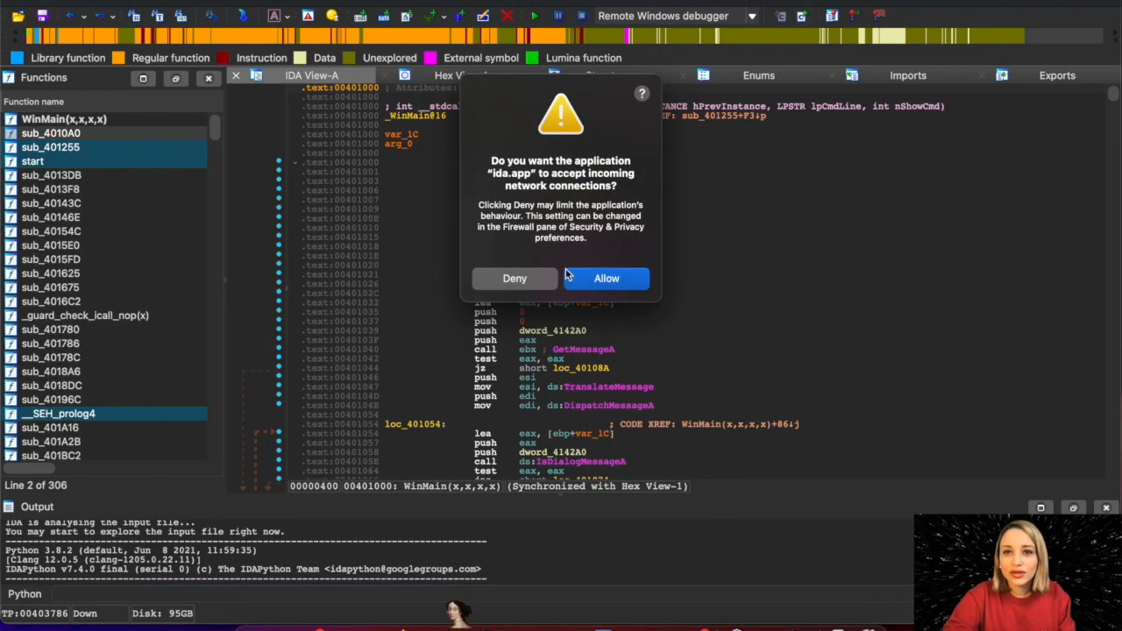
Allow IDA's incoming network connections on the macOS prompt.
left_click(607, 277)
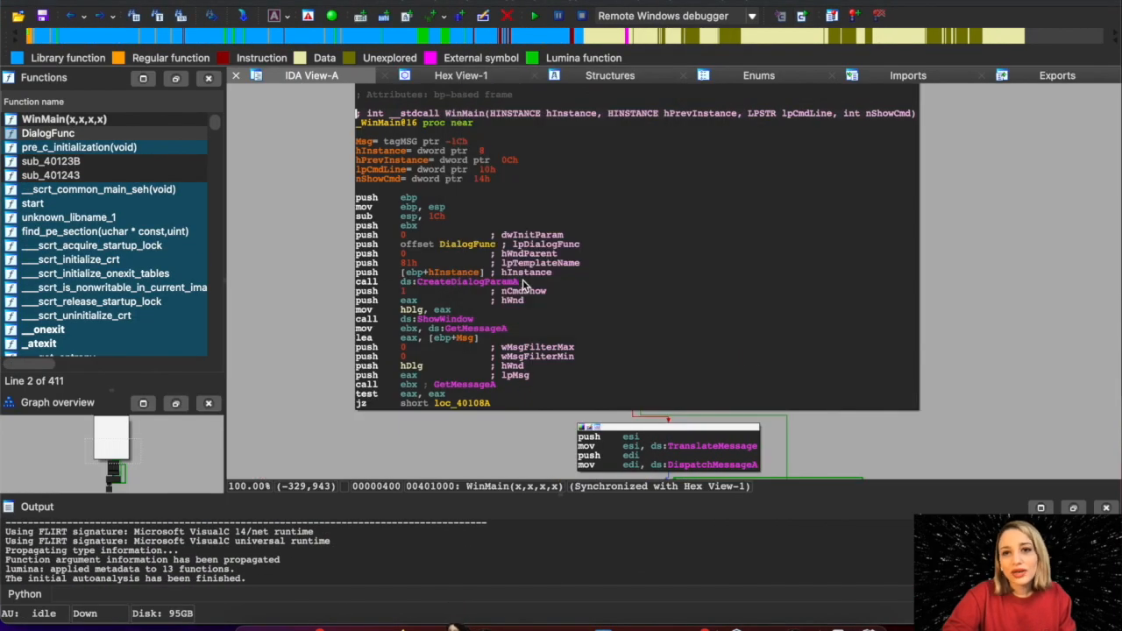
mouse_move(447, 417)
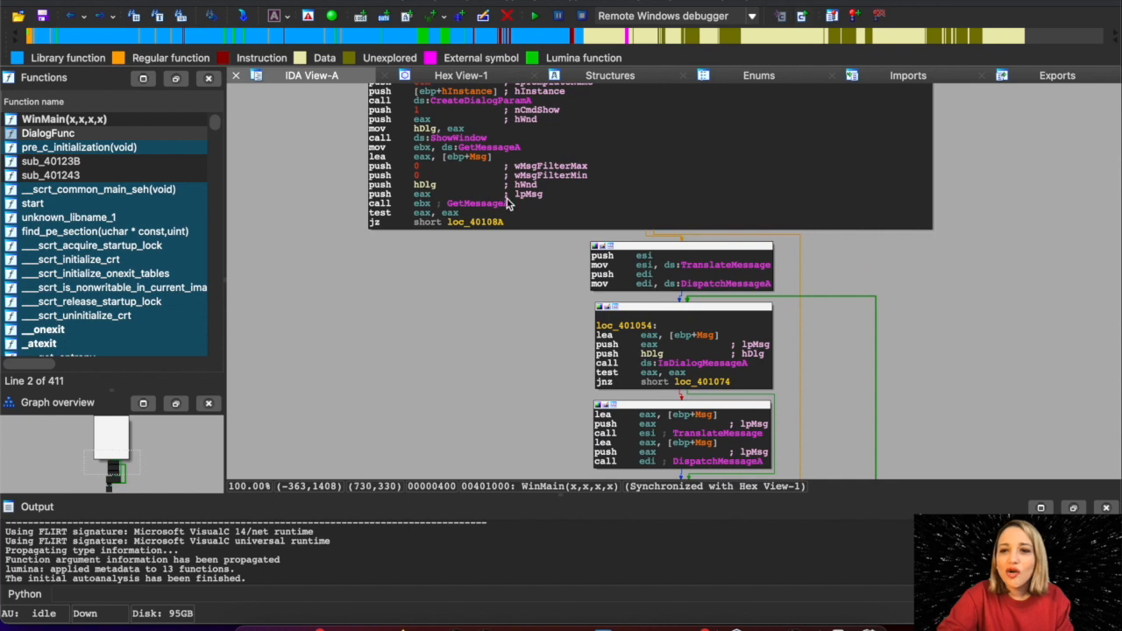
Scroll down through WinMain's message-loop blocks in the graph.
scroll("down", 3)
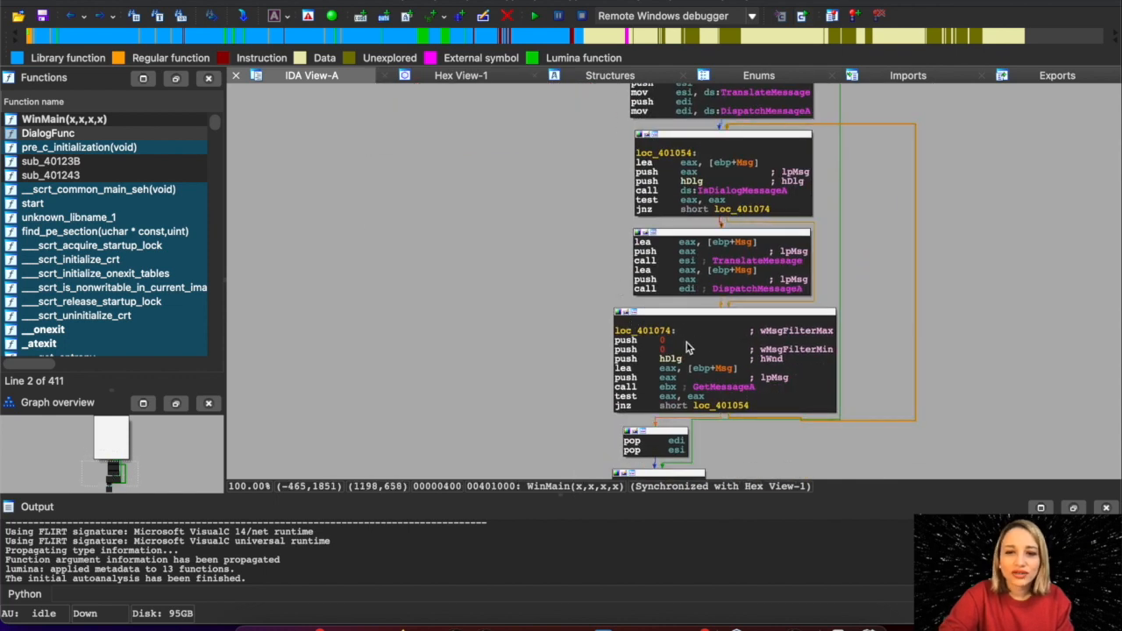
scroll("down", 3)
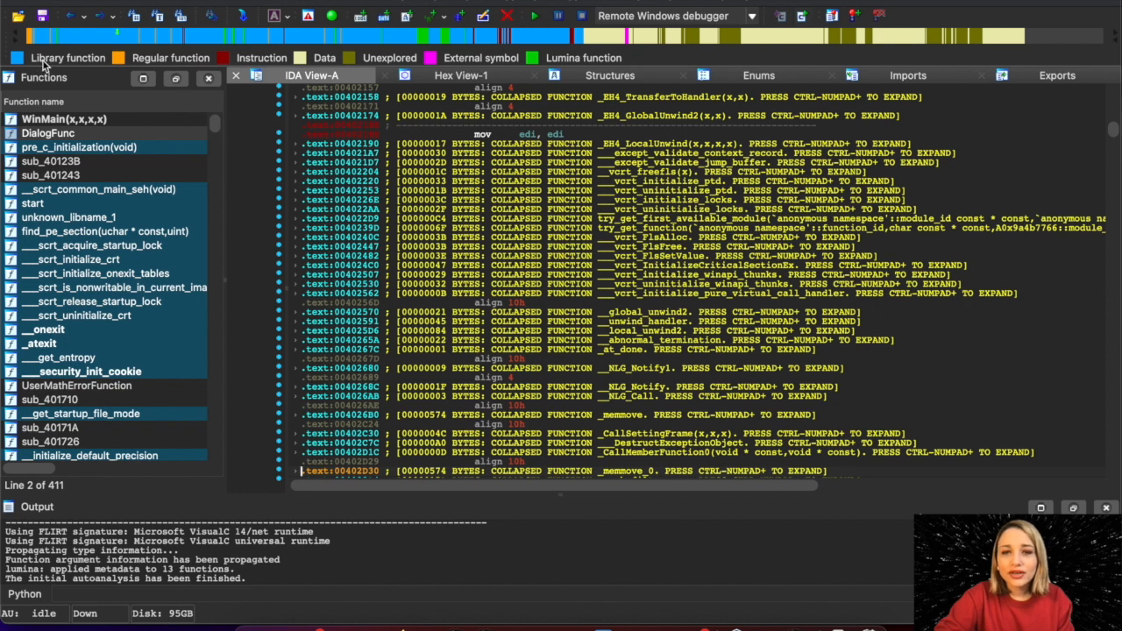
Jump to DialogFunc from the Functions window and scroll through its code.
double_click(48, 133)
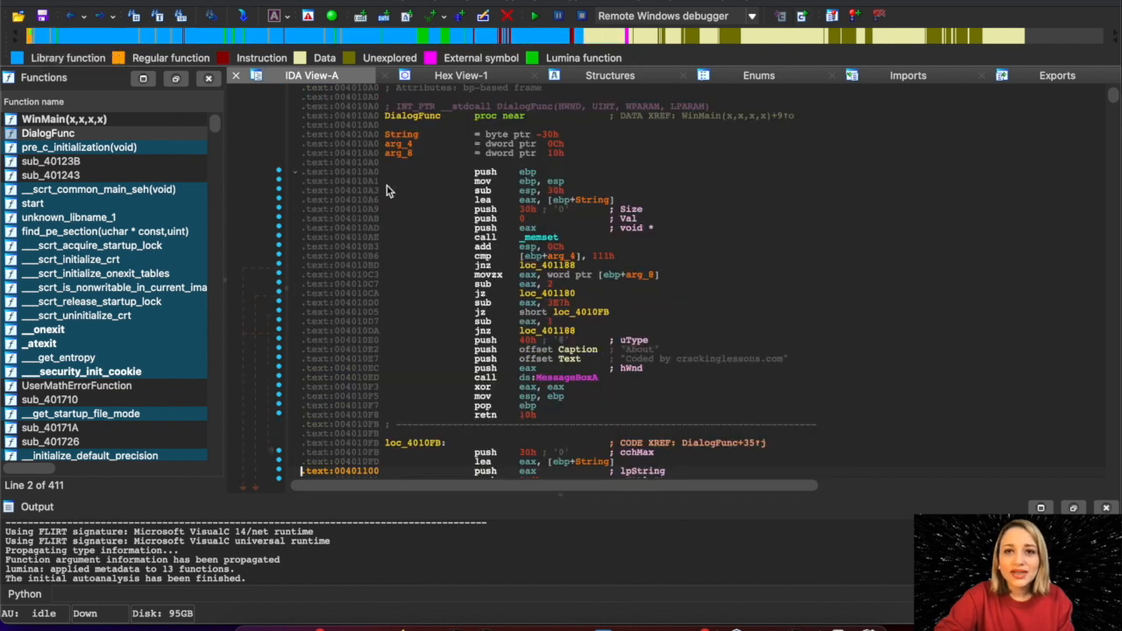
mouse_move(224, 67)
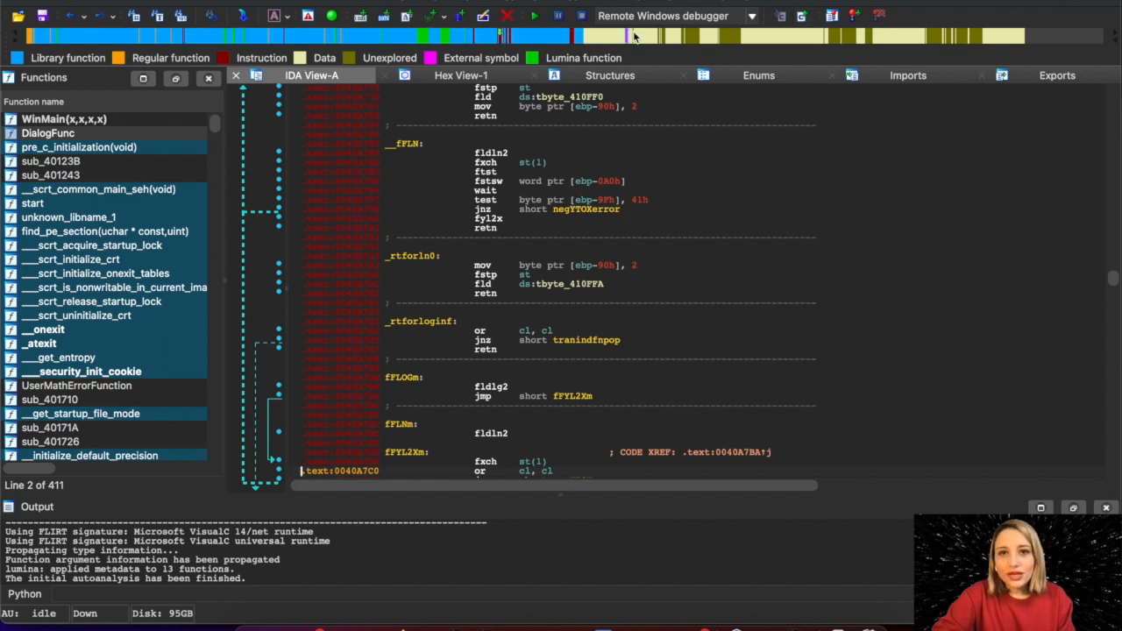
scroll("down", 3)
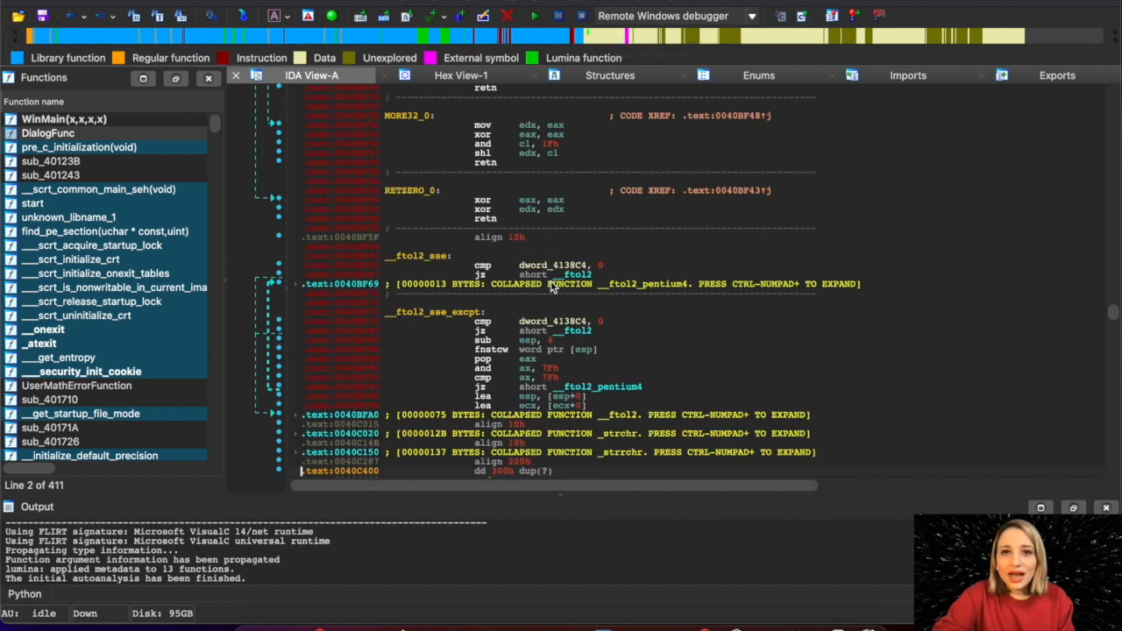
mouse_move(537, 94)
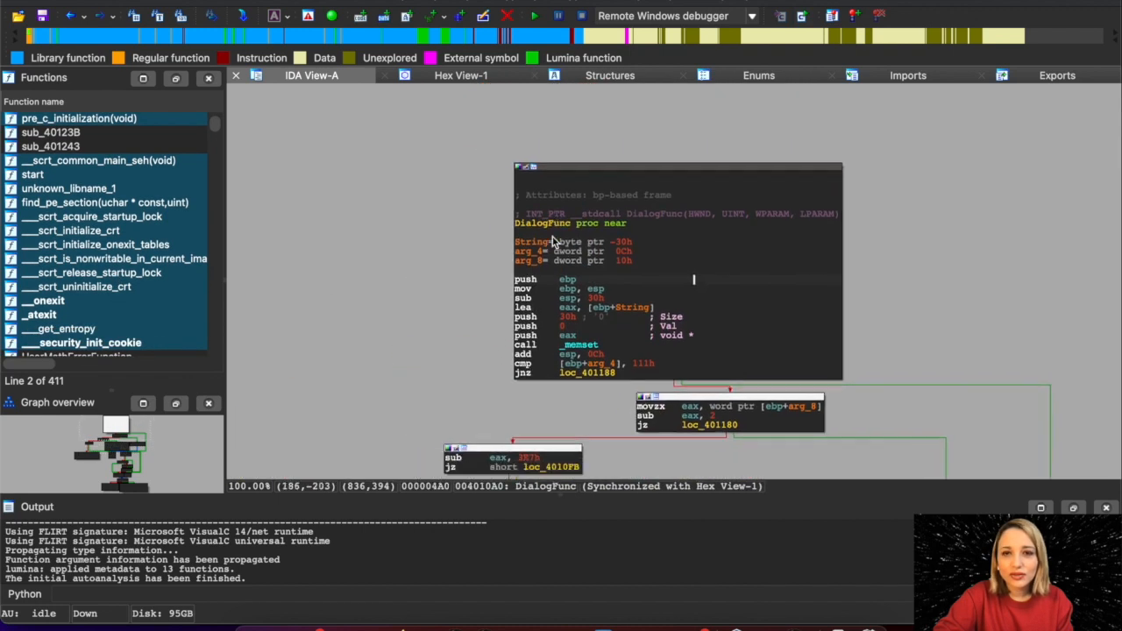
scroll("down", 3)
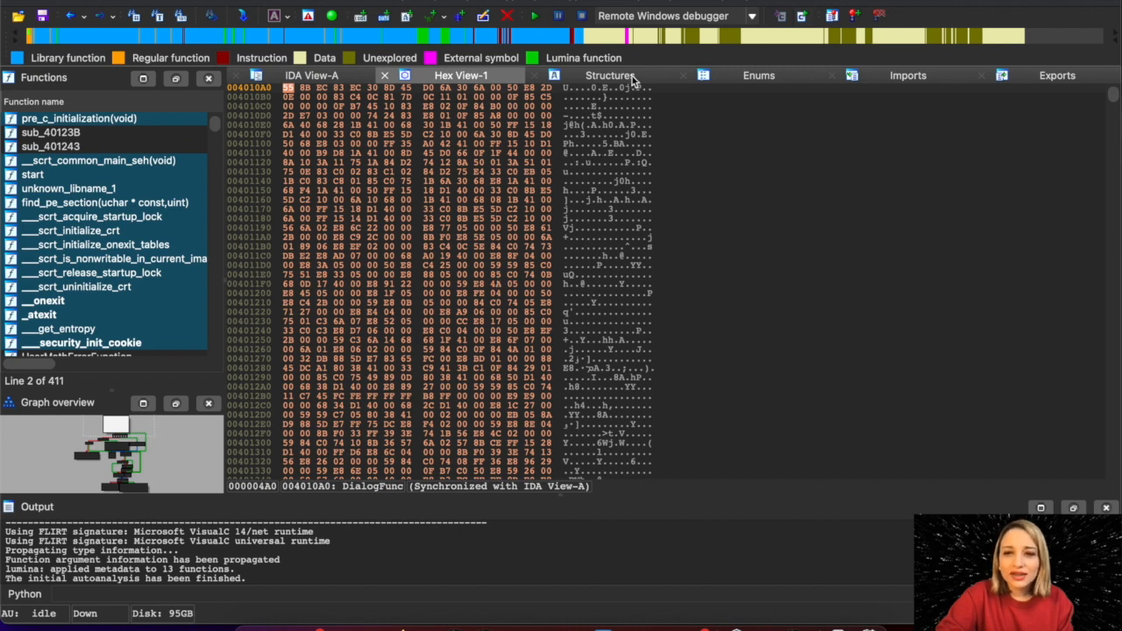
Show the Structures list and expand _EH3_EXCEPTION_REGISTRATION.
left_click(608, 76)
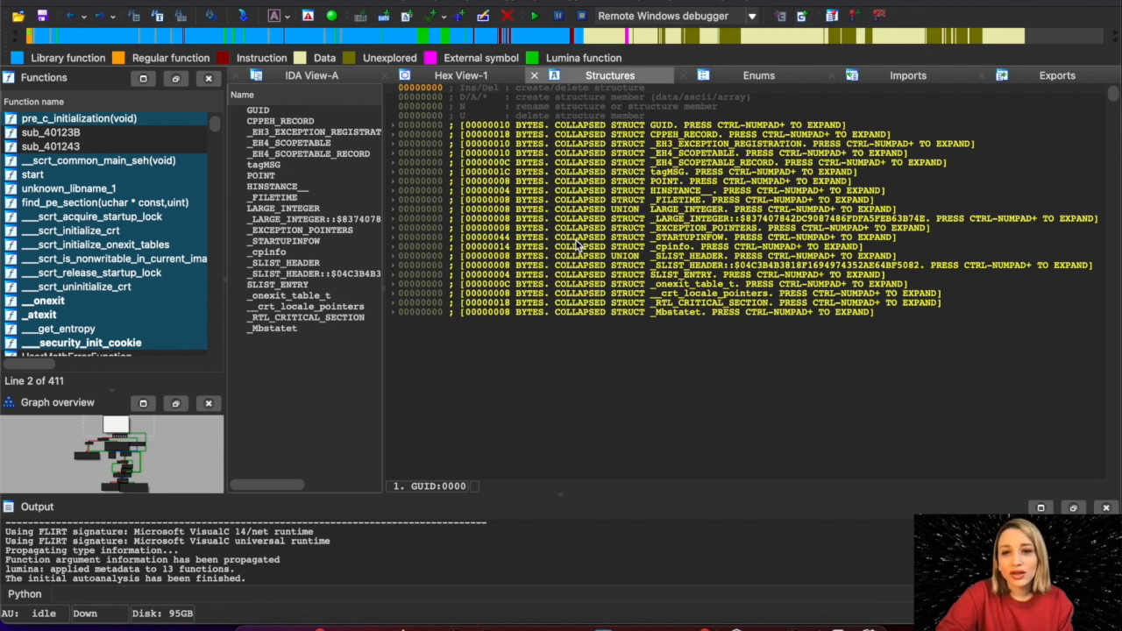
mouse_move(545, 133)
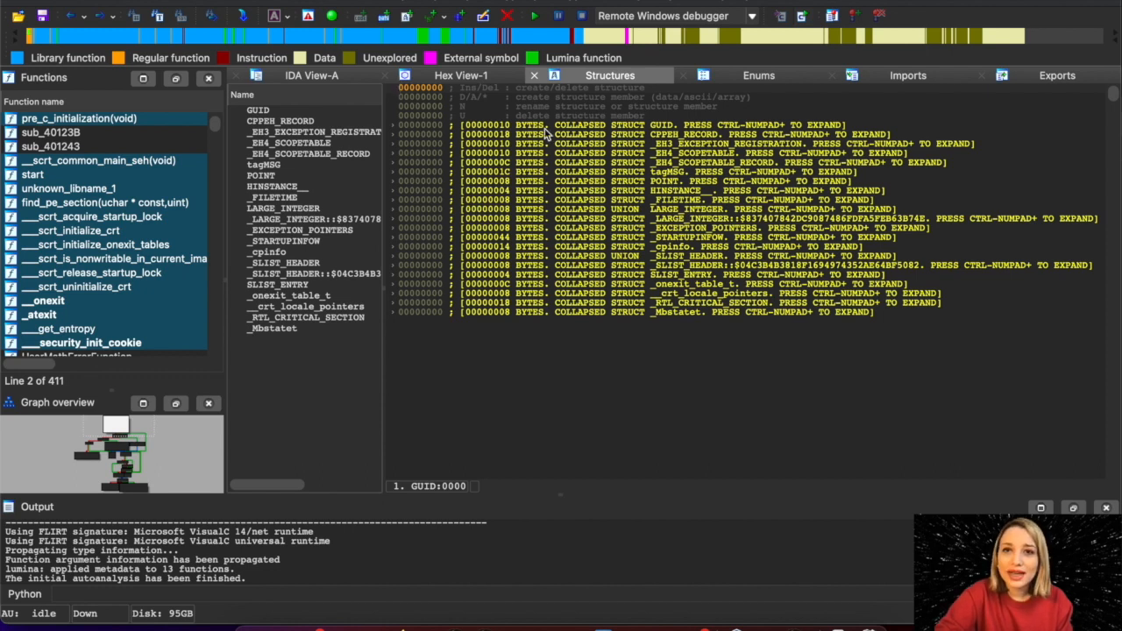
right_click(543, 133)
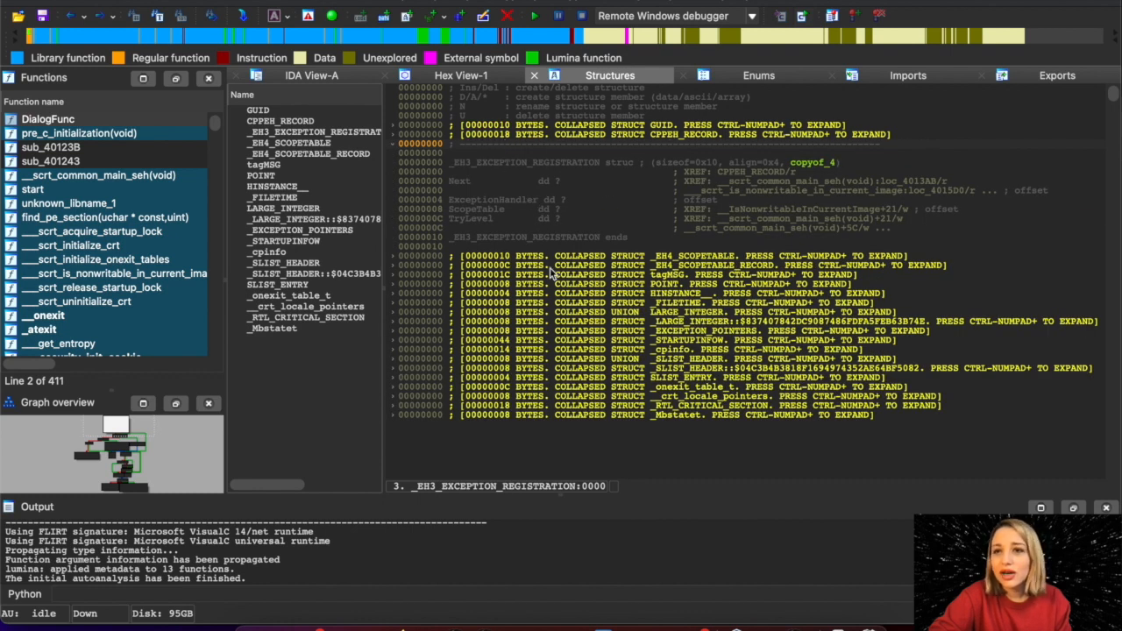
Review Enums and Imports, picking out IsDialogMessageA, PostQuitMessage and MessageBoxA.
left_click(757, 76)
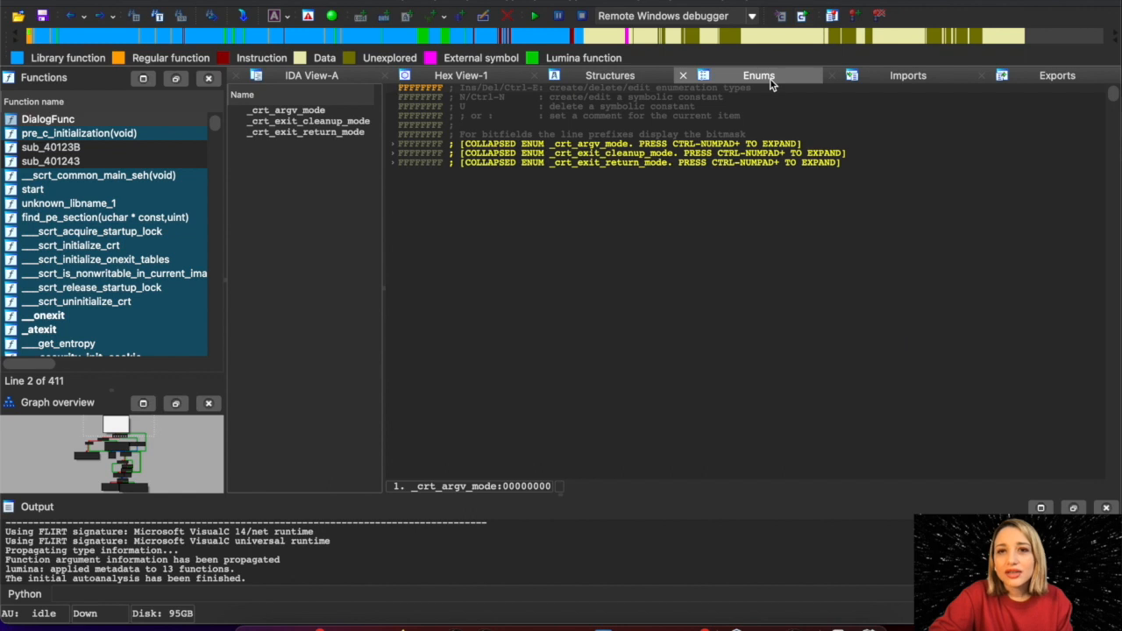
mouse_move(928, 81)
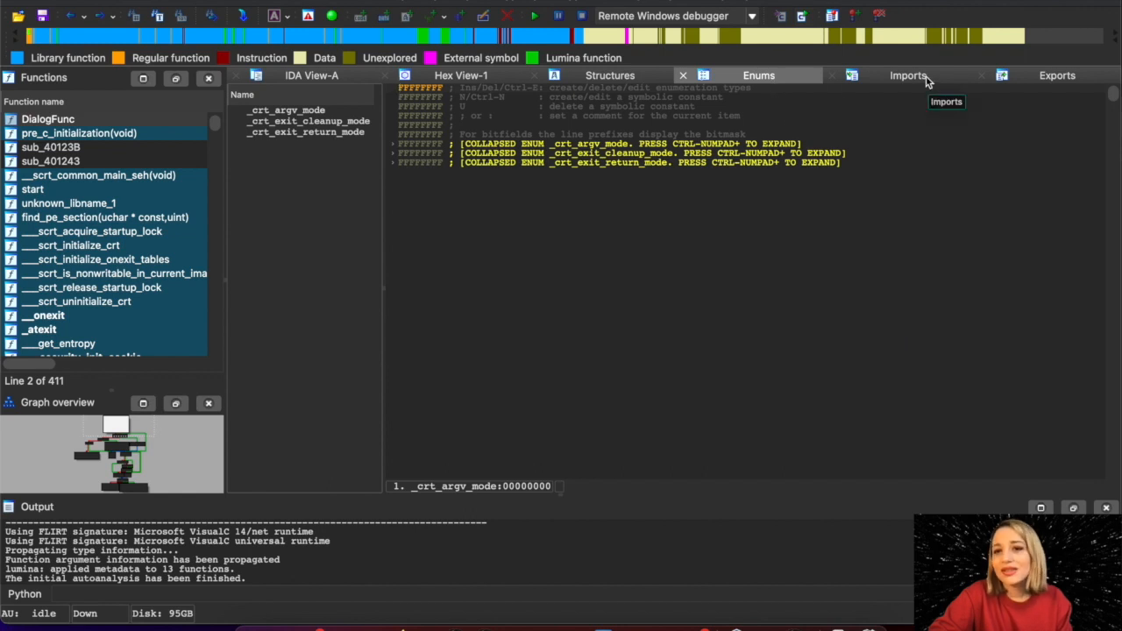
left_click(908, 76)
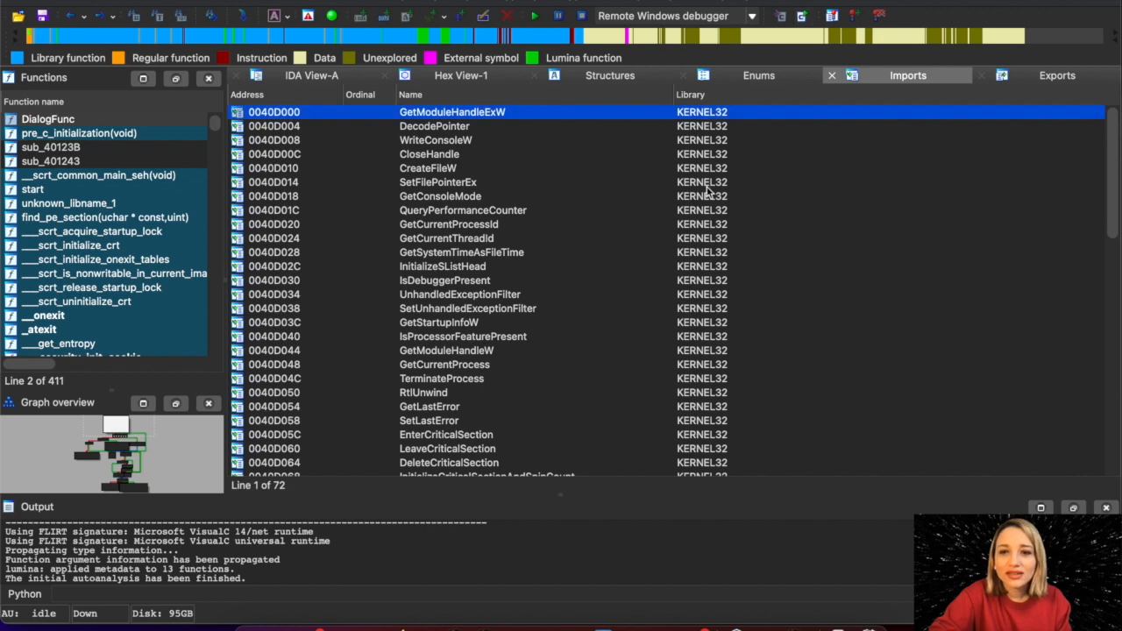
scroll("down", 3)
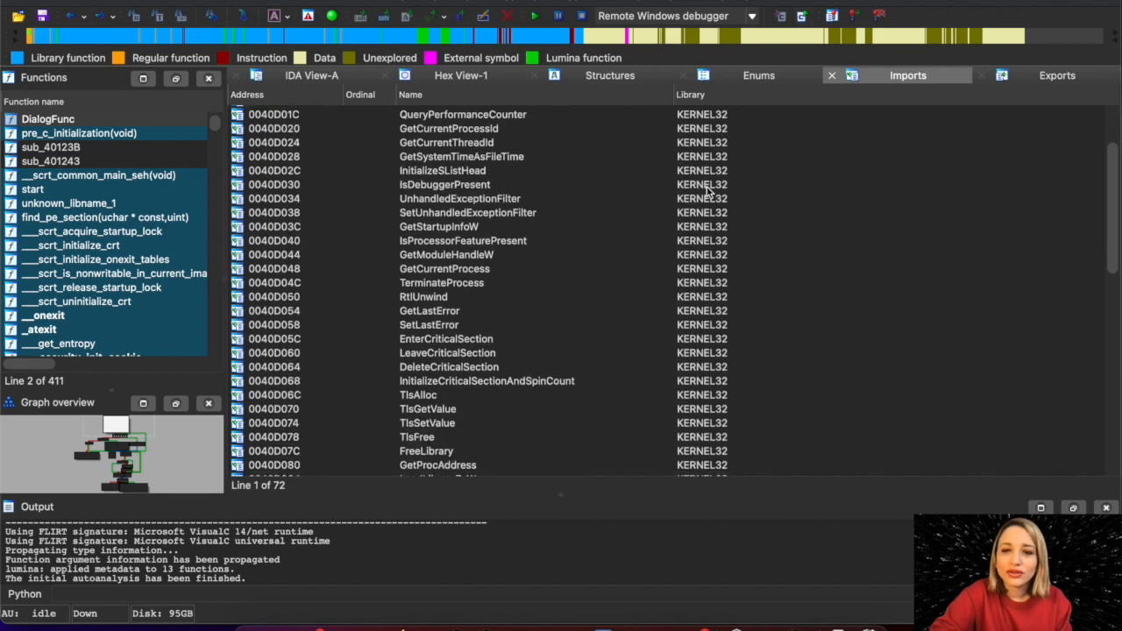
scroll("down", 3)
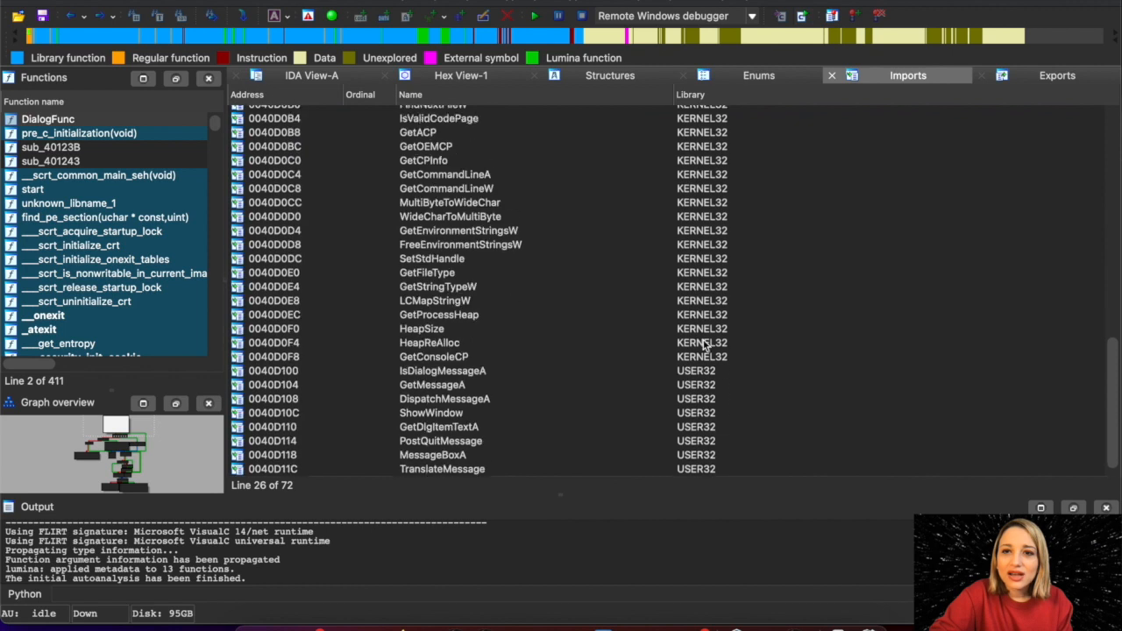
left_click(441, 358)
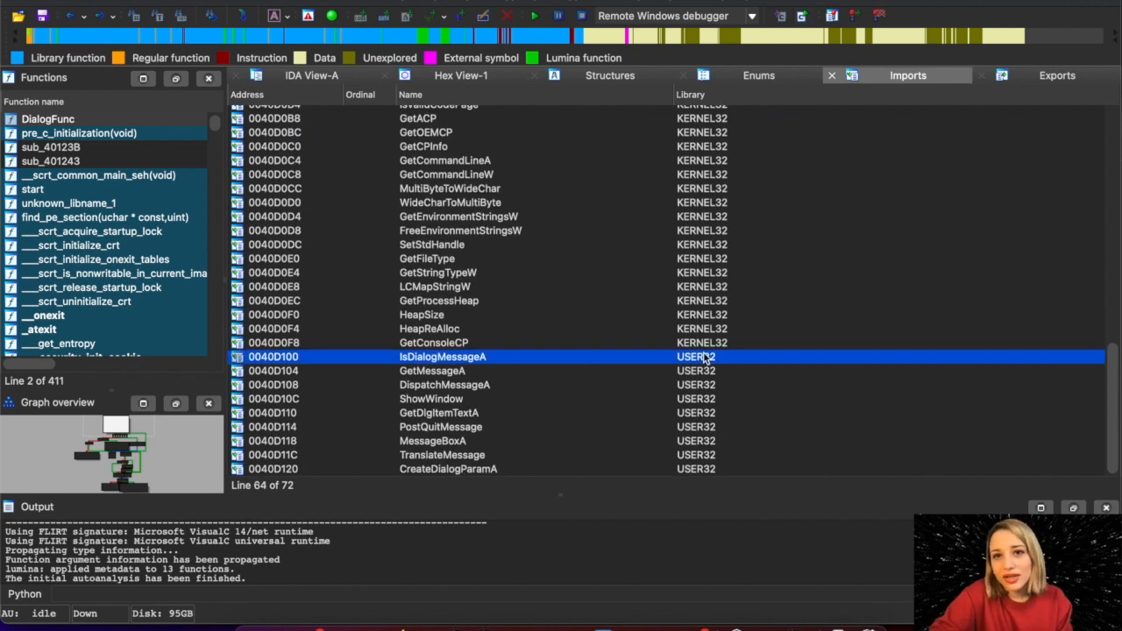
mouse_move(692, 405)
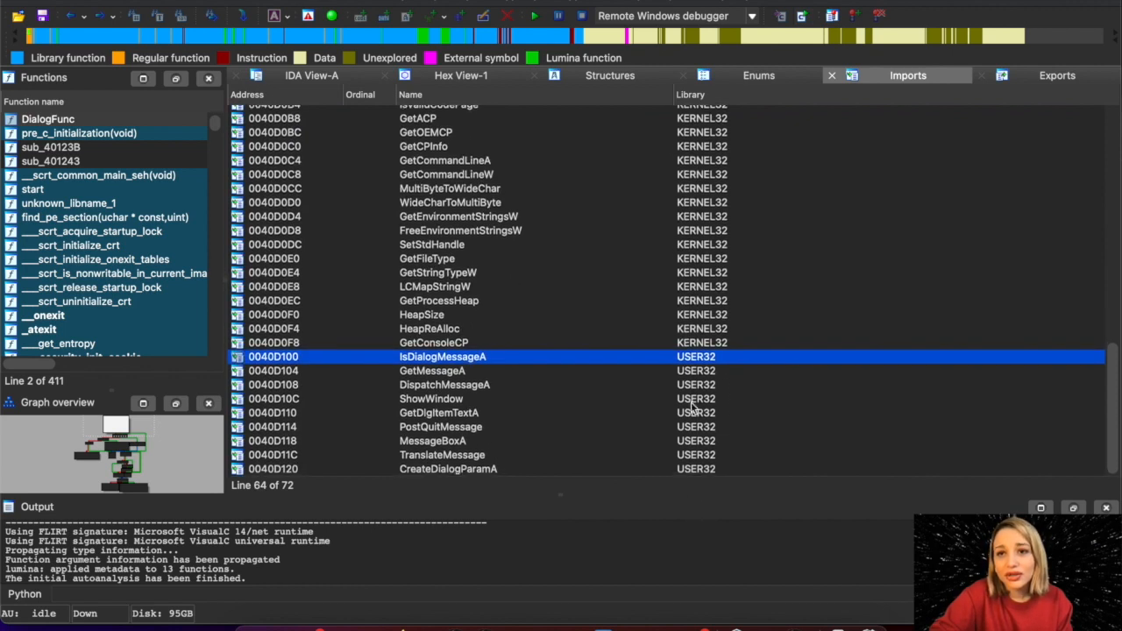
left_click(440, 428)
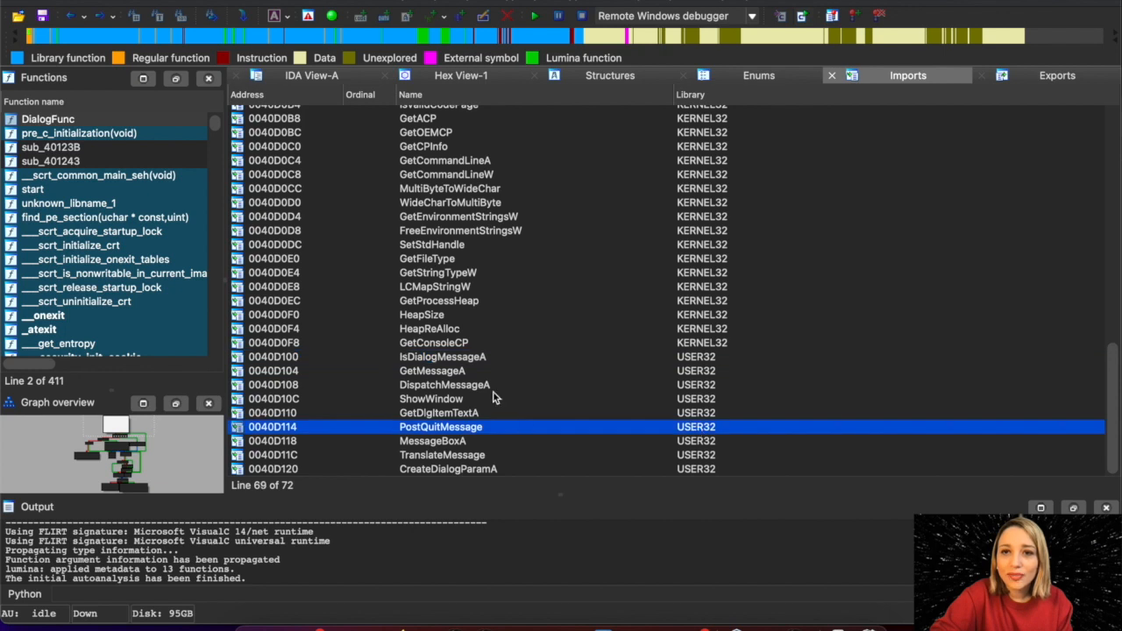
left_click(456, 442)
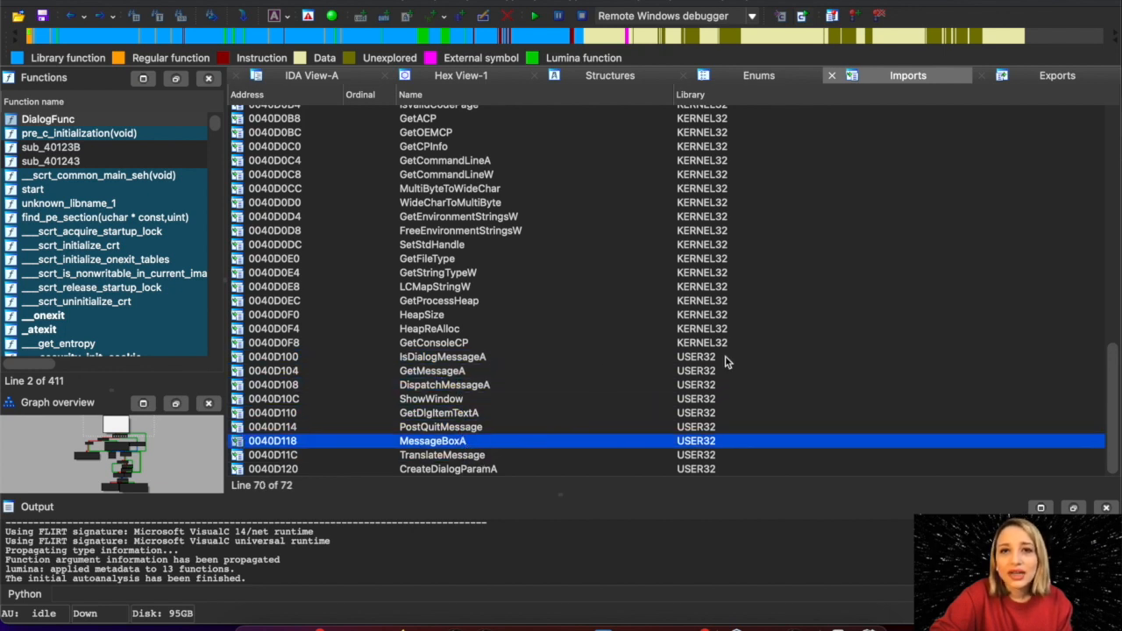
Check the Exports list, then return to DialogFunc's disassembly graph.
left_click(1056, 75)
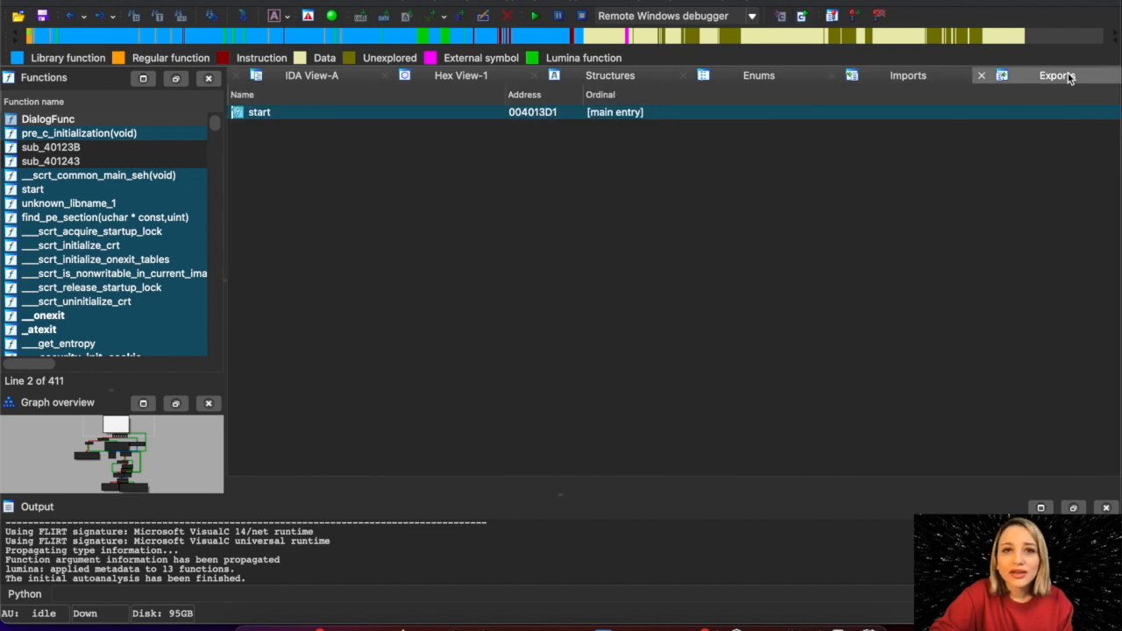
mouse_move(318, 102)
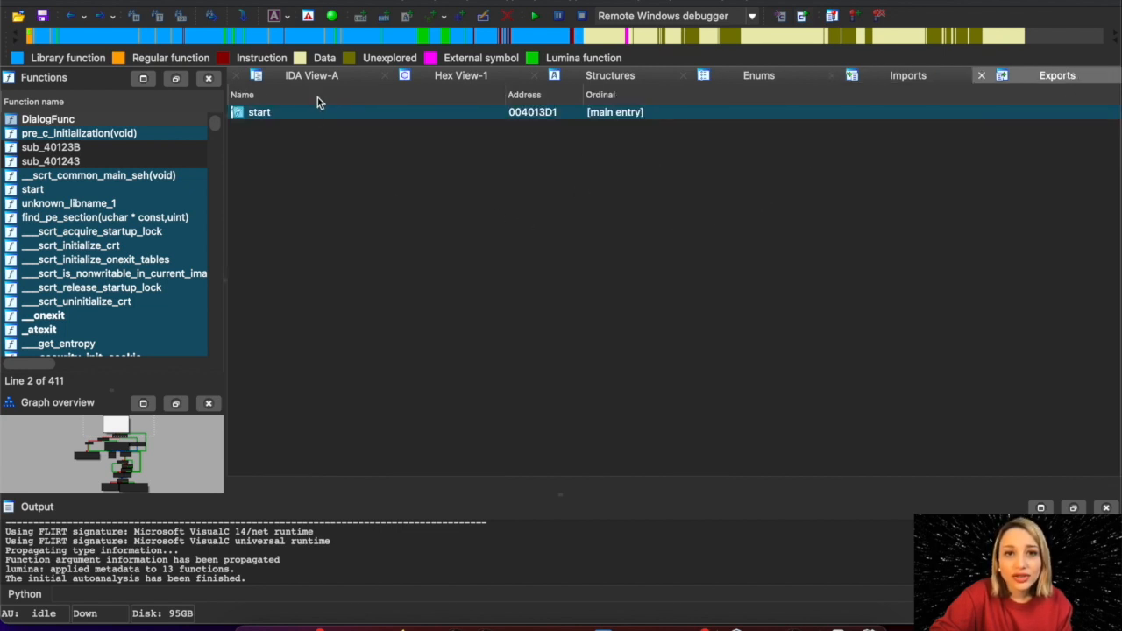
double_click(49, 133)
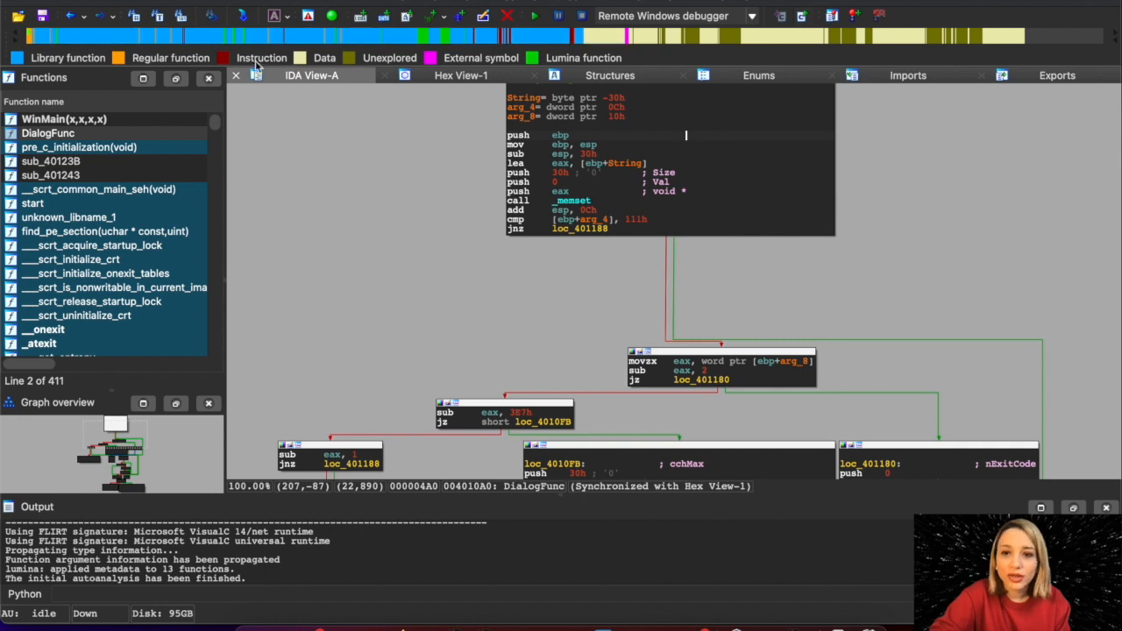
mouse_move(144, 571)
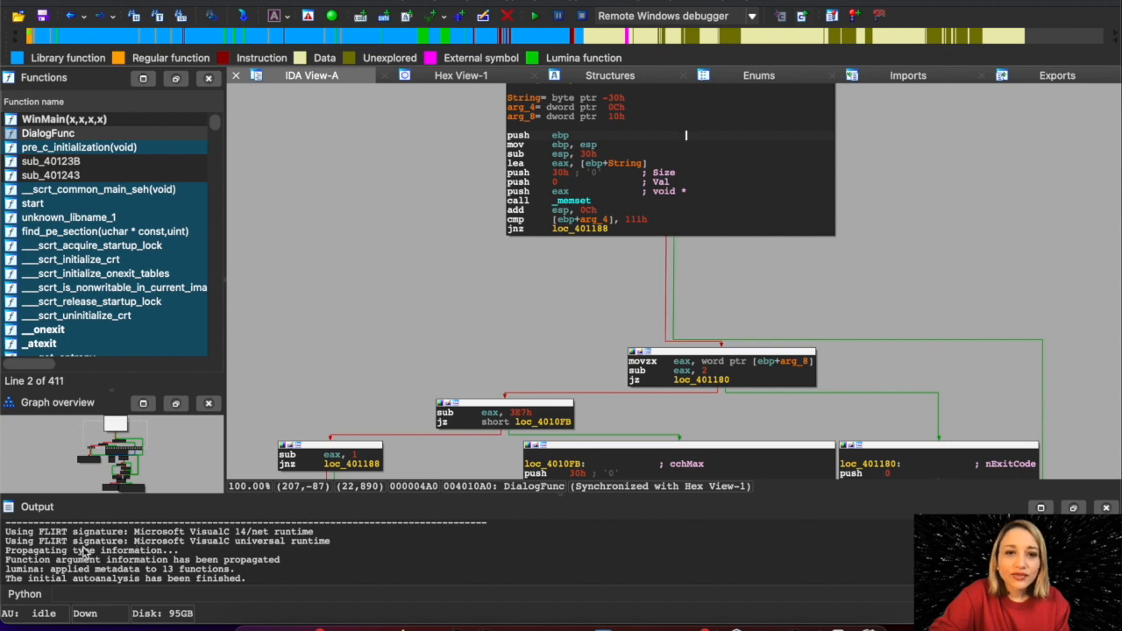
left_click(24, 594)
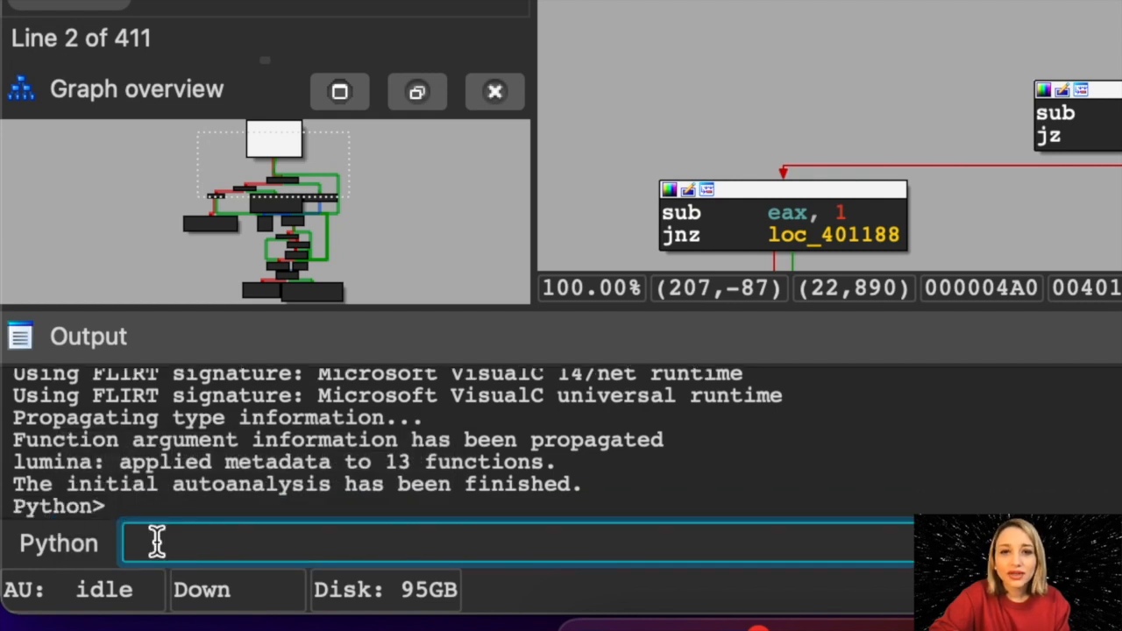
type("he")
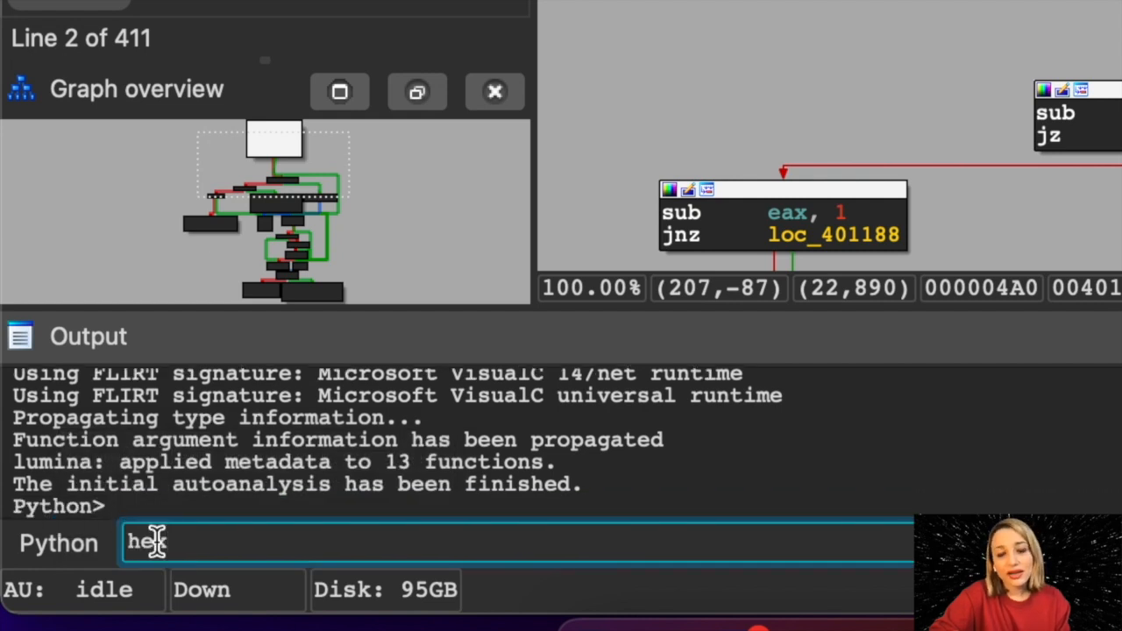
type("(,)")
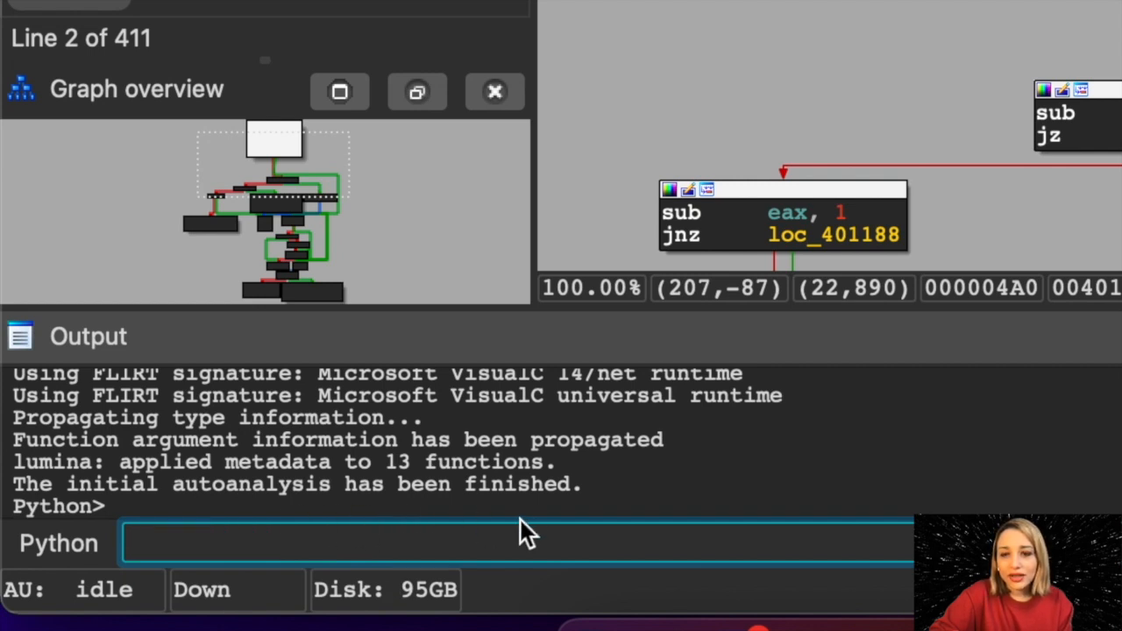
mouse_move(535, 524)
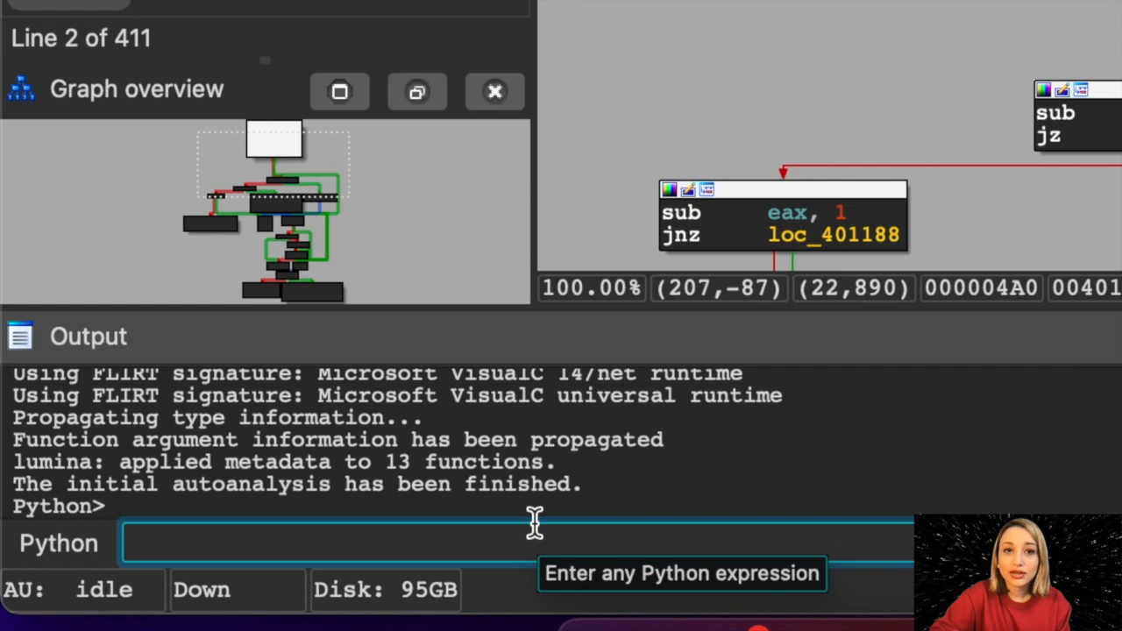
mouse_move(505, 529)
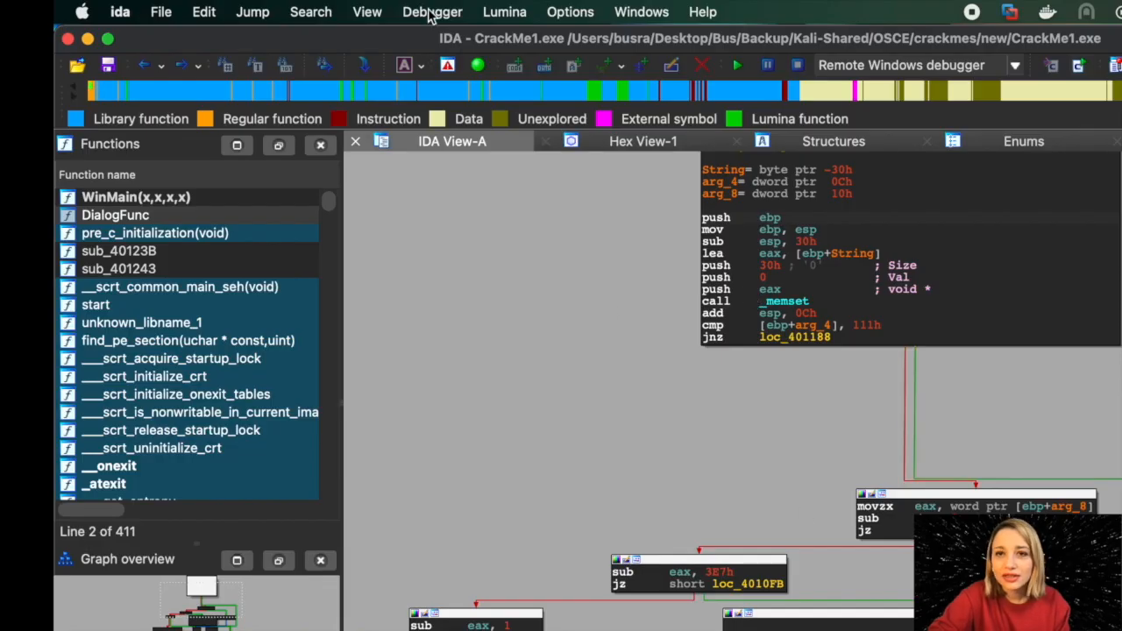
Open the Strings subview via View > Open subviews and scroll through CrackMe1's strings.
left_click(368, 10)
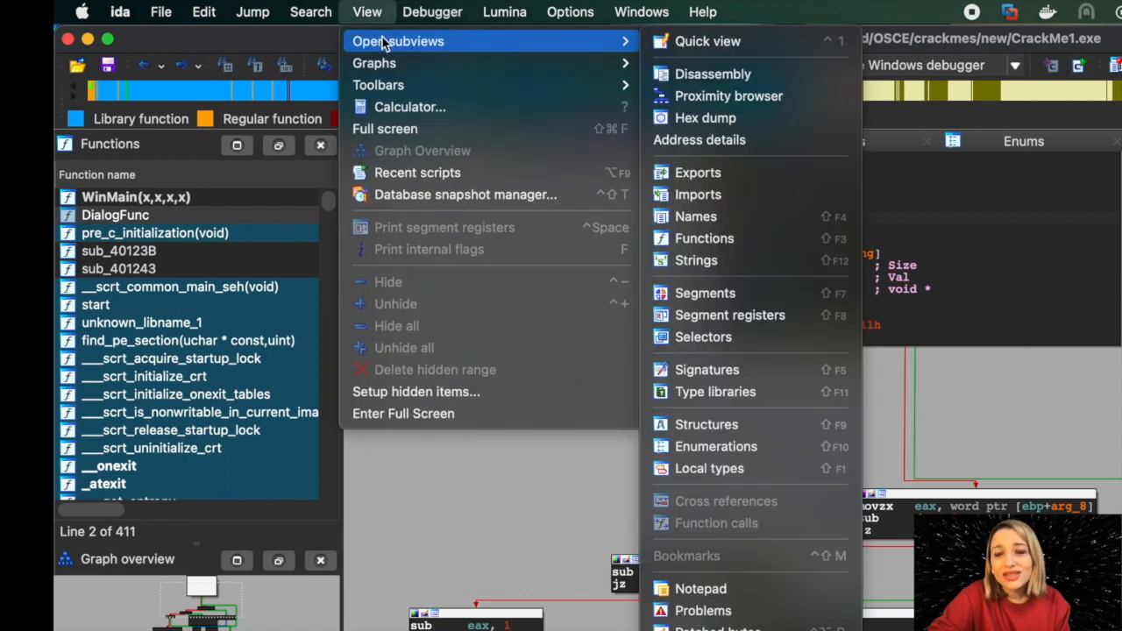
mouse_move(710, 278)
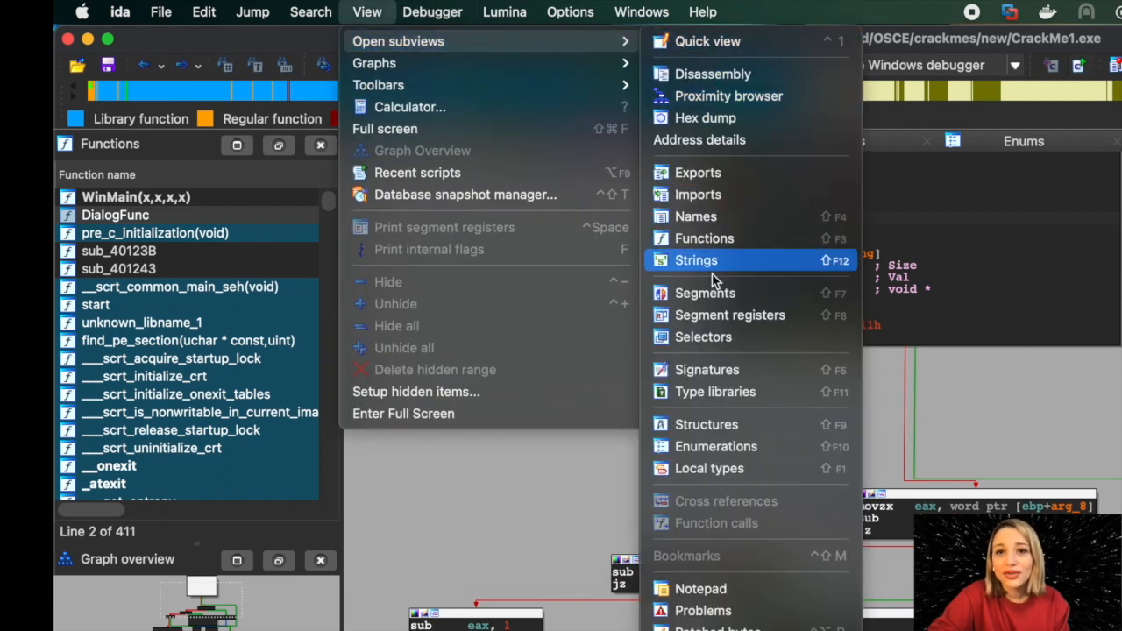
left_click(696, 259)
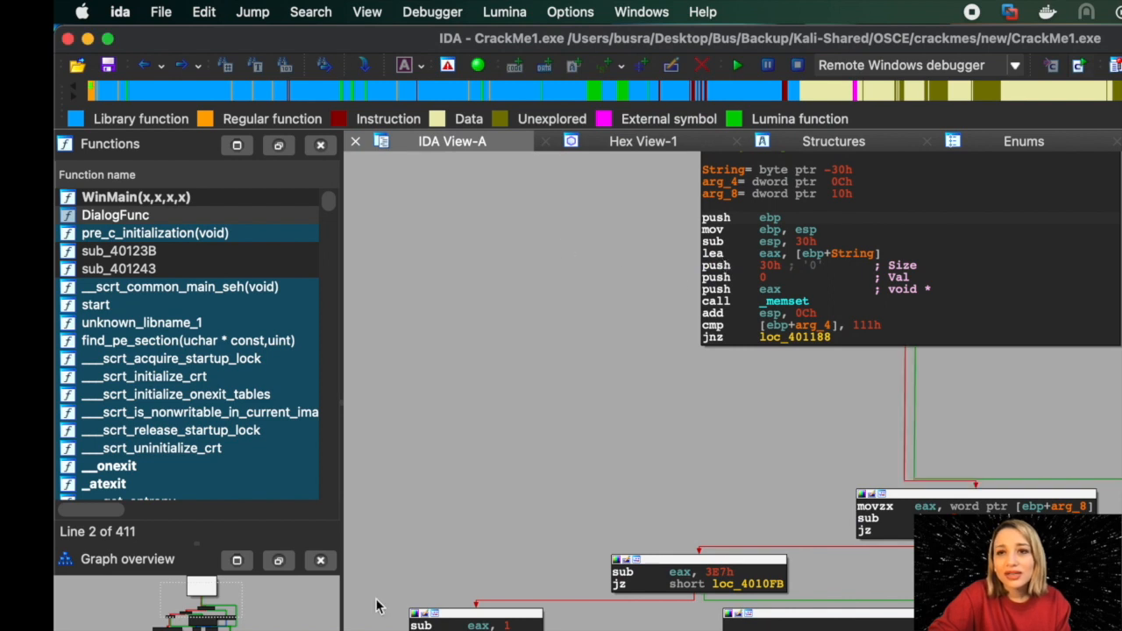
left_click(367, 10)
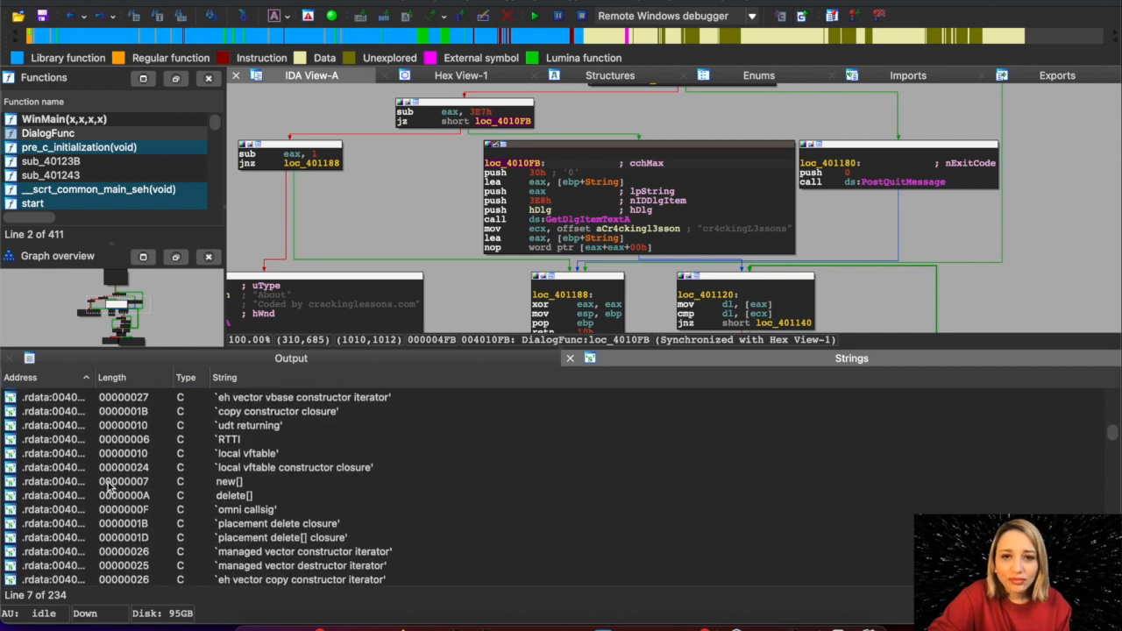
scroll("down", 3)
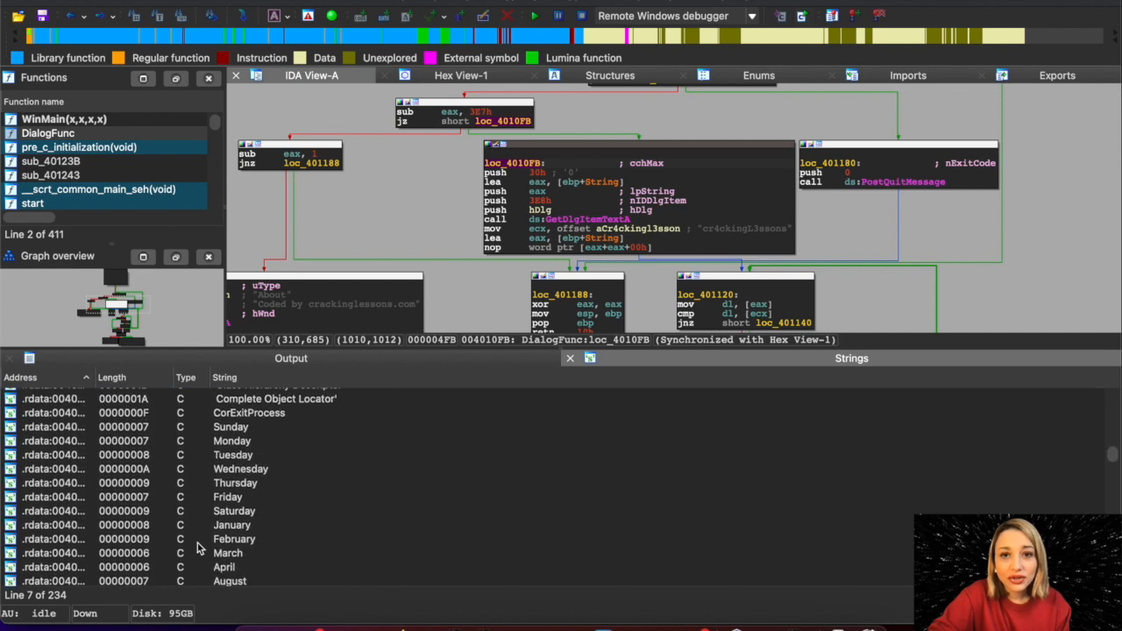
scroll("down", 3)
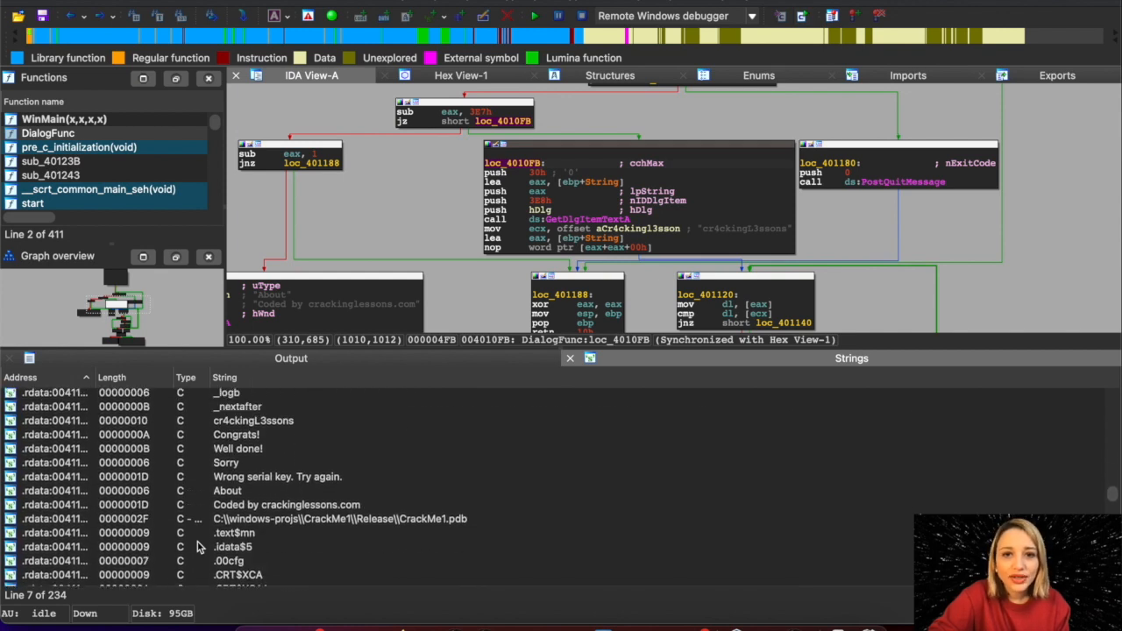
Select the cr4ckingL3ssons, About and Congrats! strings, then reach for the Debugger menu.
left_click(252, 466)
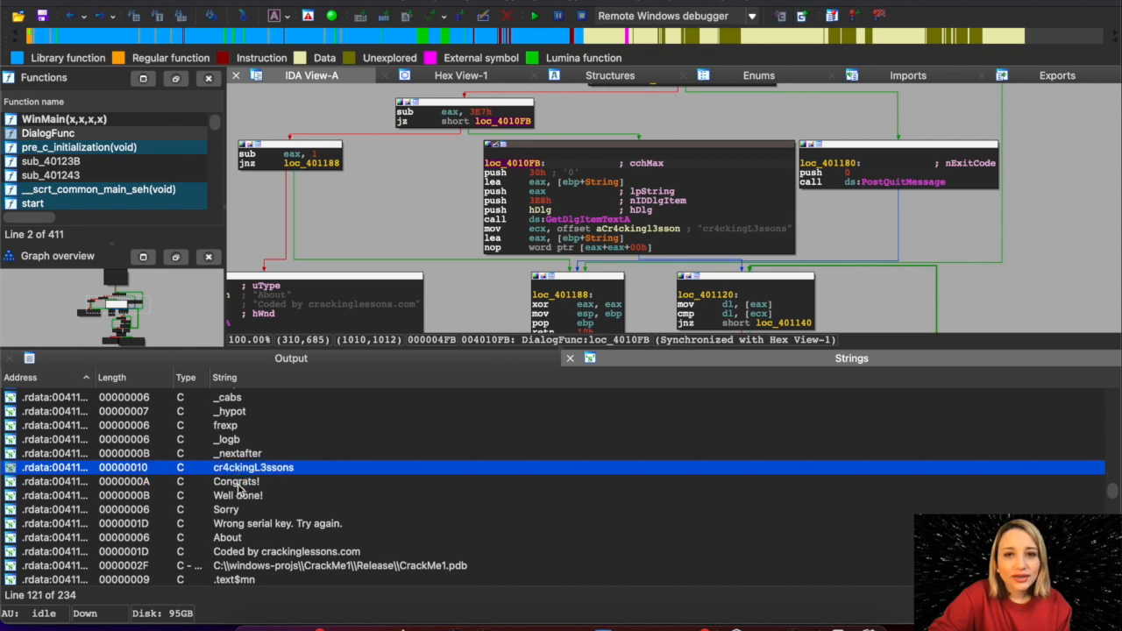
left_click(228, 537)
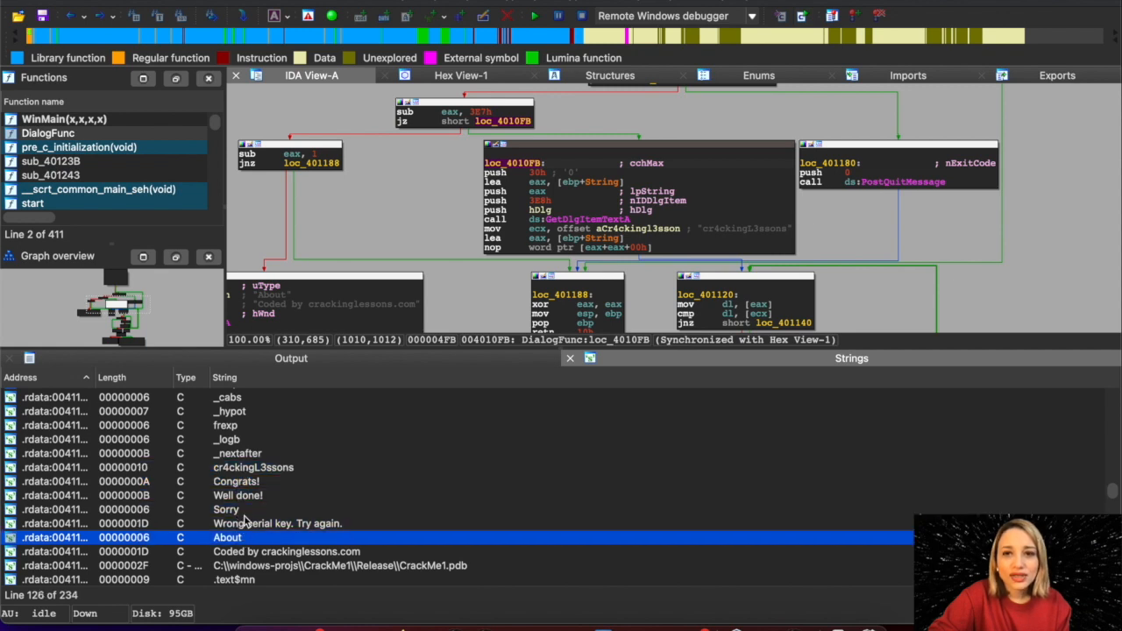
left_click(235, 481)
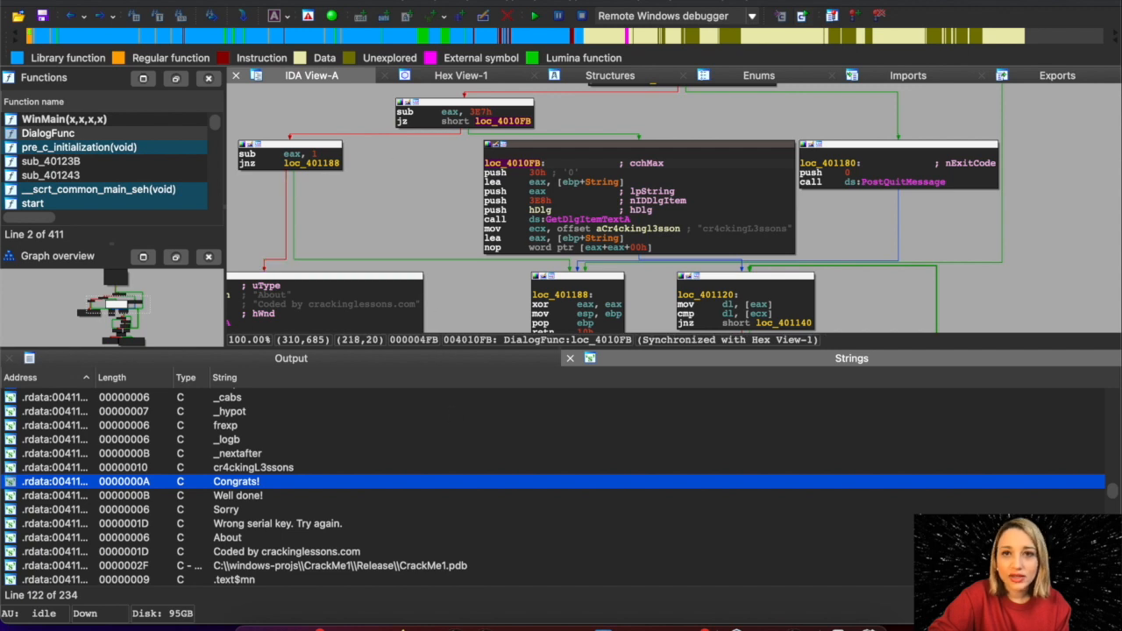
left_click(289, 3)
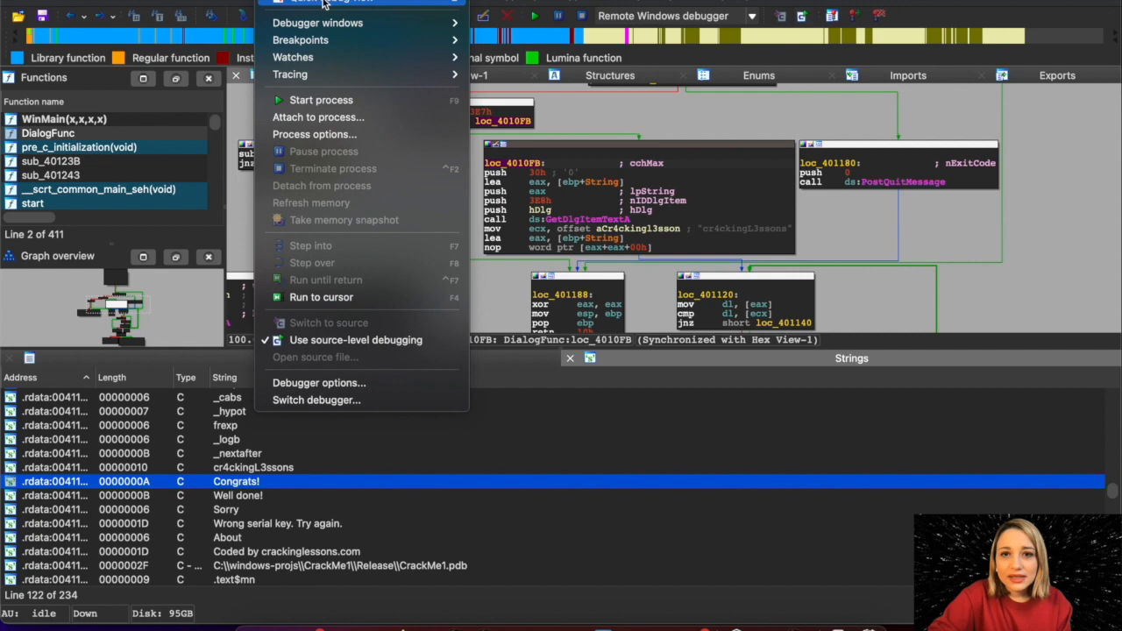
mouse_move(319, 382)
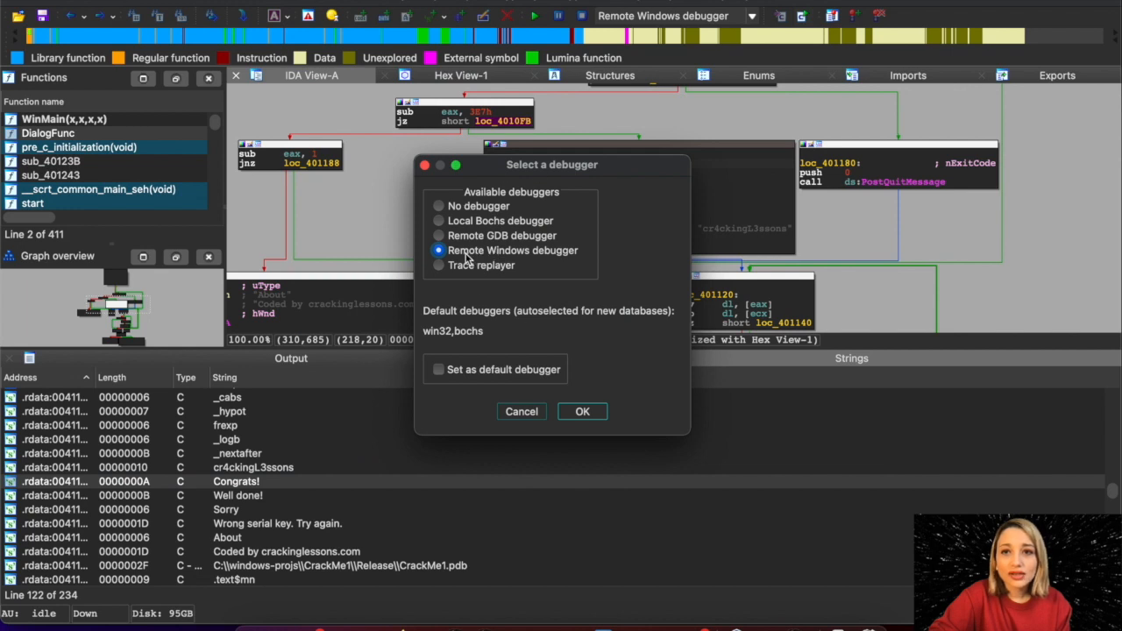
Set Remote Windows debugger as default, checking the dbgsrv folder's Windows server file, and confirm.
left_click(439, 368)
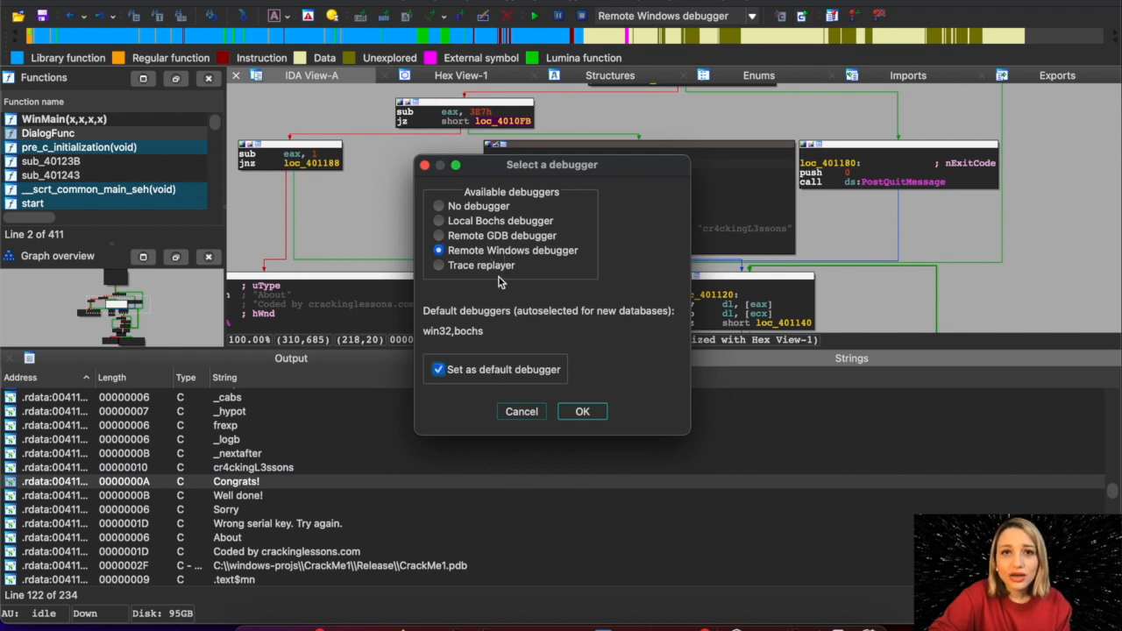
mouse_move(535, 254)
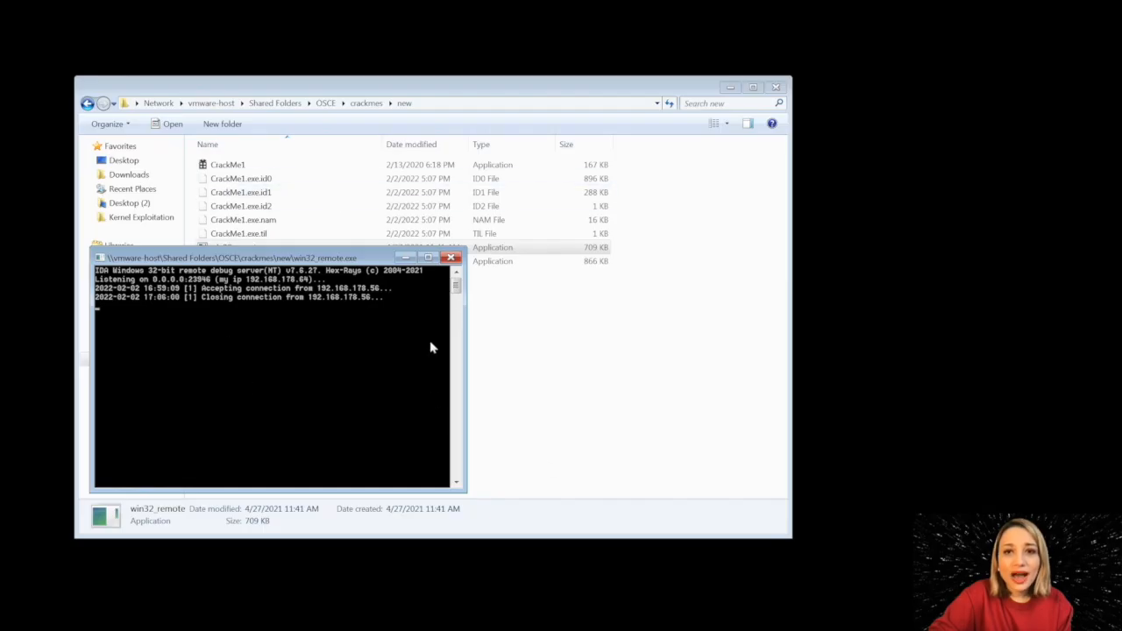
left_click_drag(262, 255, 342, 301)
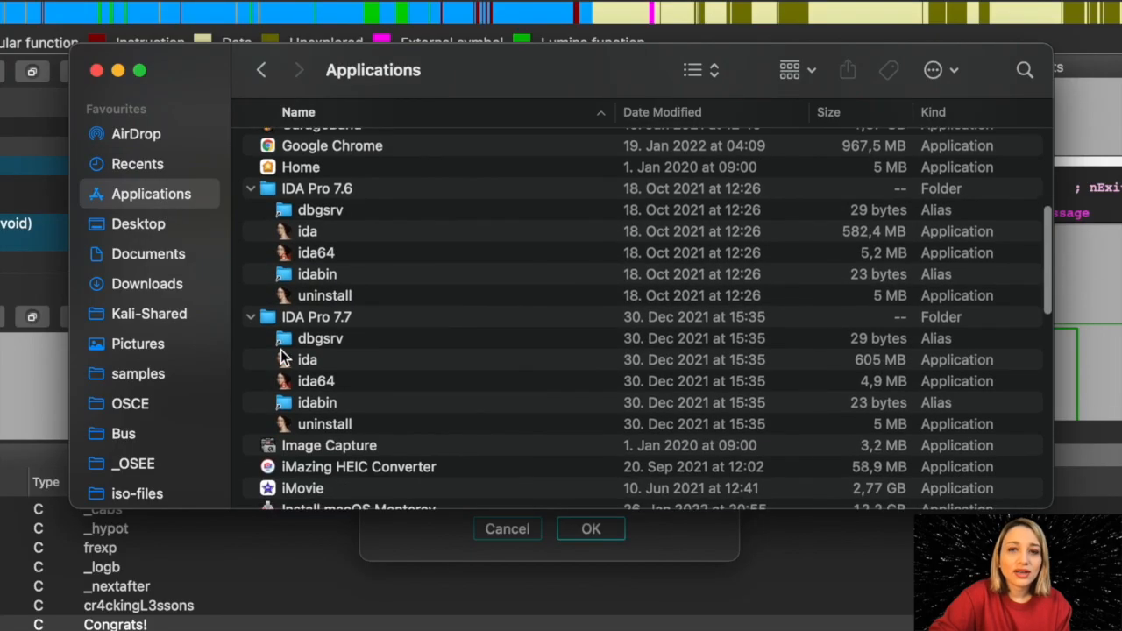
double_click(316, 187)
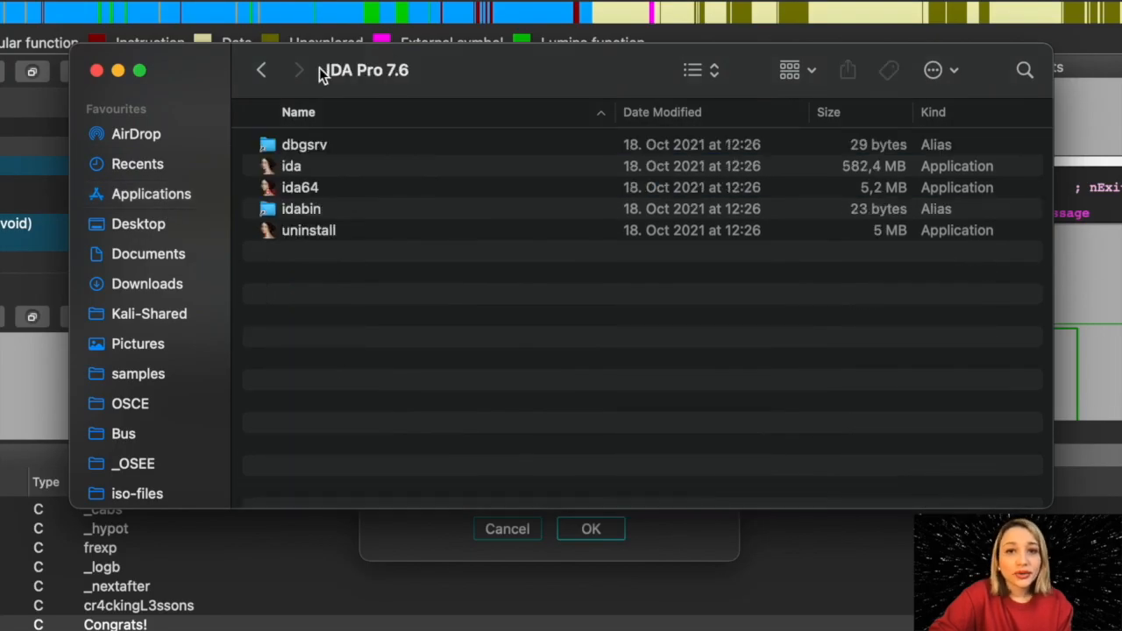
double_click(305, 144)
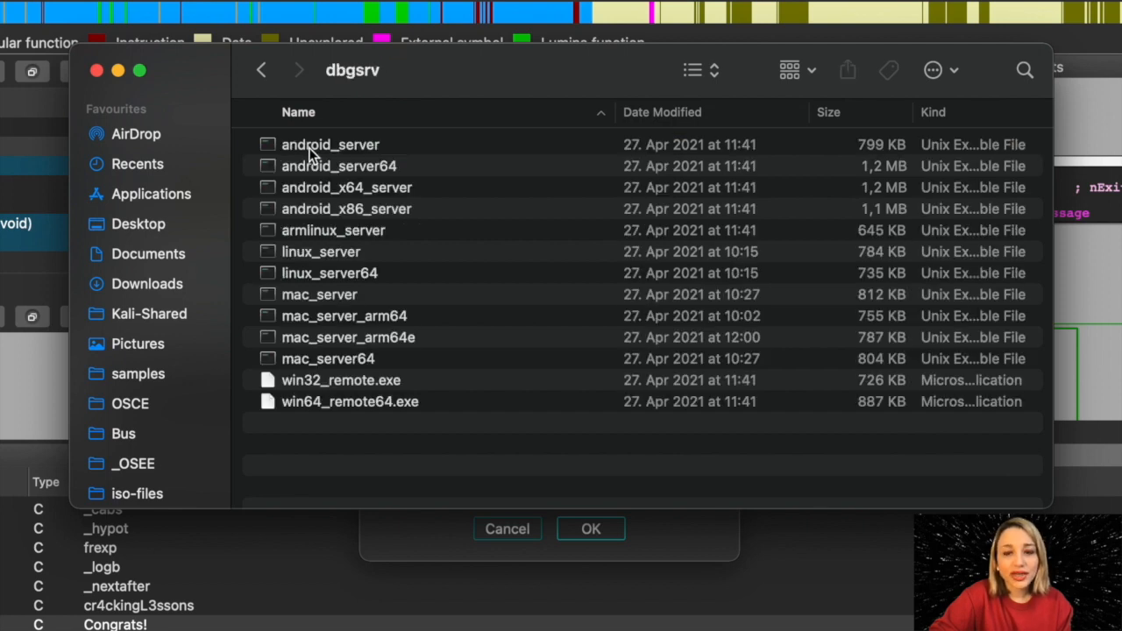
mouse_move(364, 404)
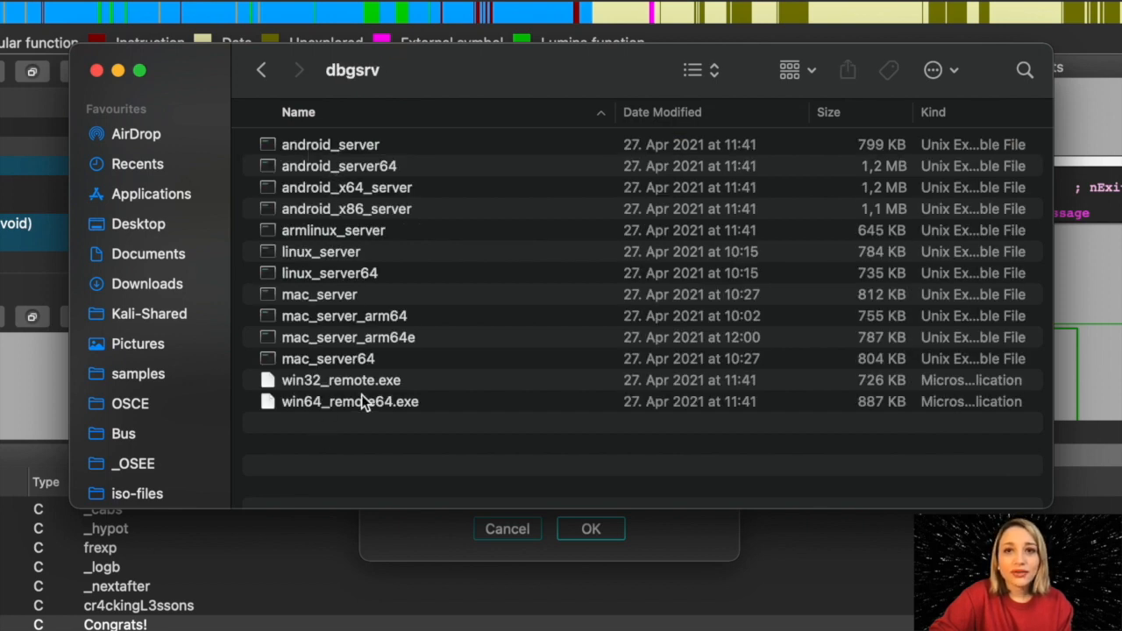
left_click(351, 401)
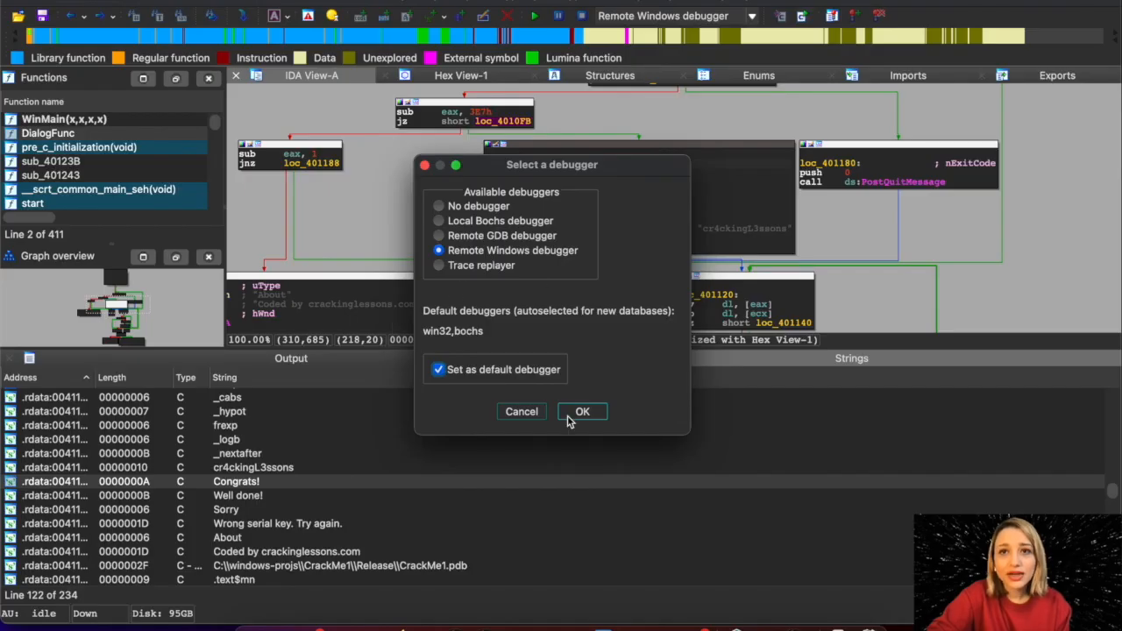
left_click(582, 412)
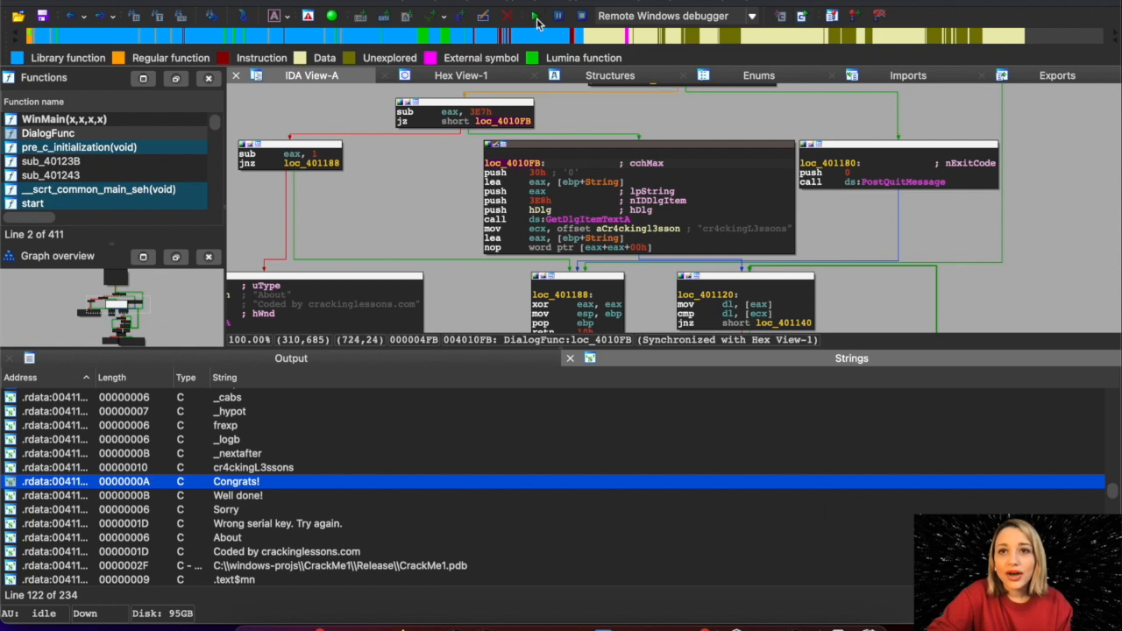
mouse_move(534, 15)
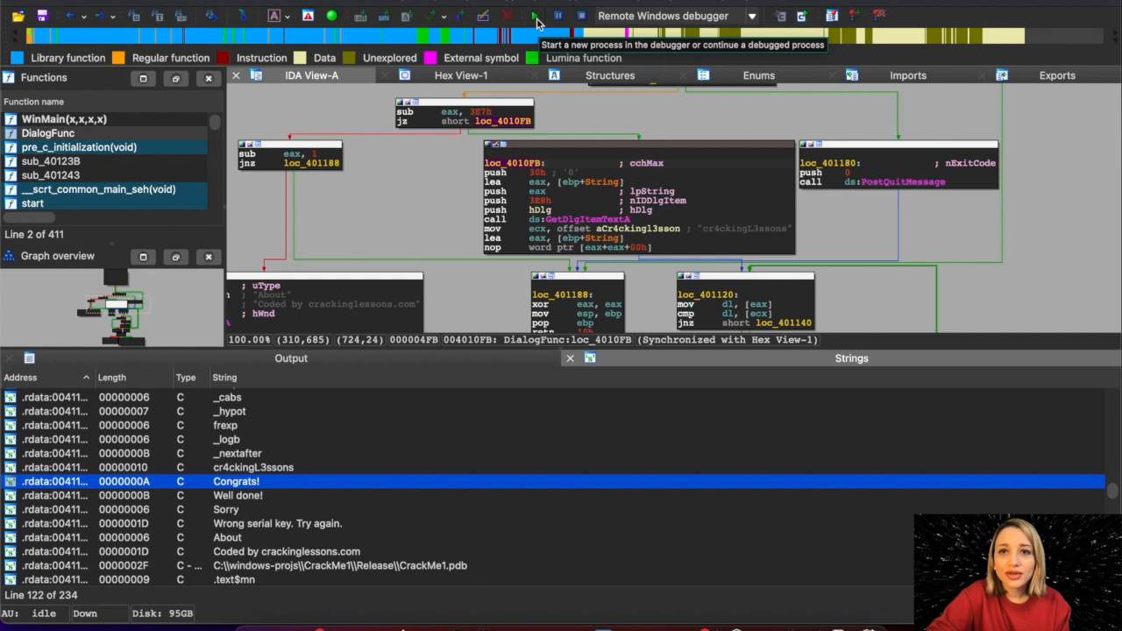
Start the process on remote host 192.168.178.64, accepting the warning and dismissing the missing input file error.
left_click(535, 16)
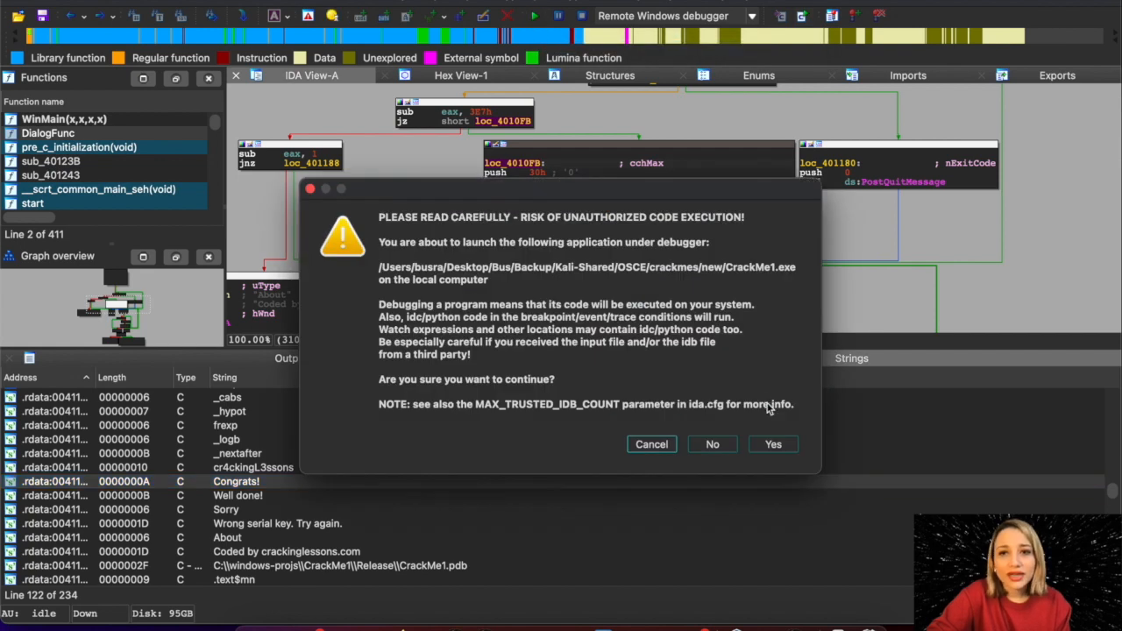
left_click(771, 445)
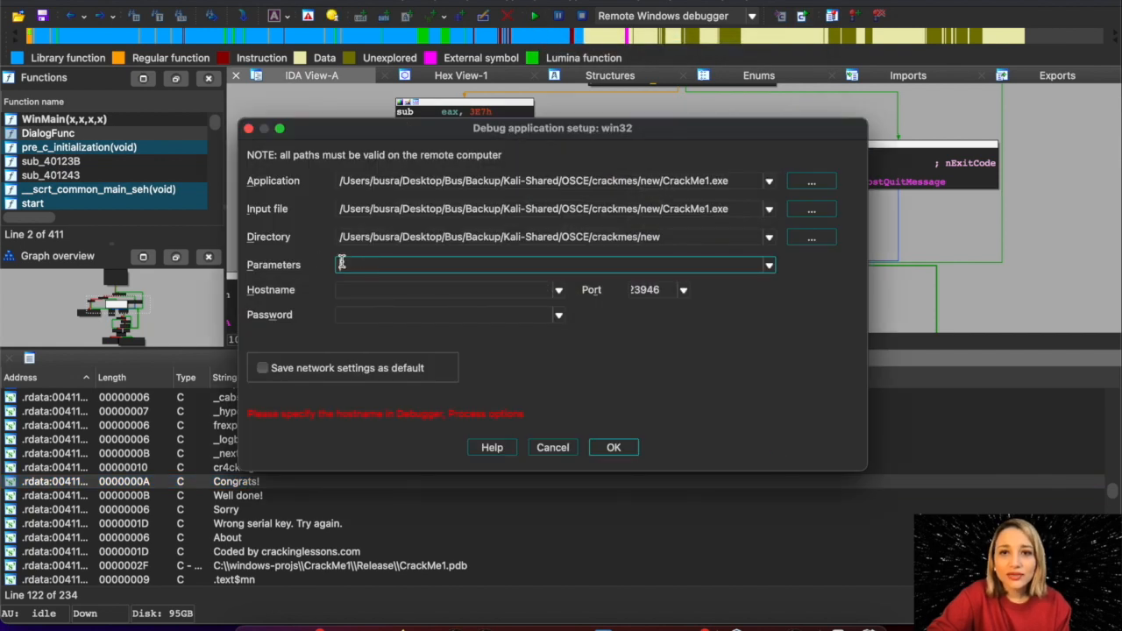
left_click(447, 290)
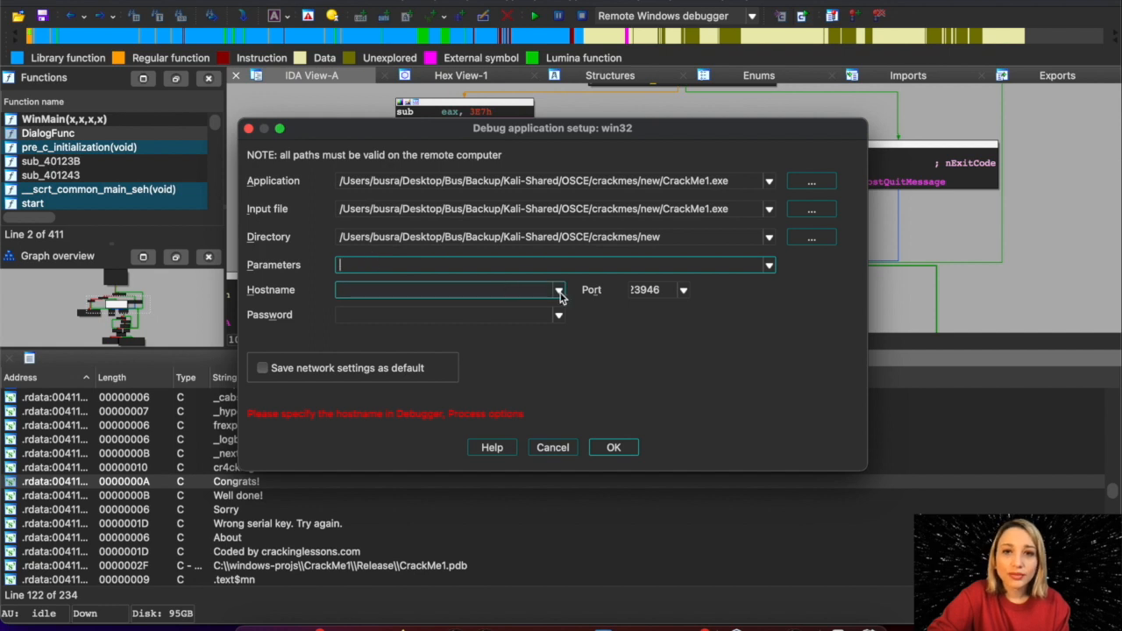
left_click(557, 289)
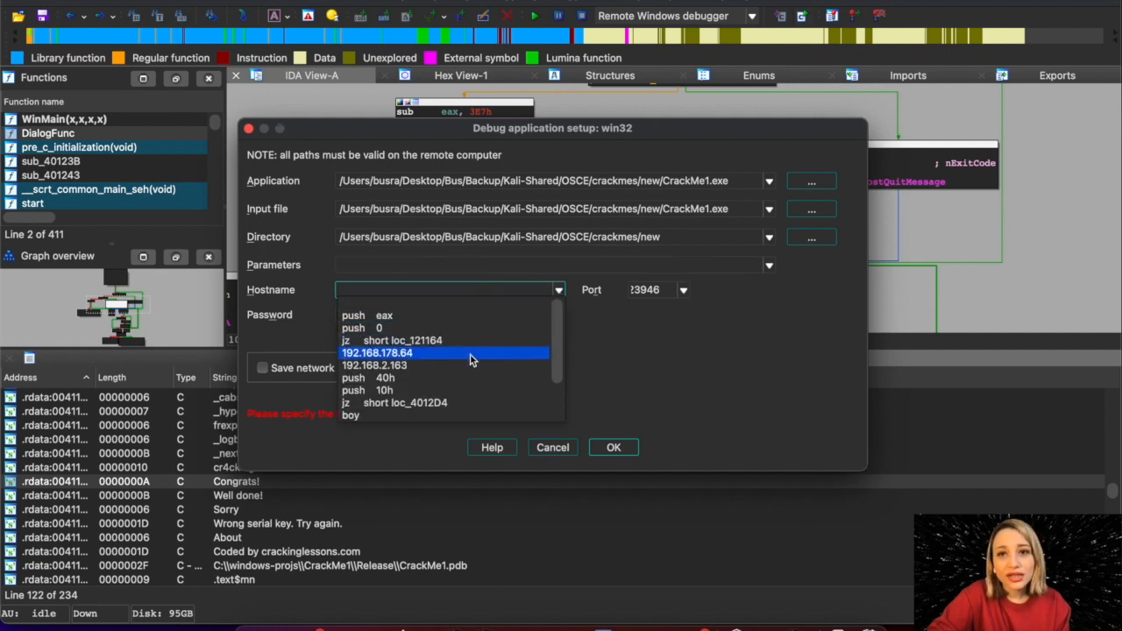
left_click(377, 352)
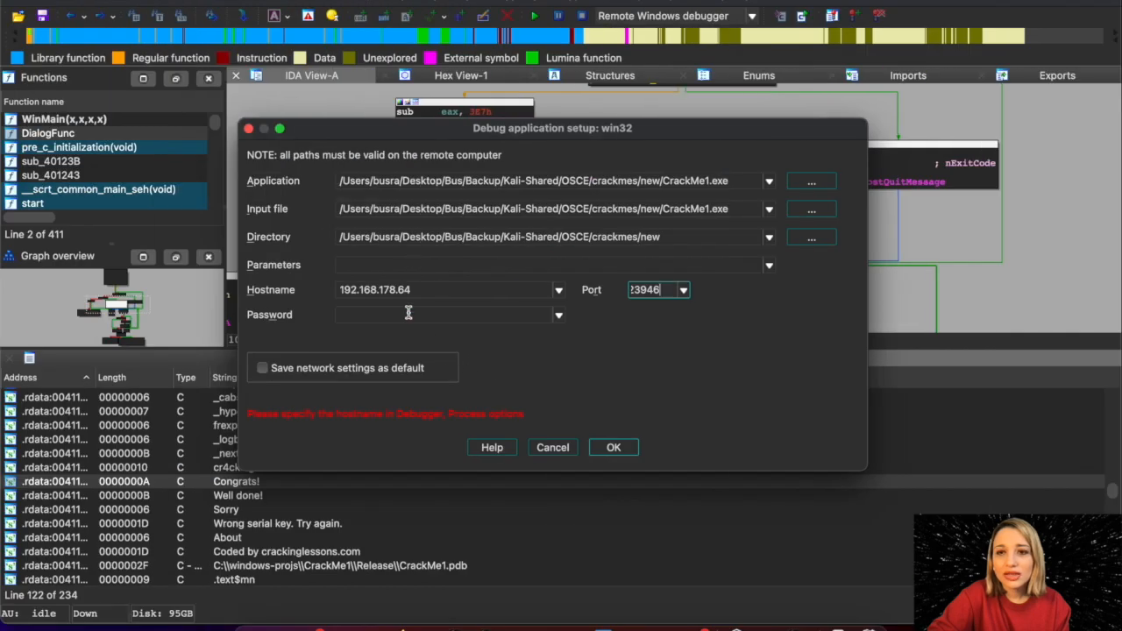
left_click(613, 447)
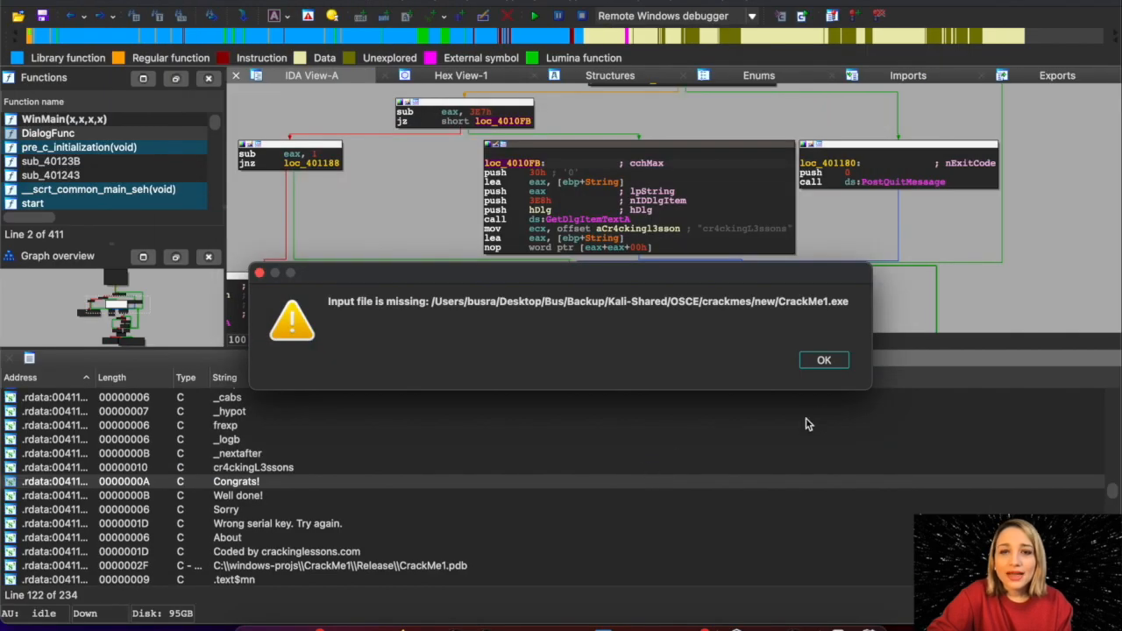
left_click(824, 359)
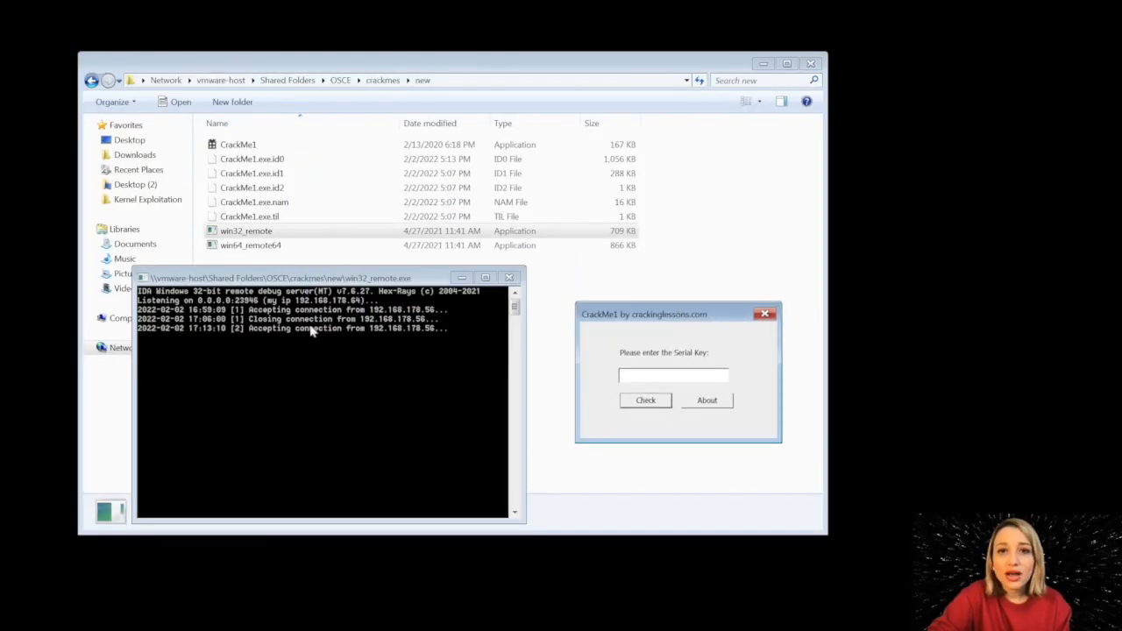
mouse_move(633, 335)
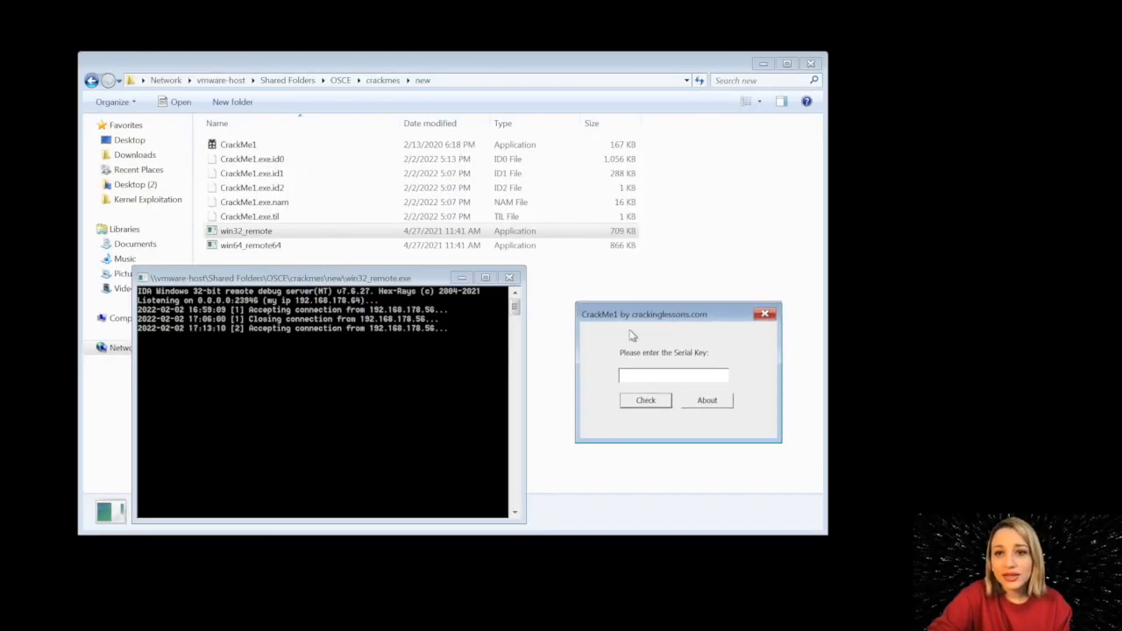
left_click(673, 376)
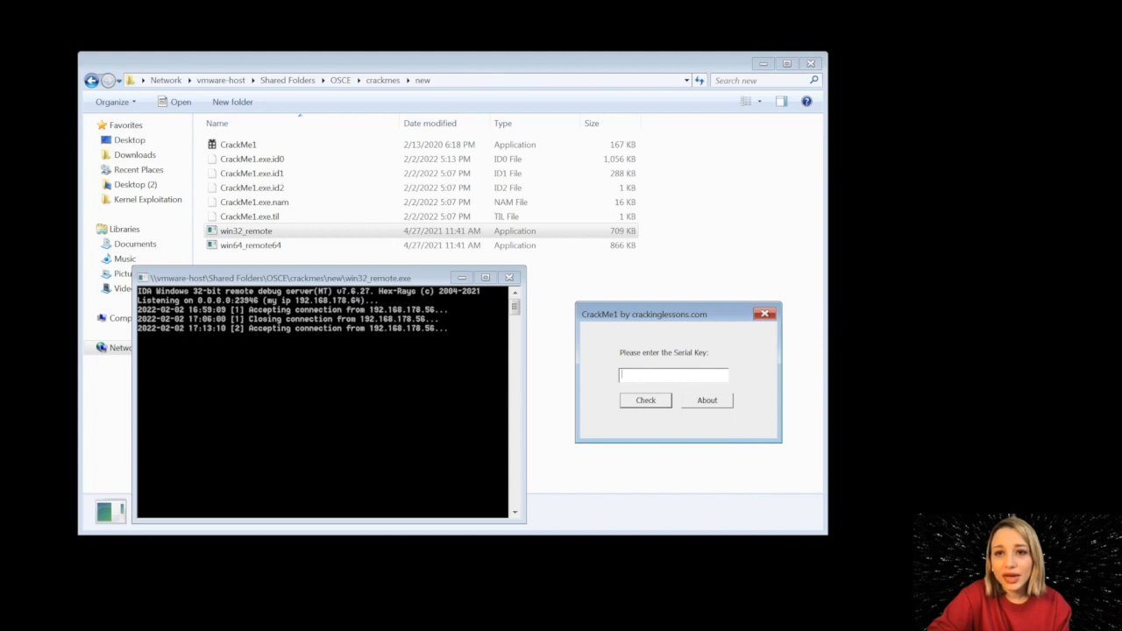
type("aaaaaaaaaa")
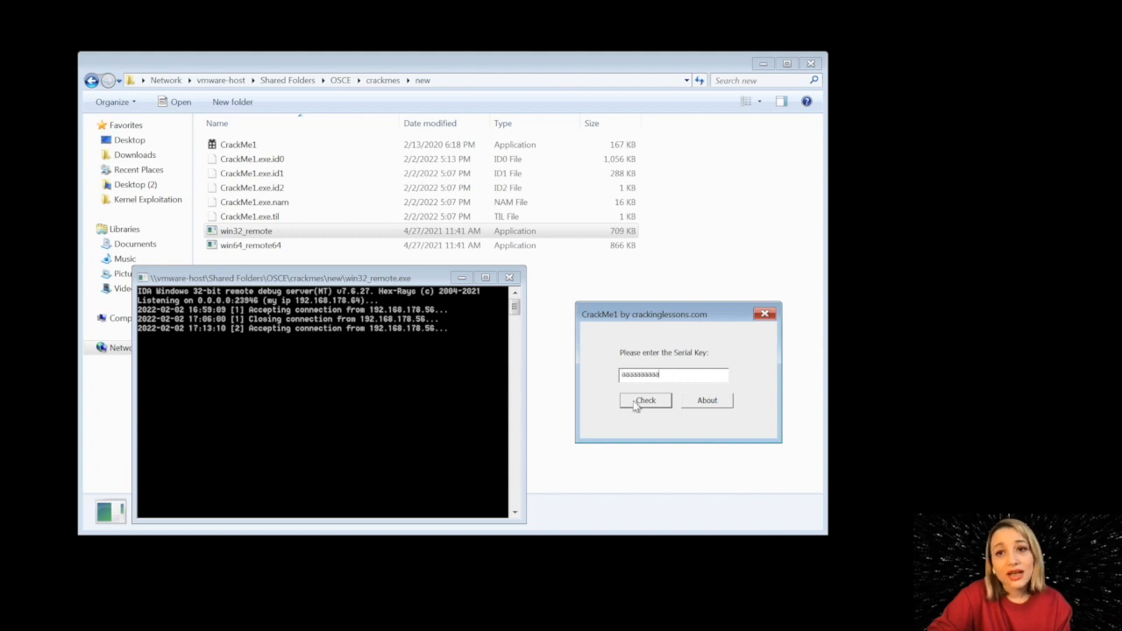
left_click(645, 399)
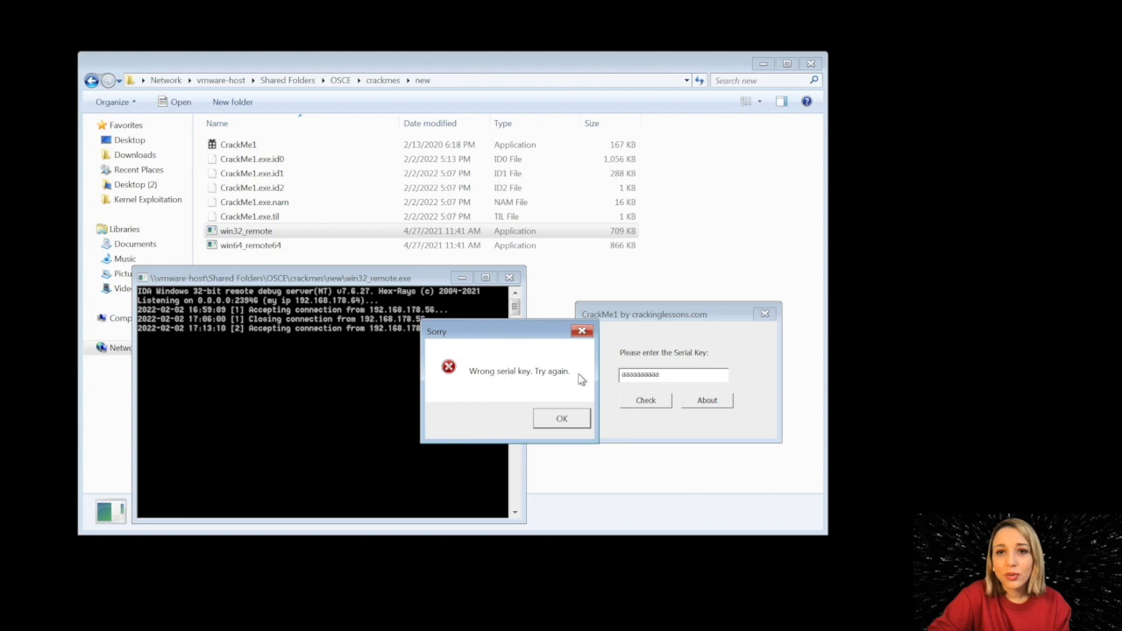
mouse_move(568, 381)
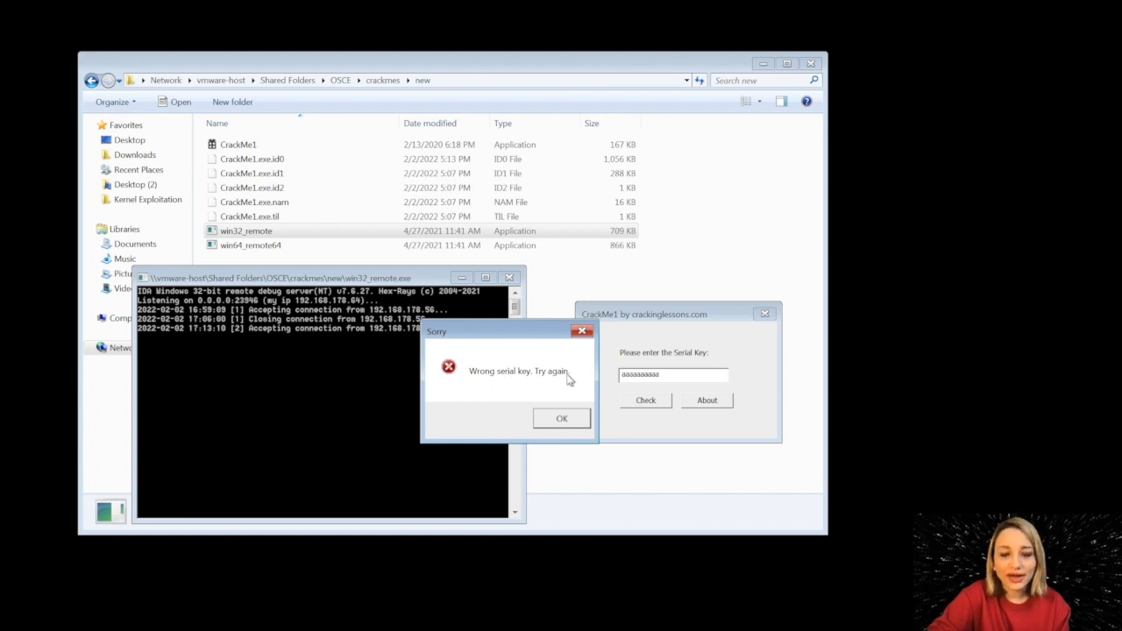
mouse_move(515, 379)
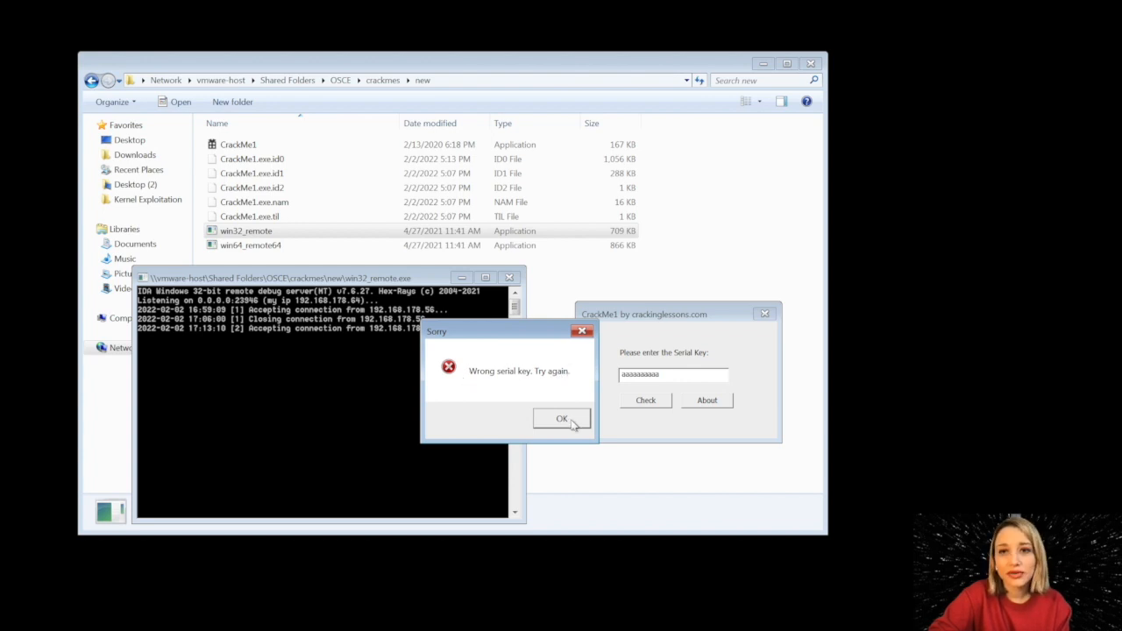
left_click(561, 417)
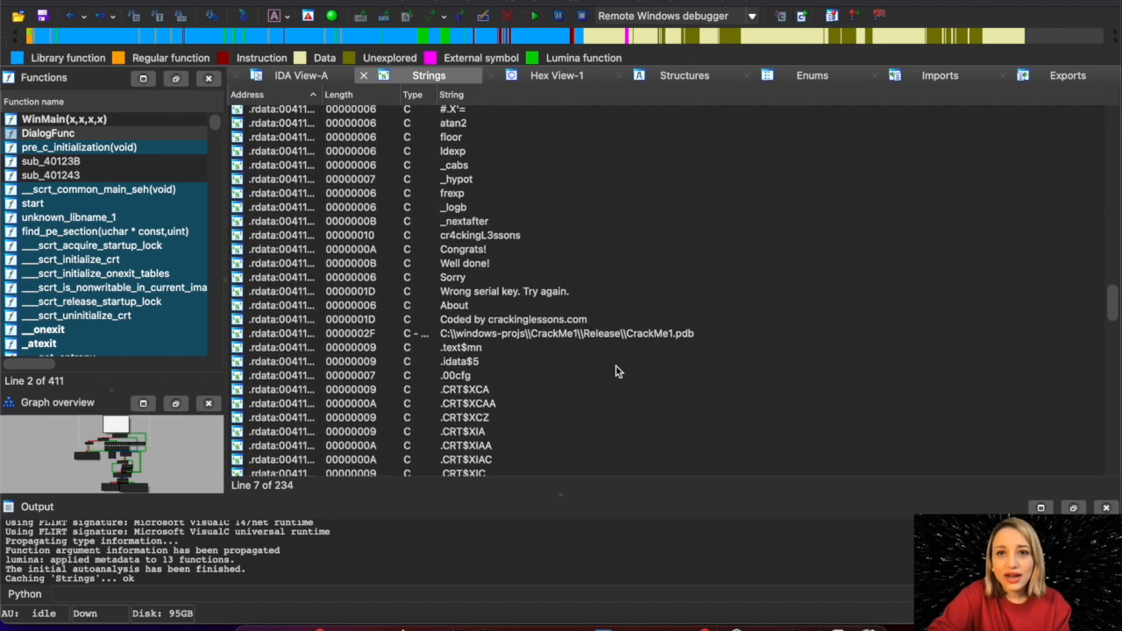
Browse the Strings list showing the Congrats! and Wrong serial key messages.
left_click(481, 210)
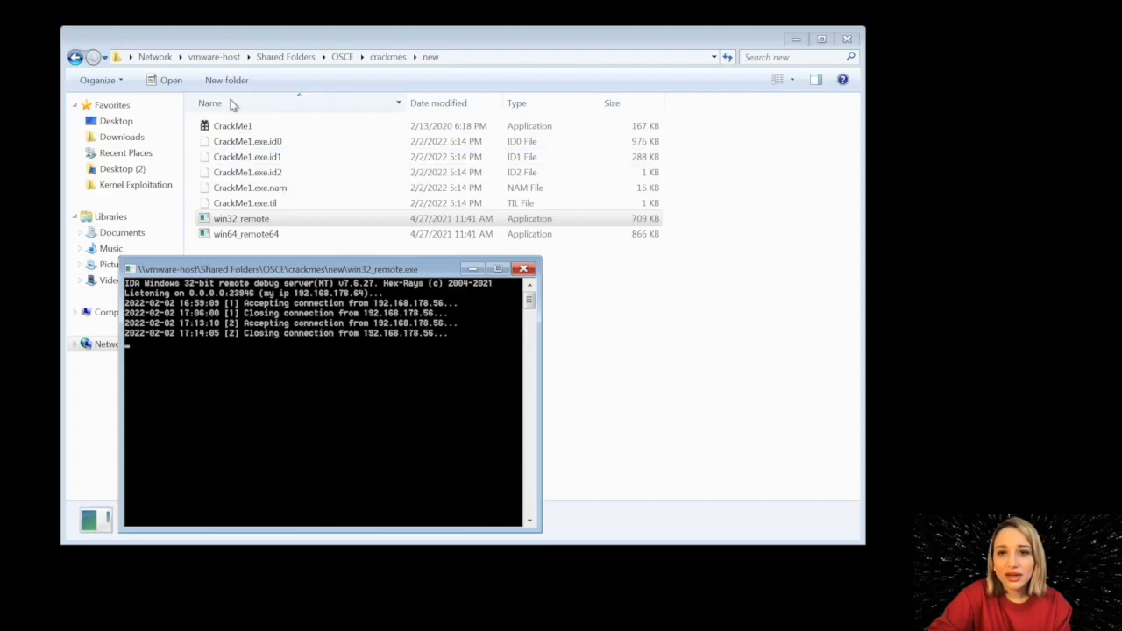
Run CrackMe1.exe from Explorer, enter 'aaaa', show its About message and dismiss it.
left_click(522, 268)
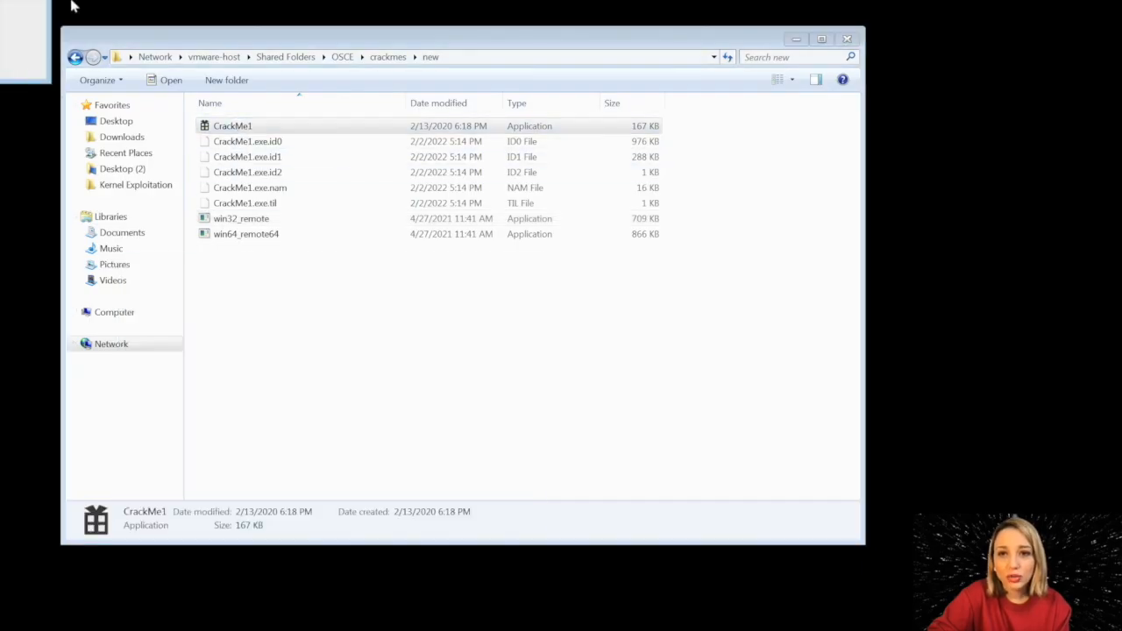
double_click(232, 126)
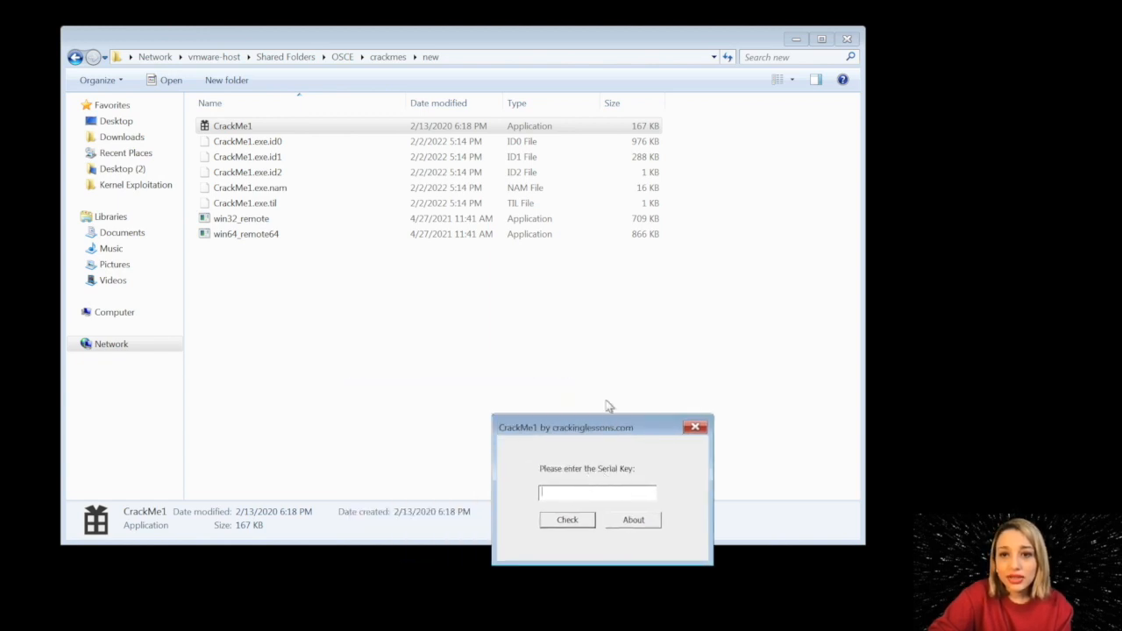
type("aaaa")
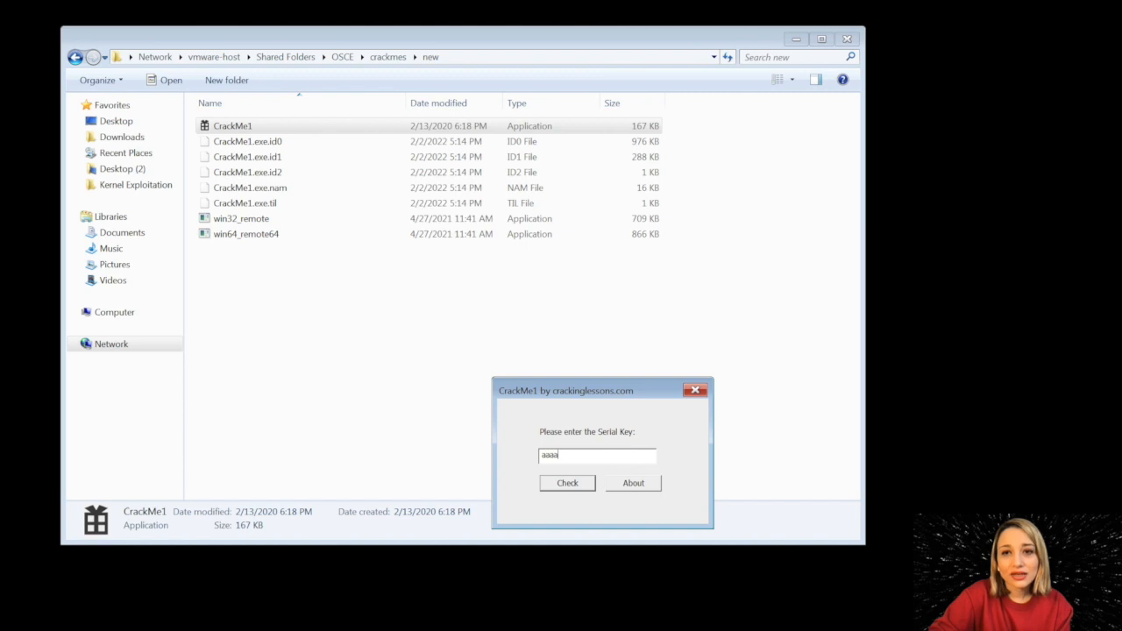
left_click(568, 484)
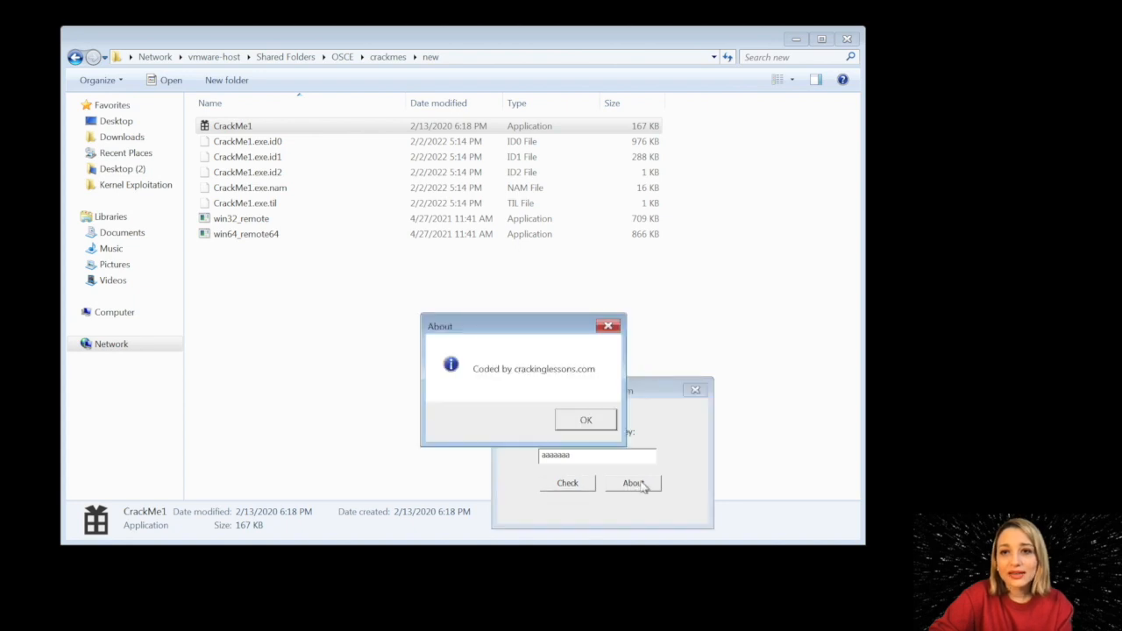
left_click(585, 419)
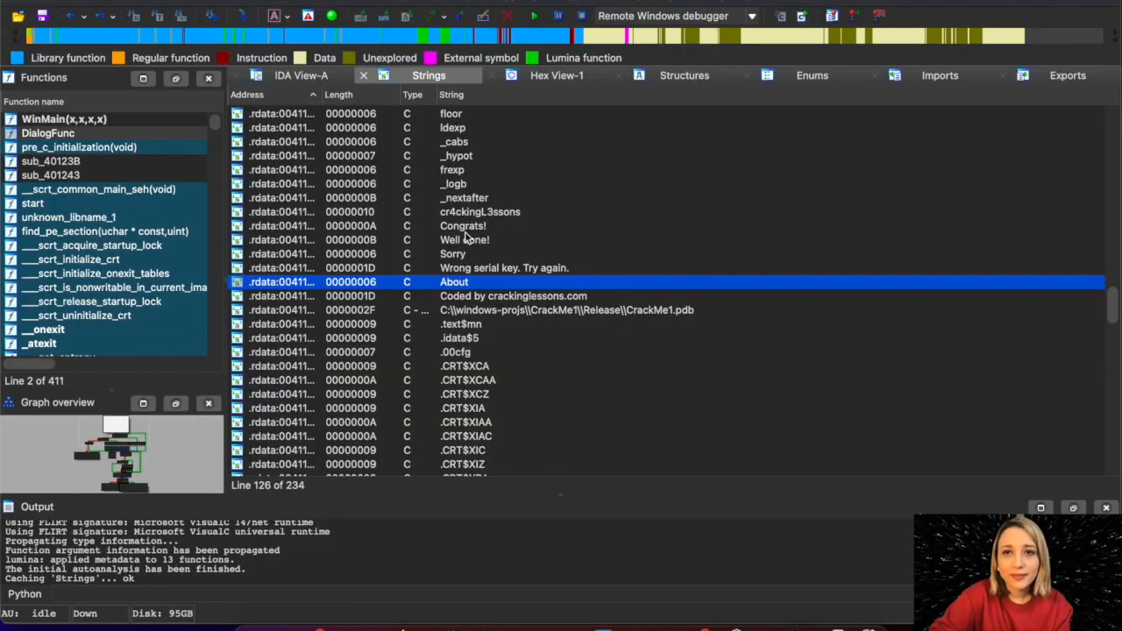
Follow the Congrats! string to its reference in DialogFunc's test eax,eax / jnz block.
left_click(463, 224)
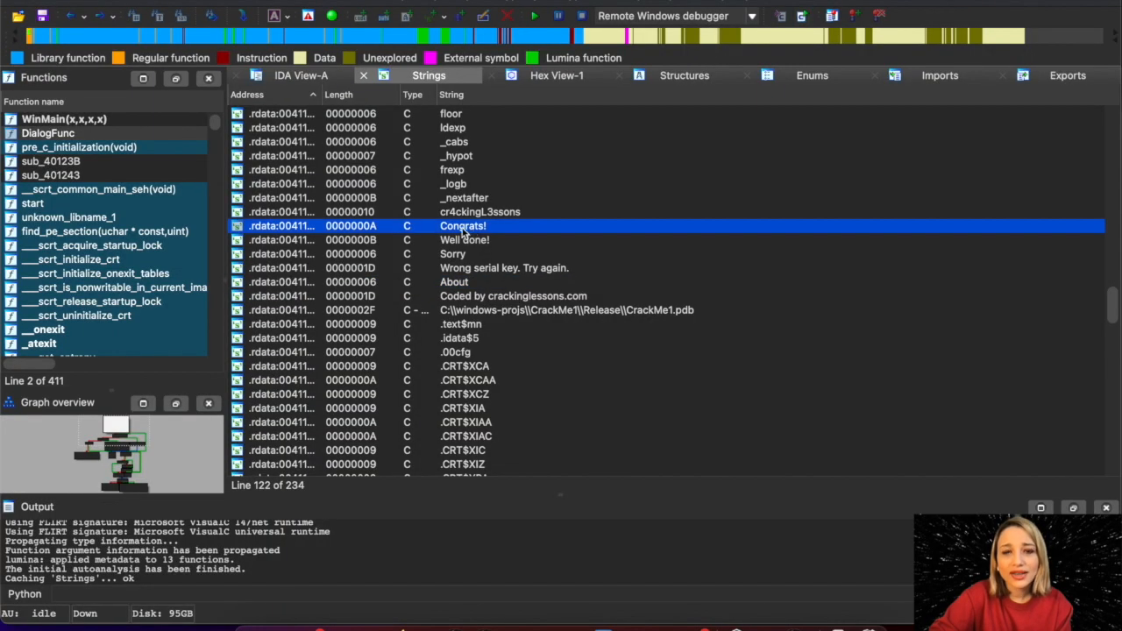
double_click(463, 224)
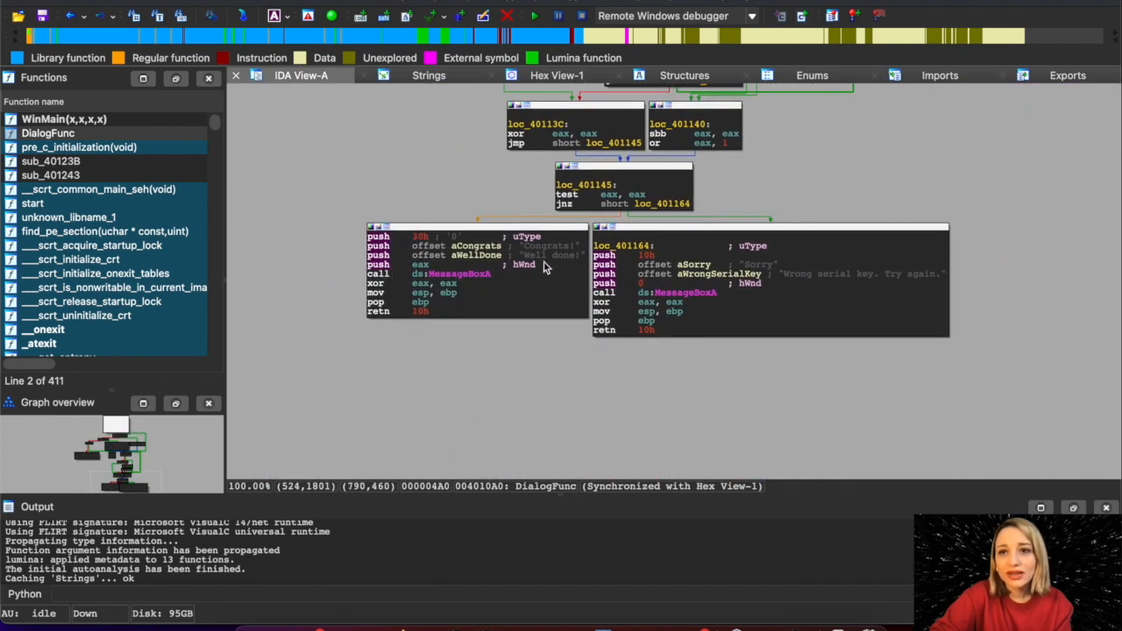
mouse_move(417, 270)
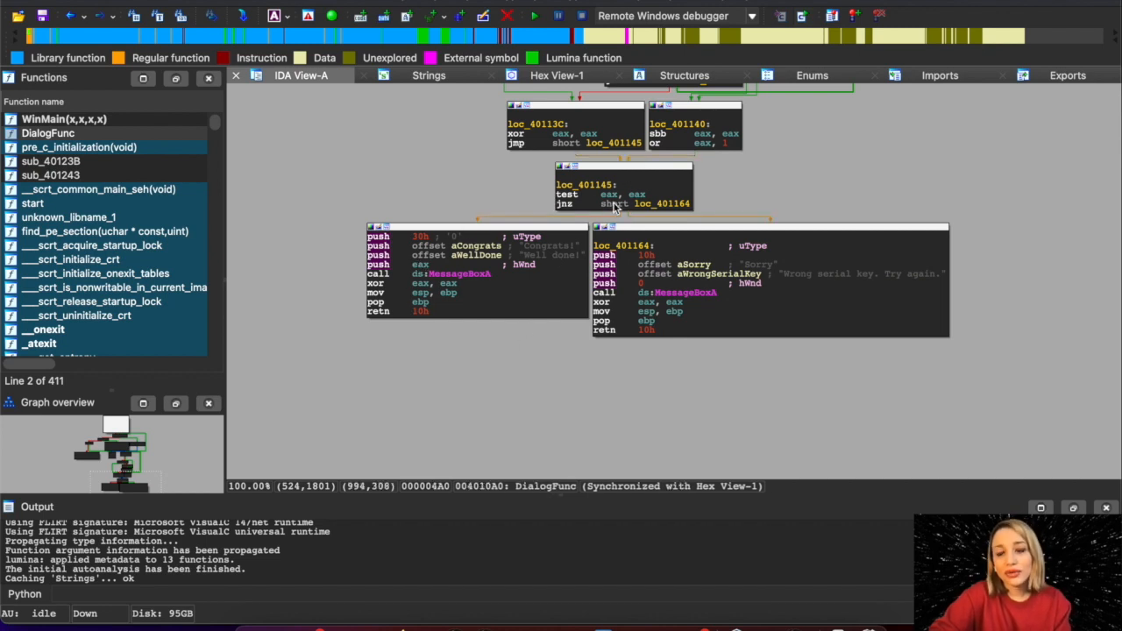
mouse_move(723, 228)
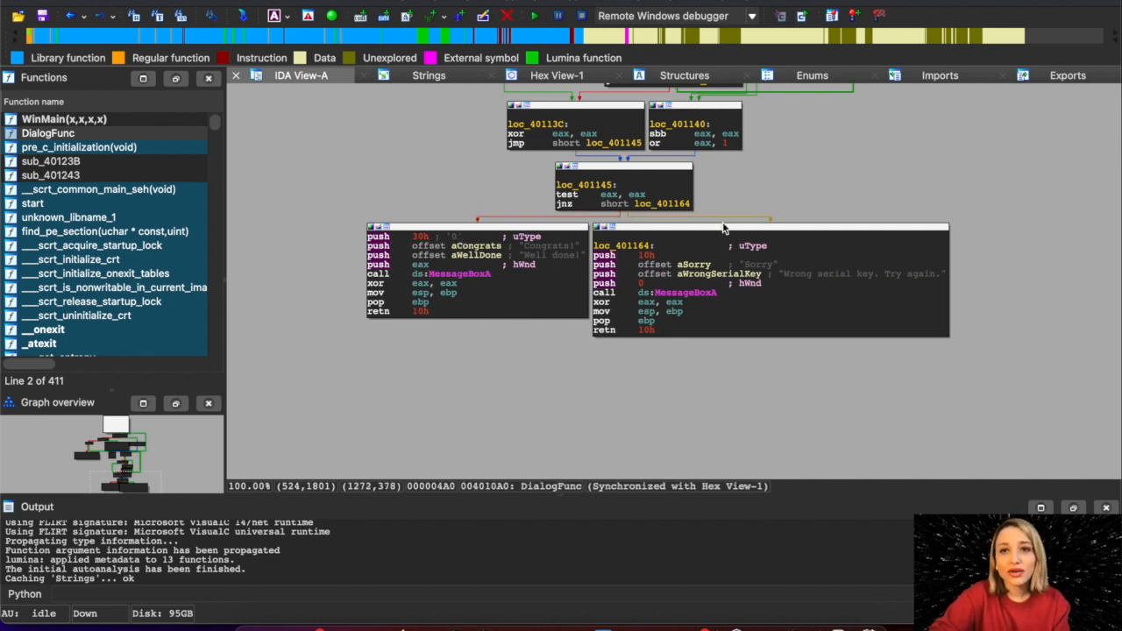
mouse_move(578, 202)
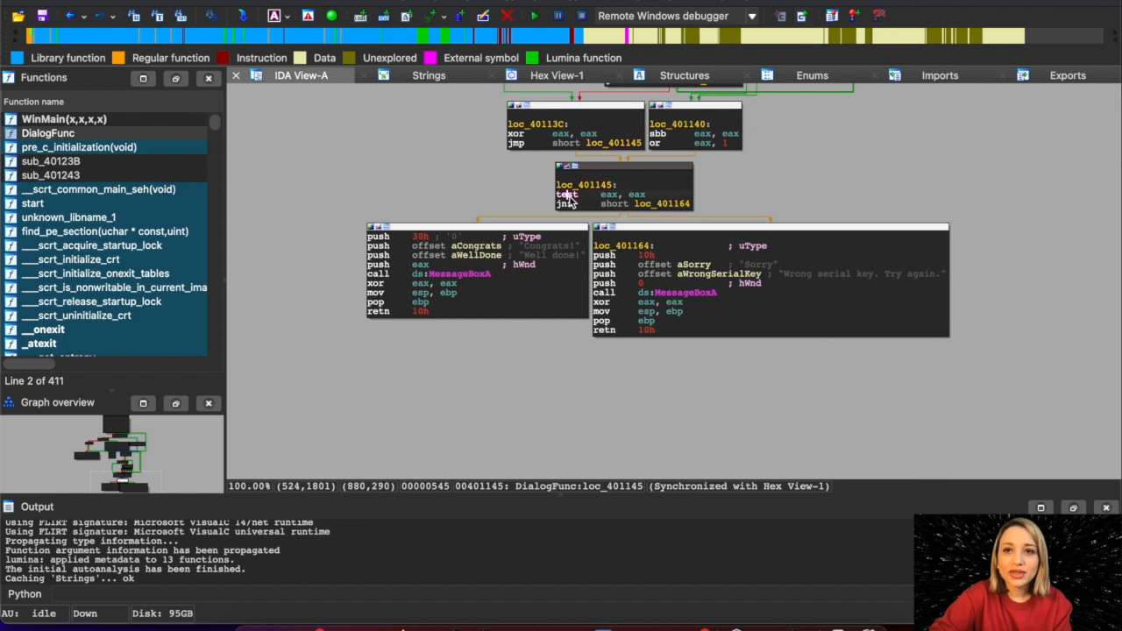
mouse_move(640, 196)
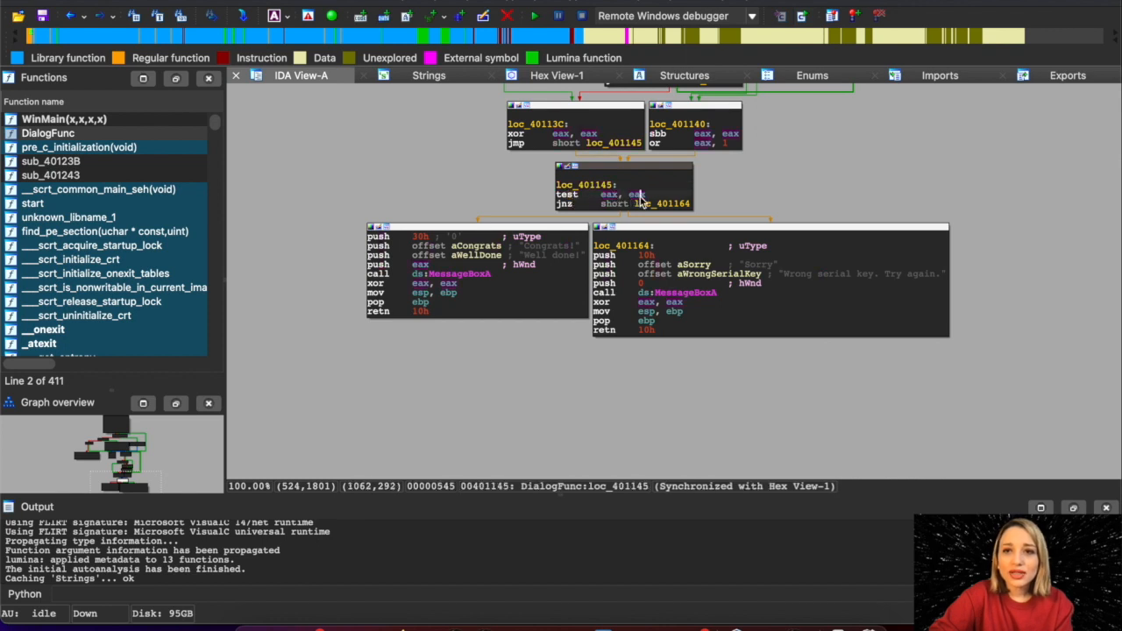
mouse_move(561, 210)
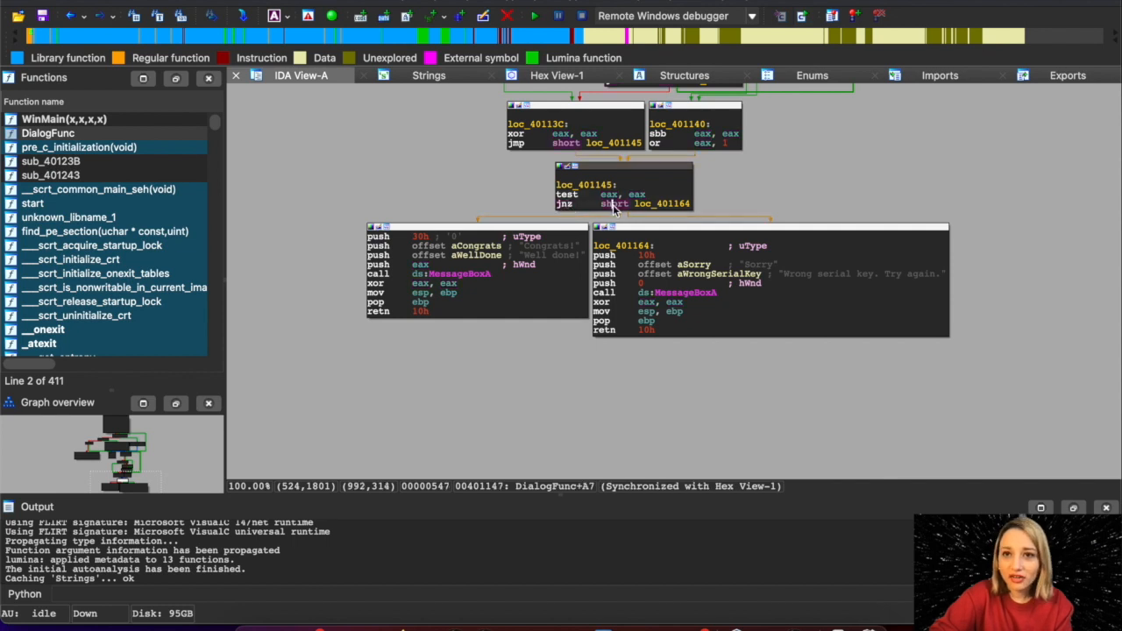
mouse_move(674, 214)
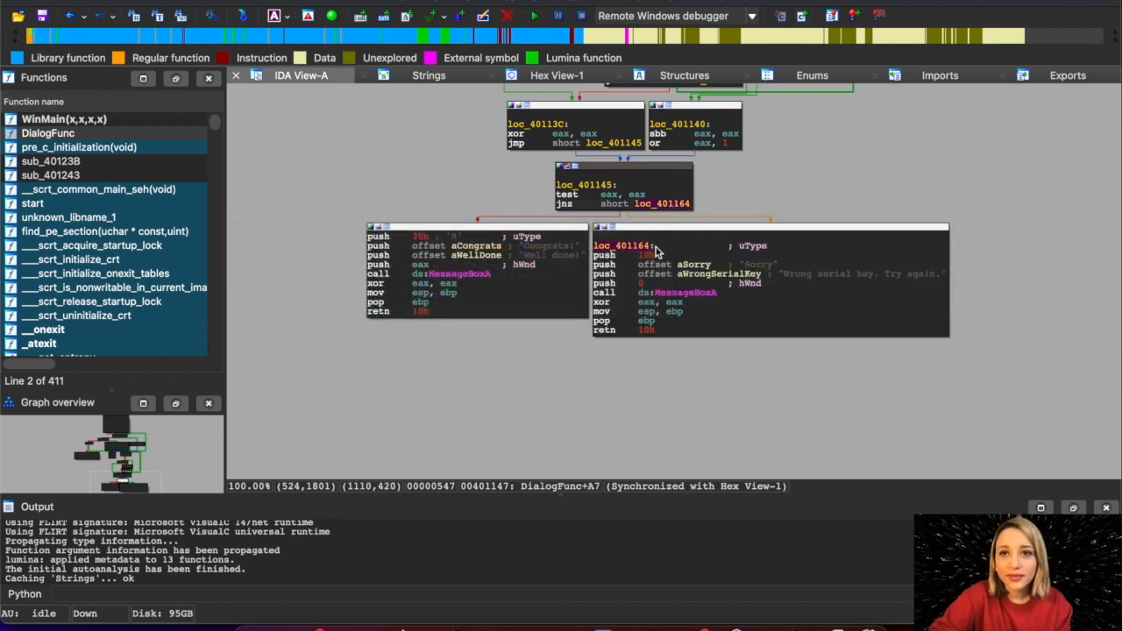
mouse_move(607, 196)
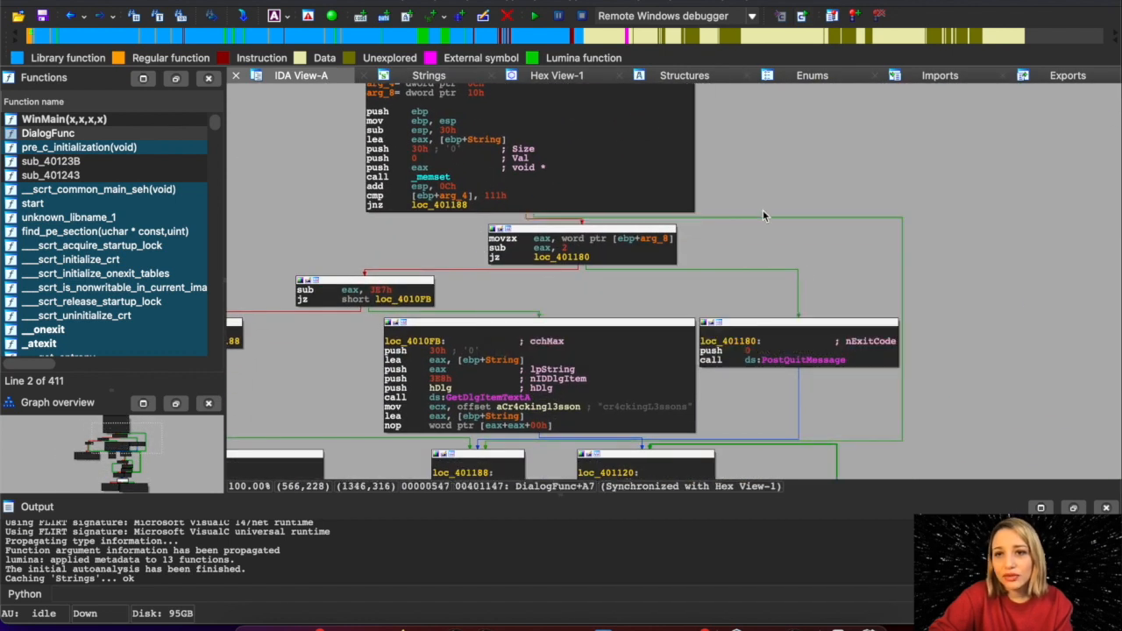
mouse_move(785, 378)
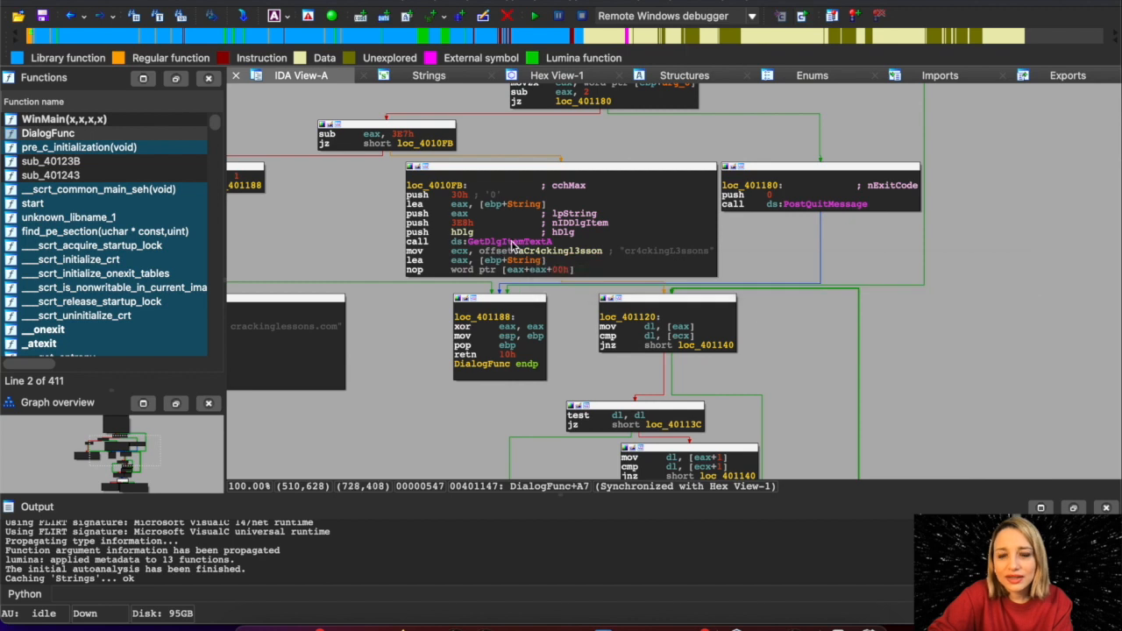
mouse_move(523, 242)
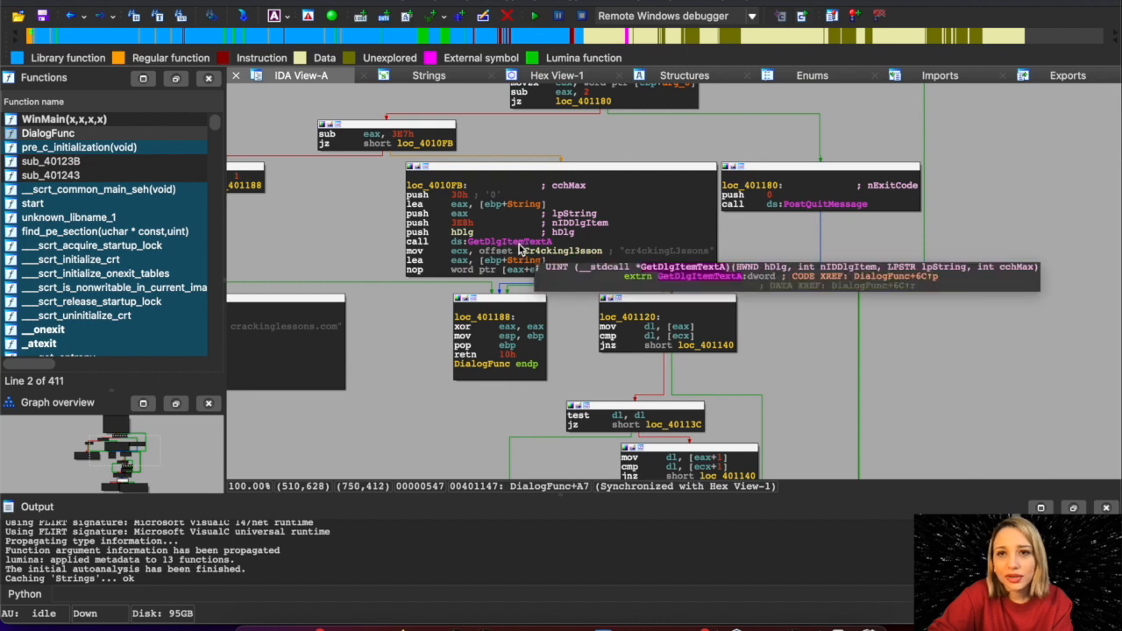
mouse_move(488, 329)
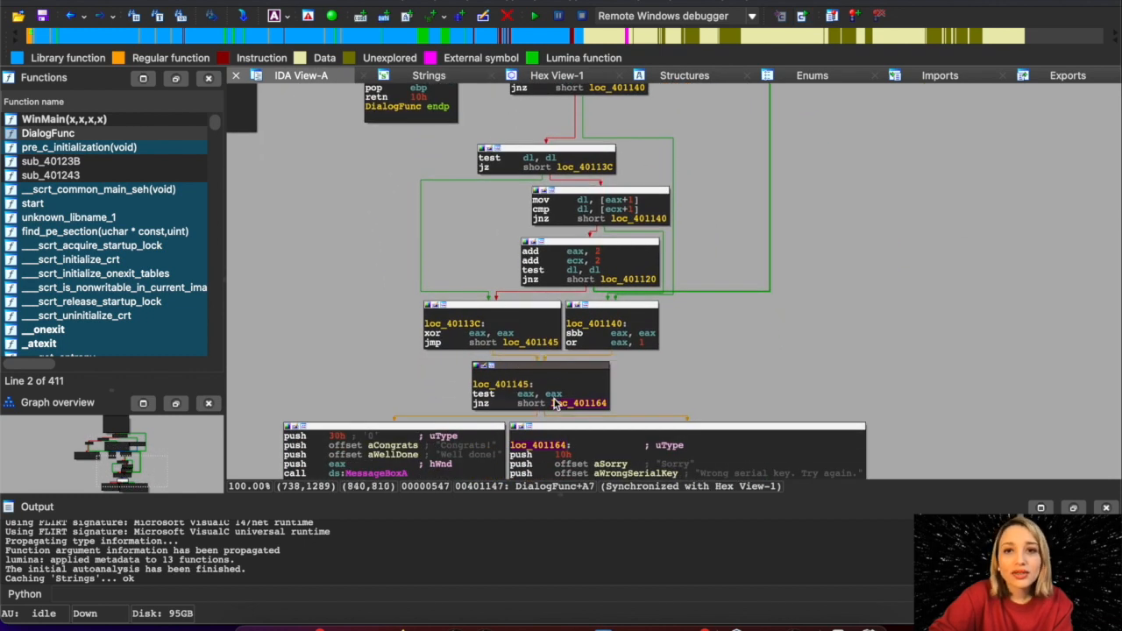
mouse_move(530, 407)
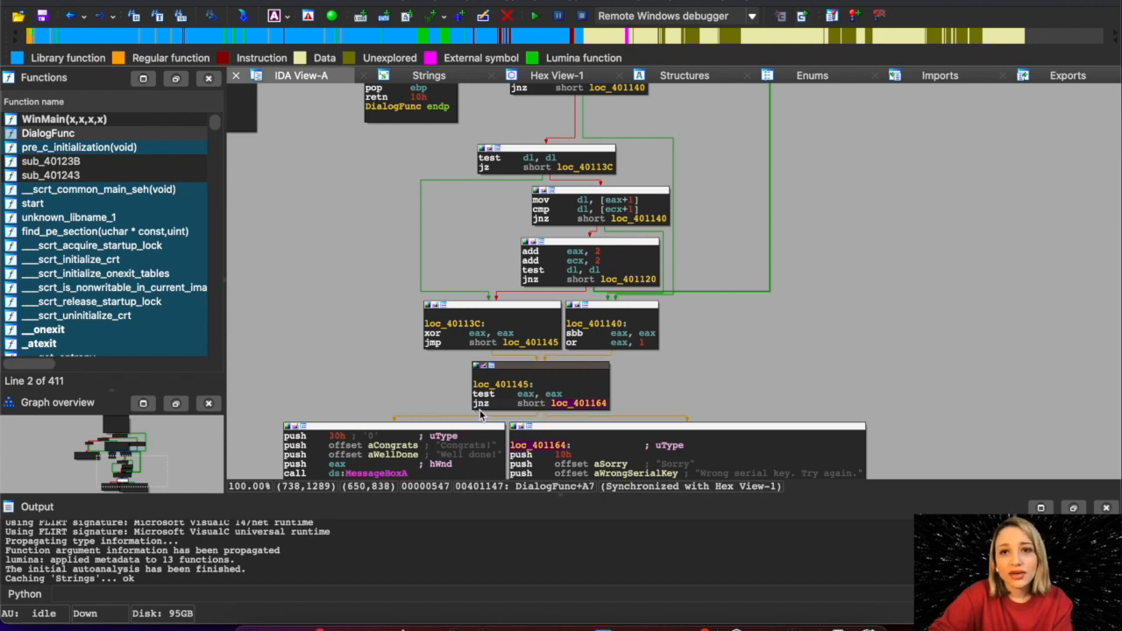
Set the remote debugging host to 192.168.178.64 in Debug application setup.
scroll("down", 3)
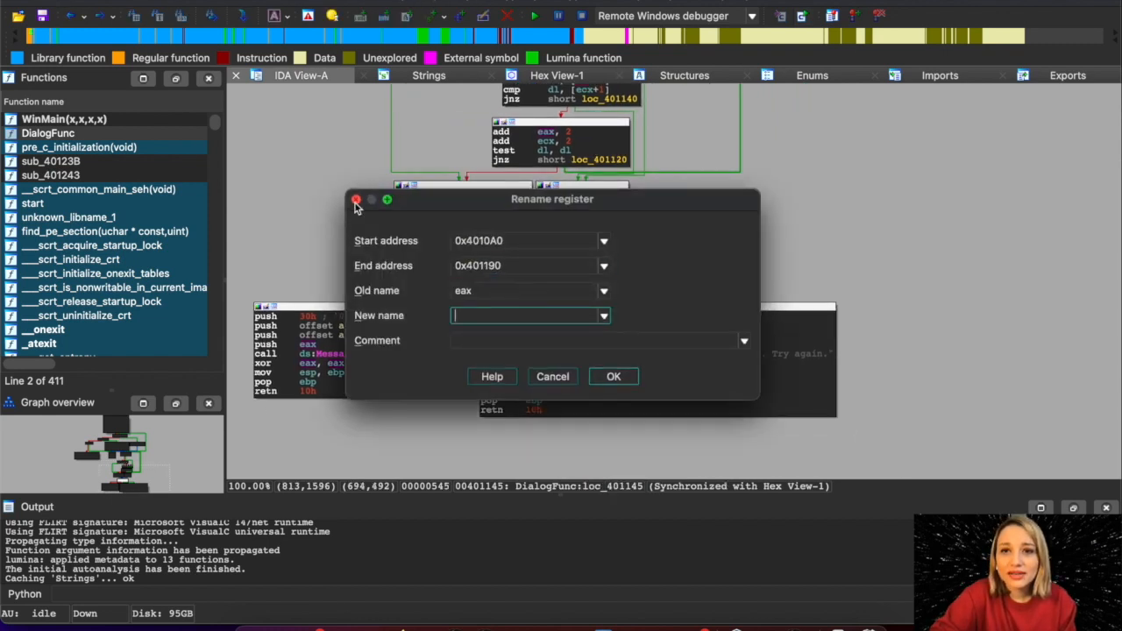
right_click(500, 281)
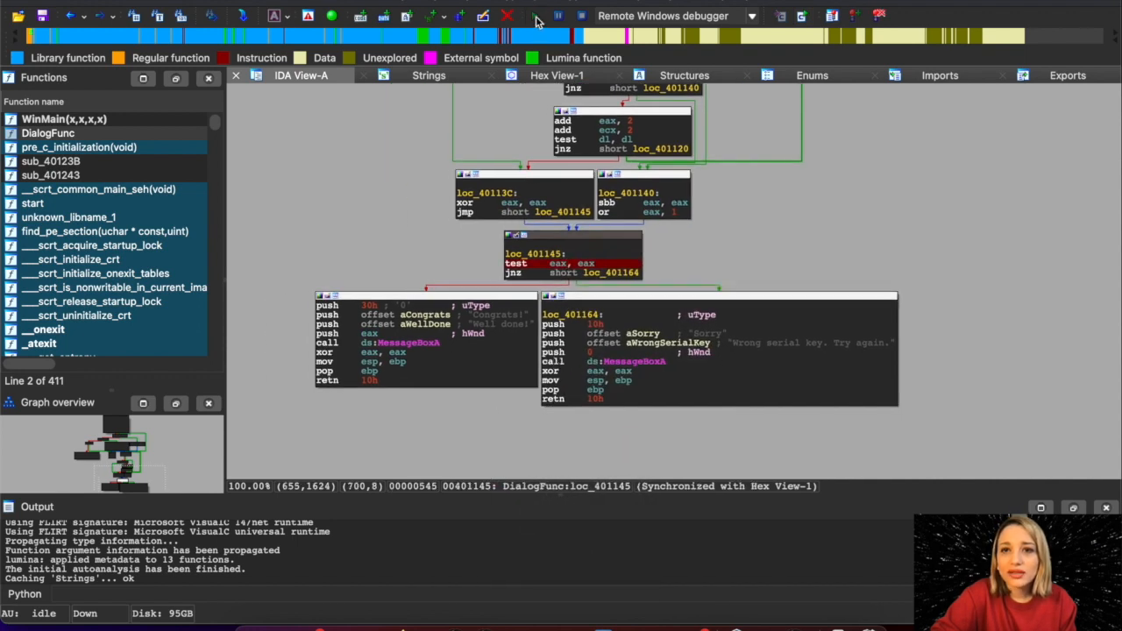
left_click(533, 15)
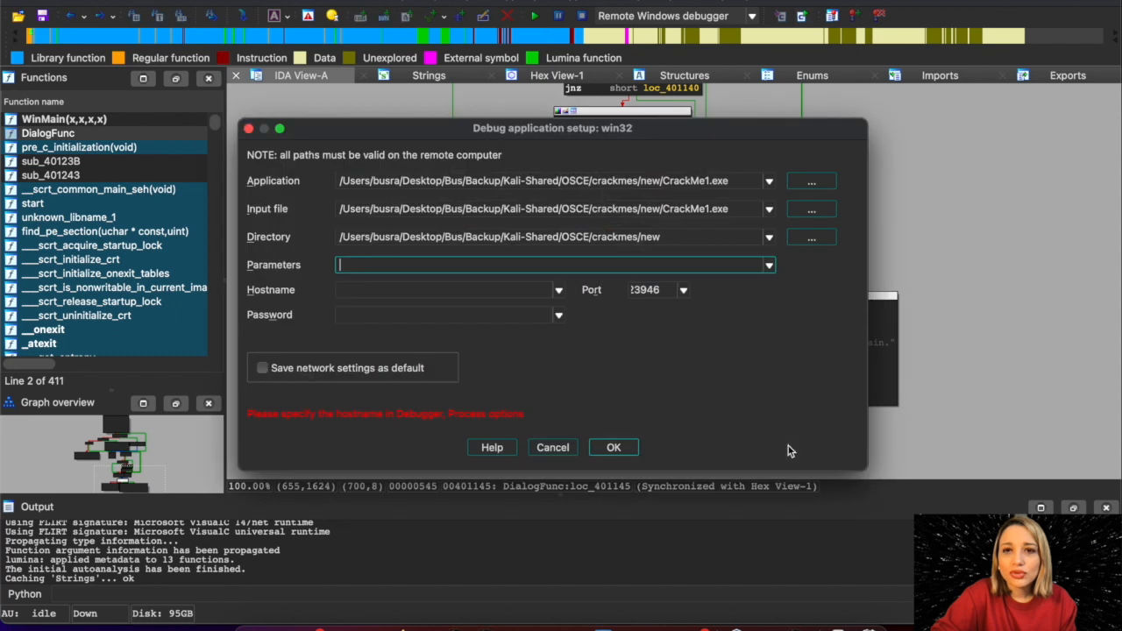
left_click(558, 290)
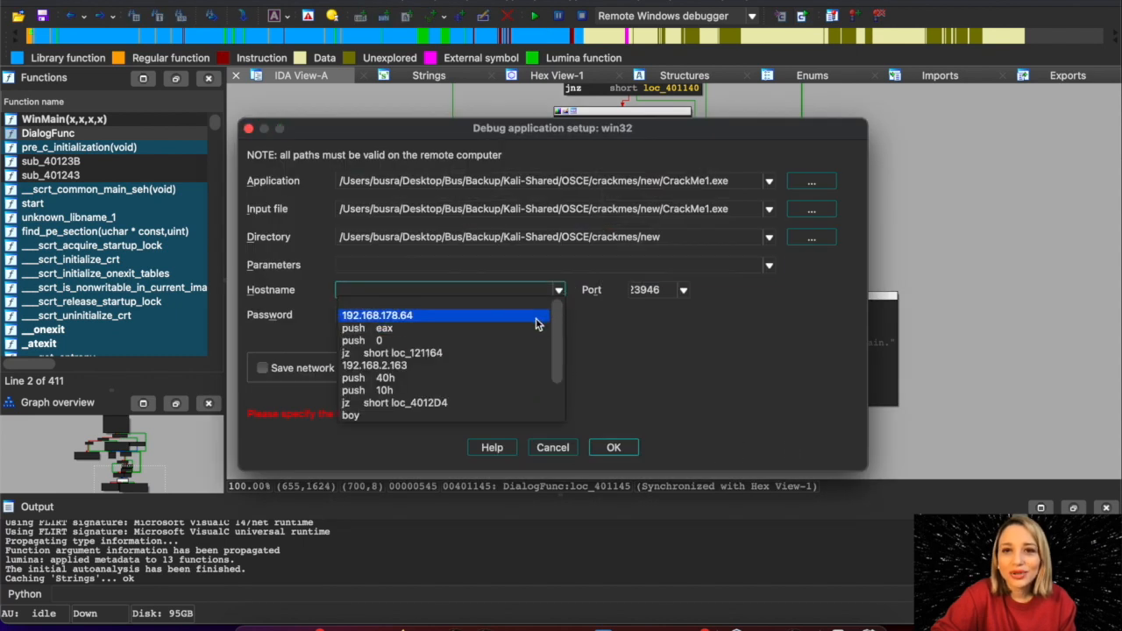
left_click(382, 328)
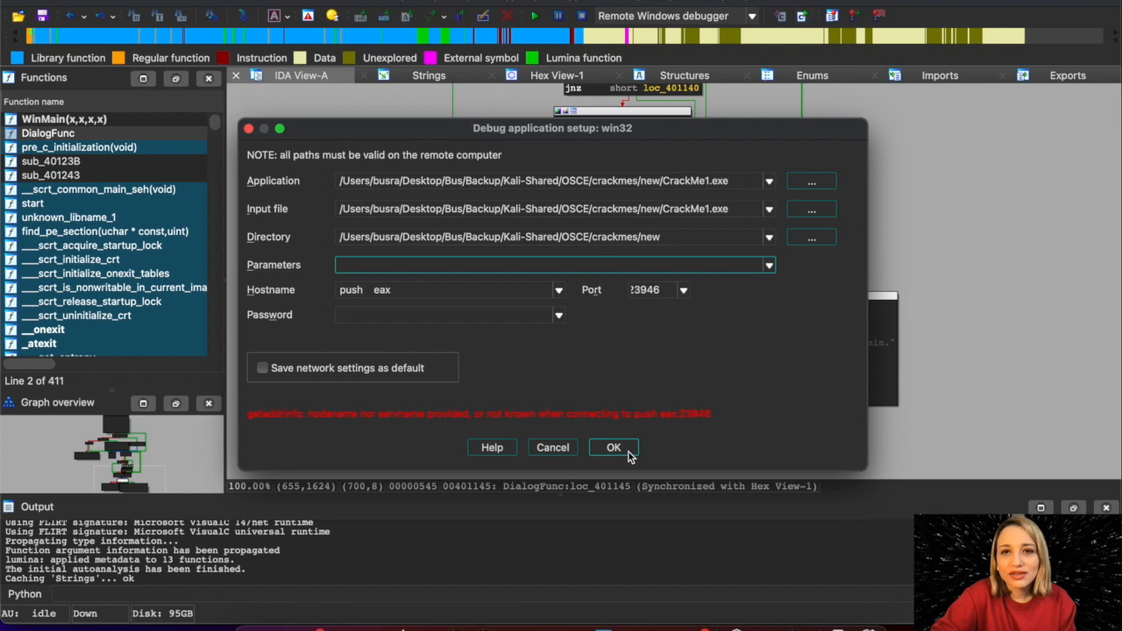
left_click(557, 289)
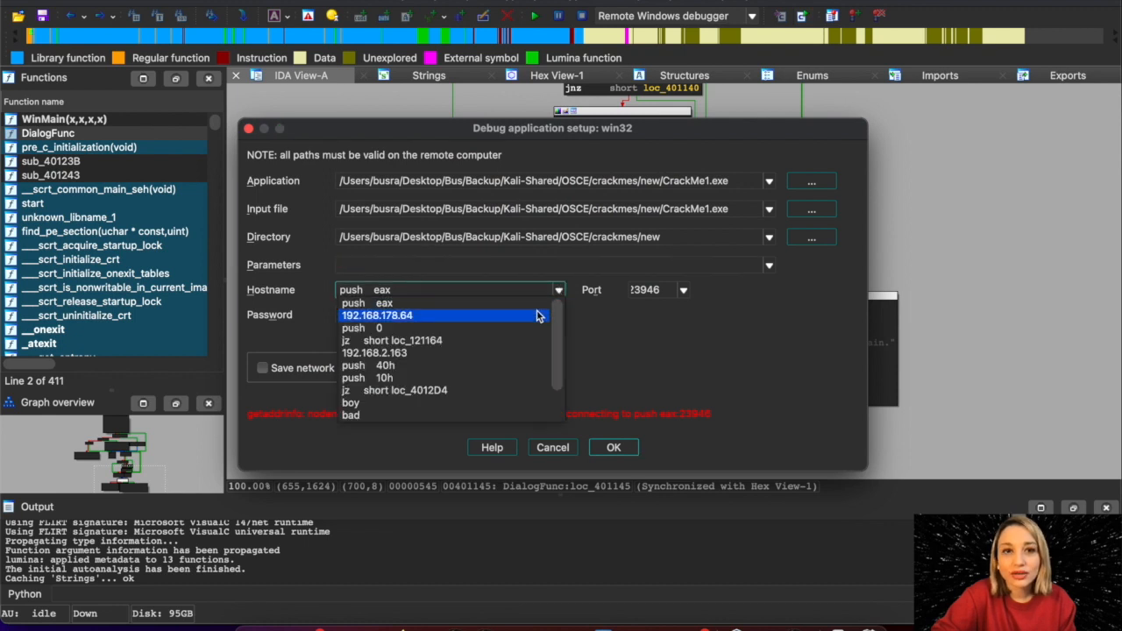
left_click(613, 447)
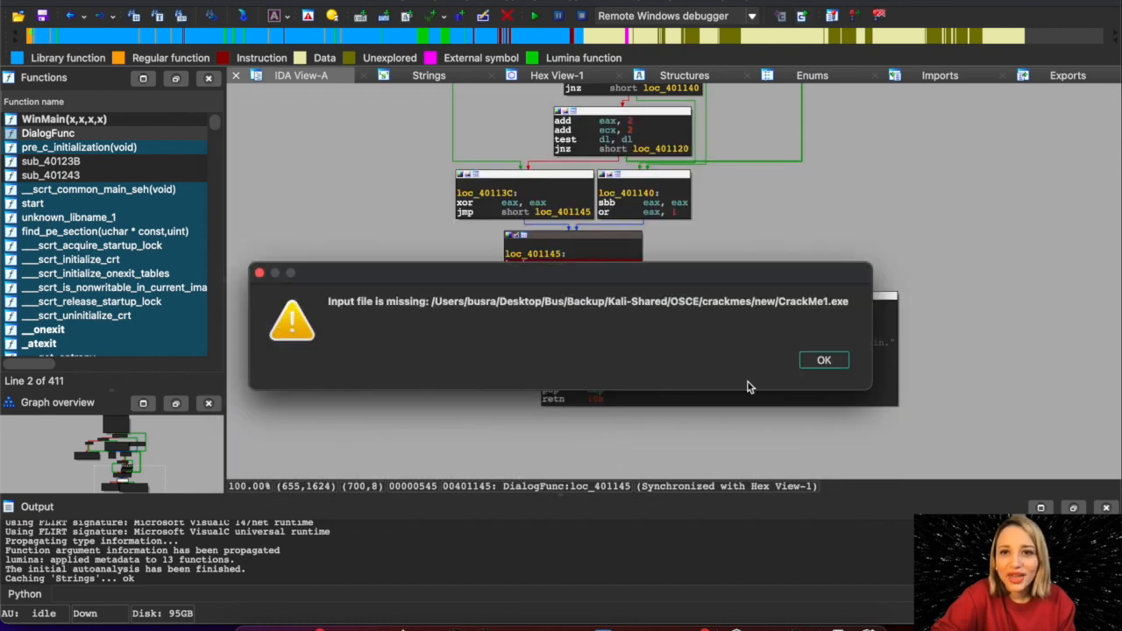
Dismiss the missing input file warning and debug the CrackMe1.exe found on the remote machine.
left_click(824, 360)
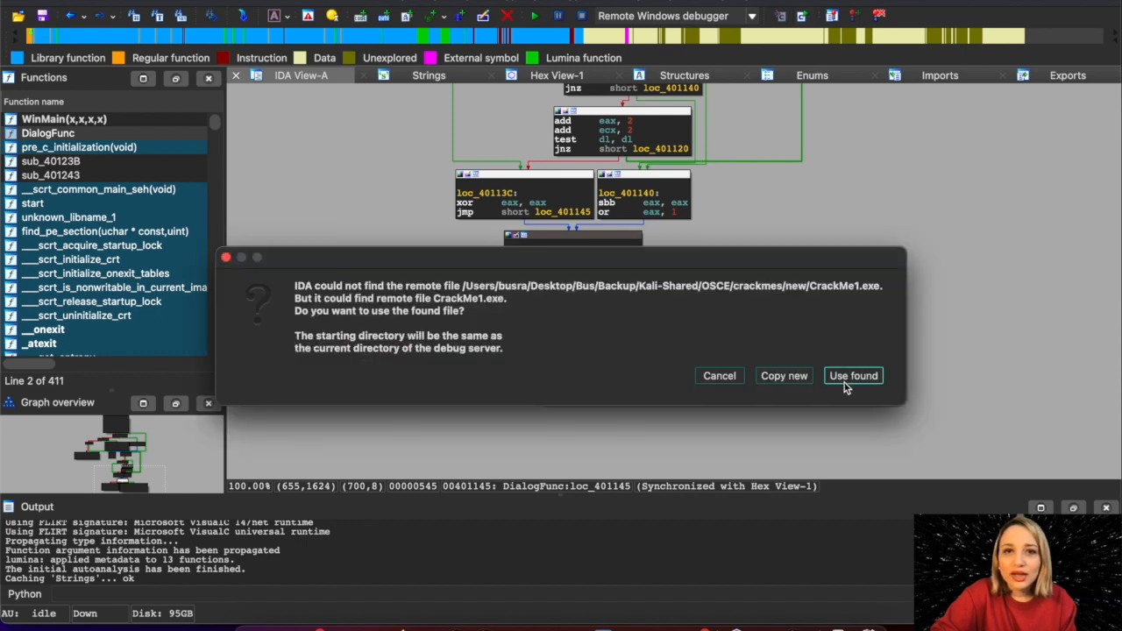
left_click(852, 375)
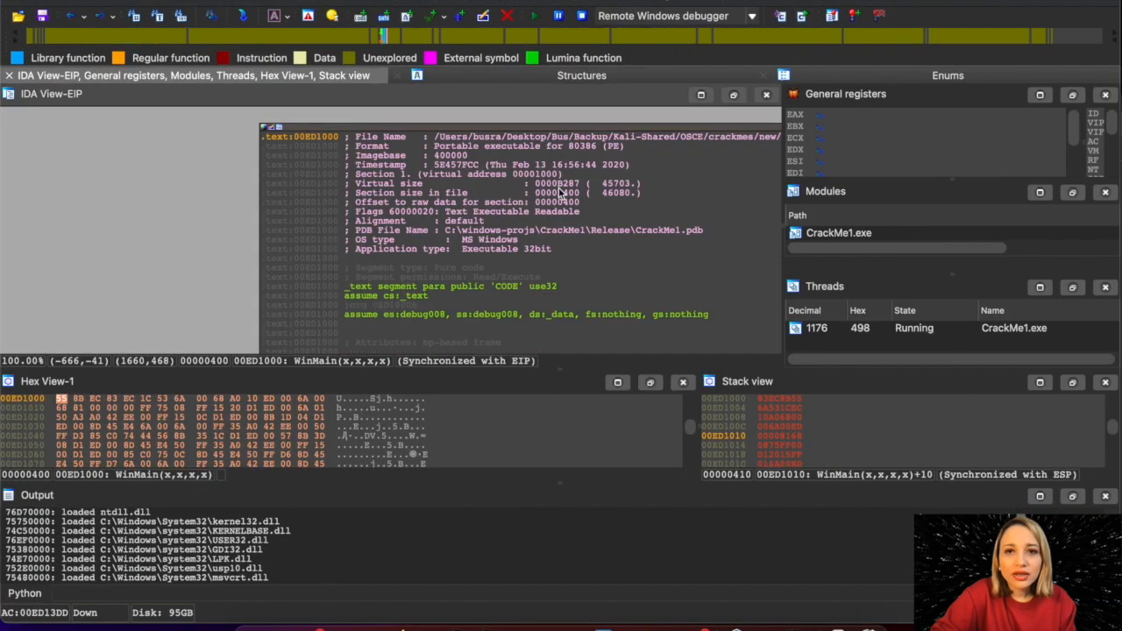
scroll("down", 3)
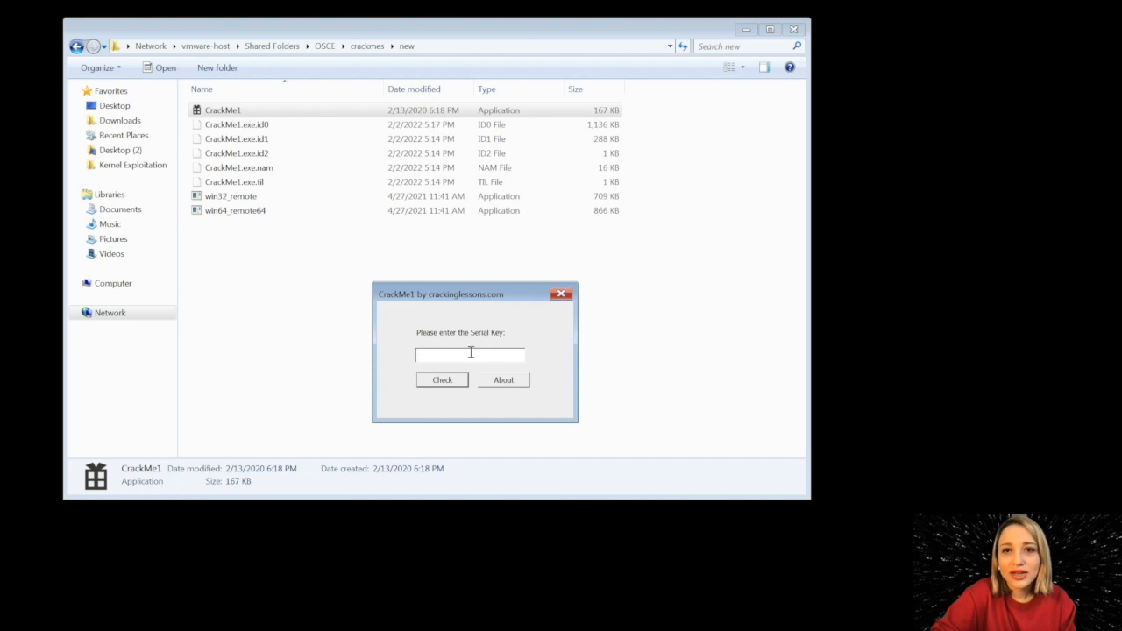
Enter the dummy serial aaaaaaaa so the breakpoint at the serial check is hit.
type("aaaaaaaa")
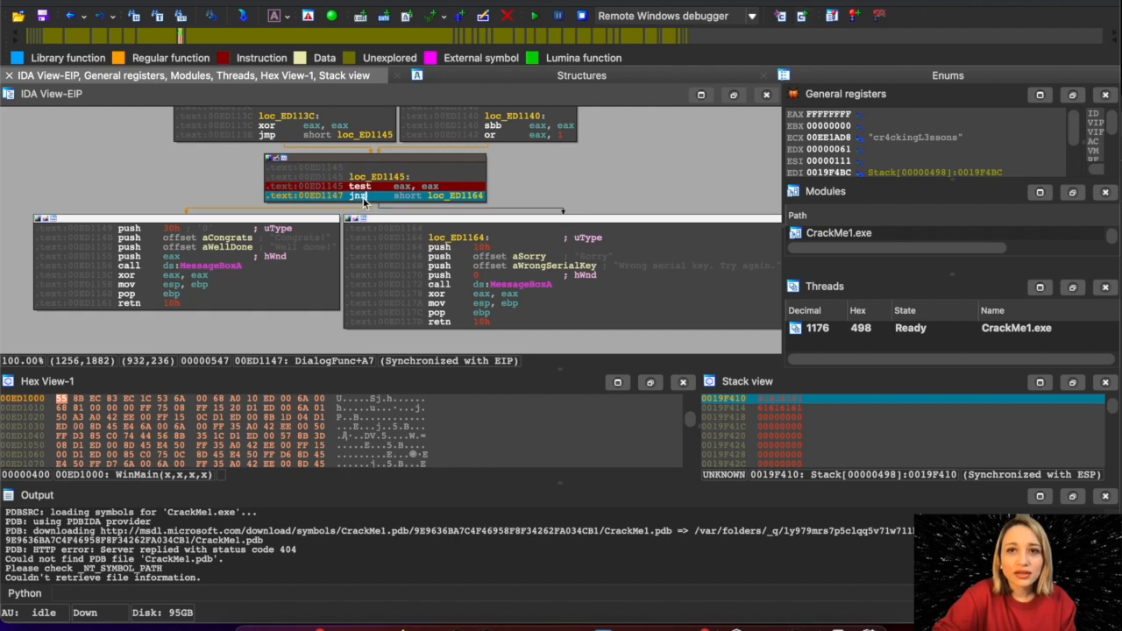
Assemble 'jz short loc_ED1164' over the jnz after test eax, eax.
right_click(359, 195)
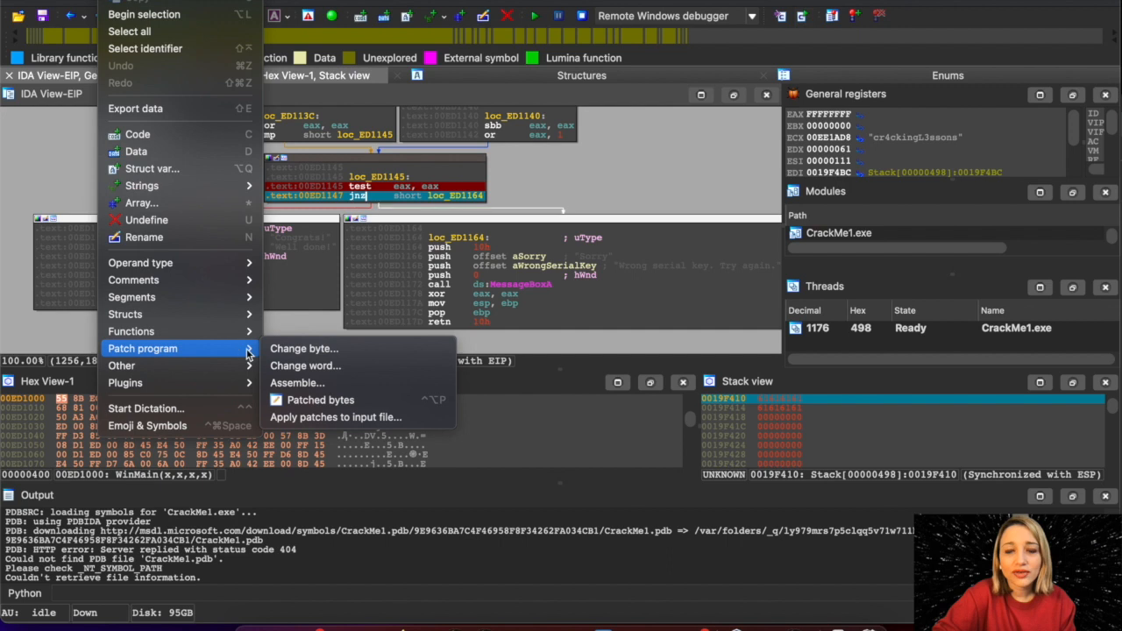
left_click(298, 382)
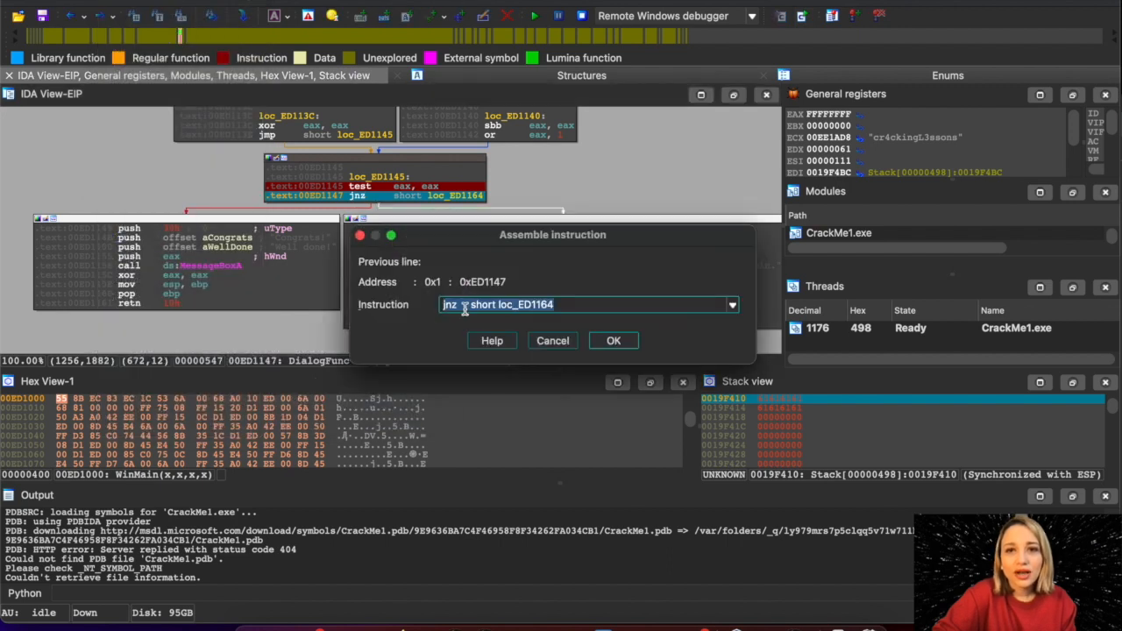
type("jz short loc_ED1164")
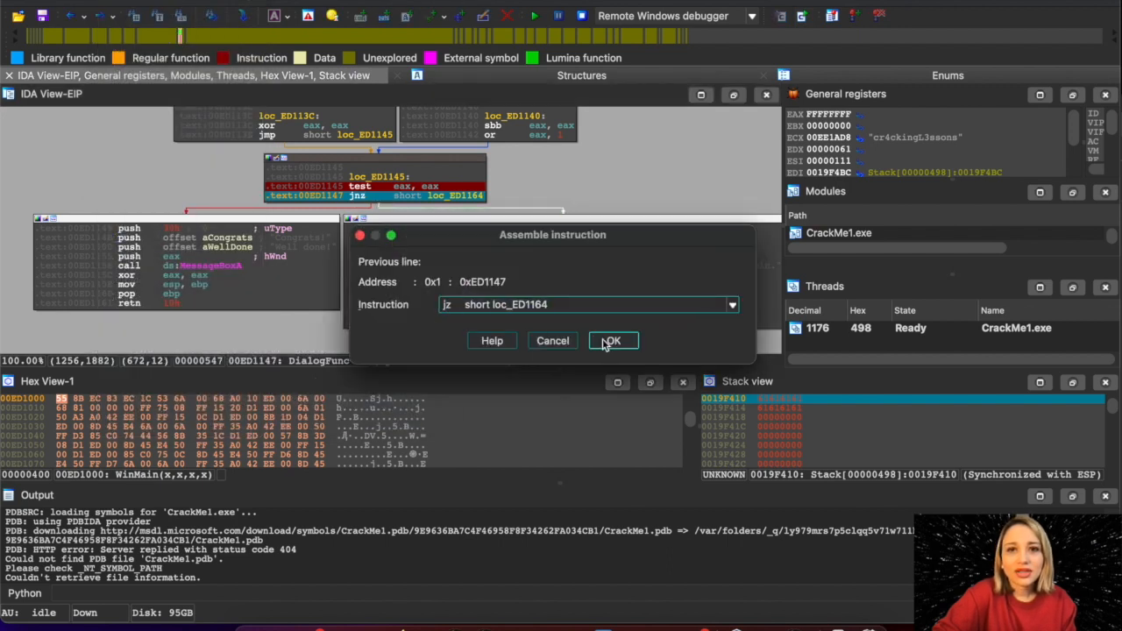
left_click(613, 340)
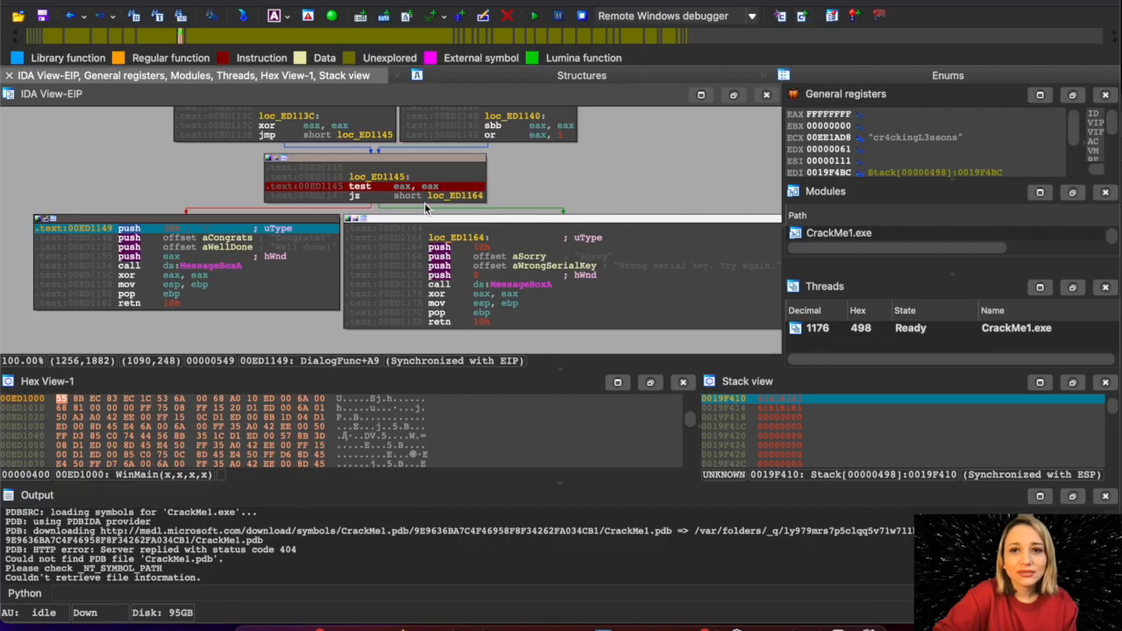
Reopen the assembler at the push 10h line and leave it unchanged.
left_click(231, 10)
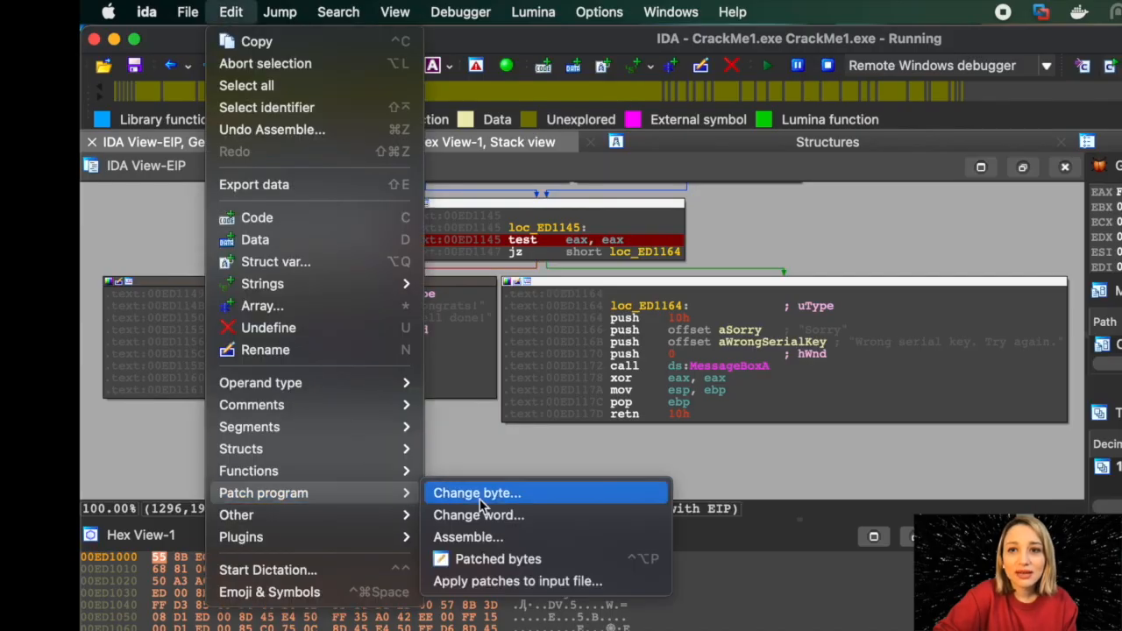
left_click(466, 537)
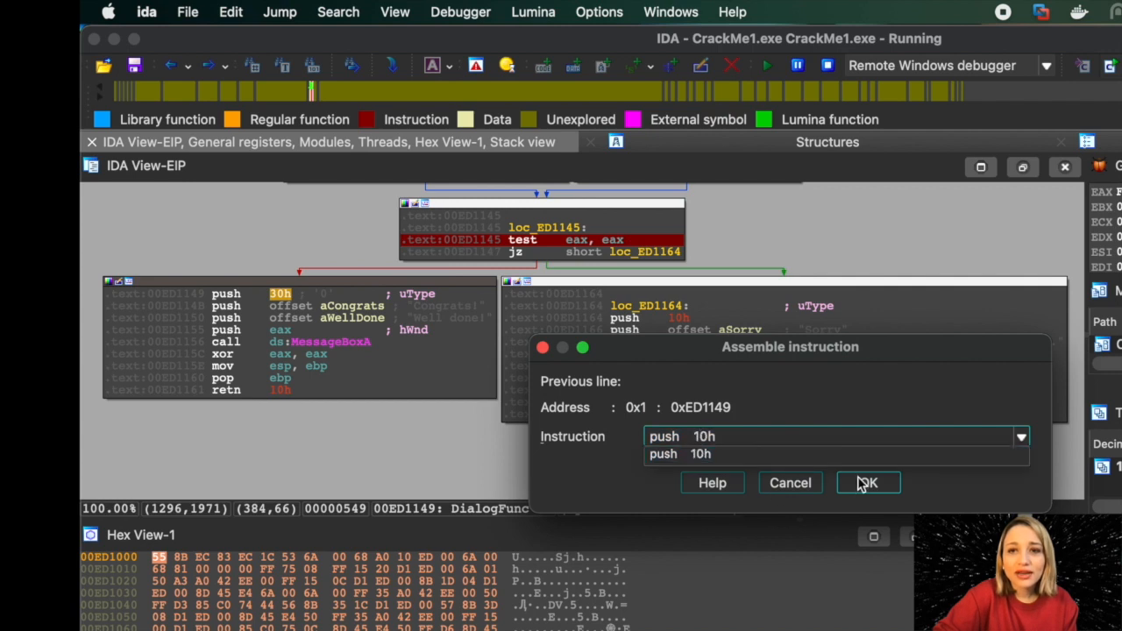
left_click(865, 482)
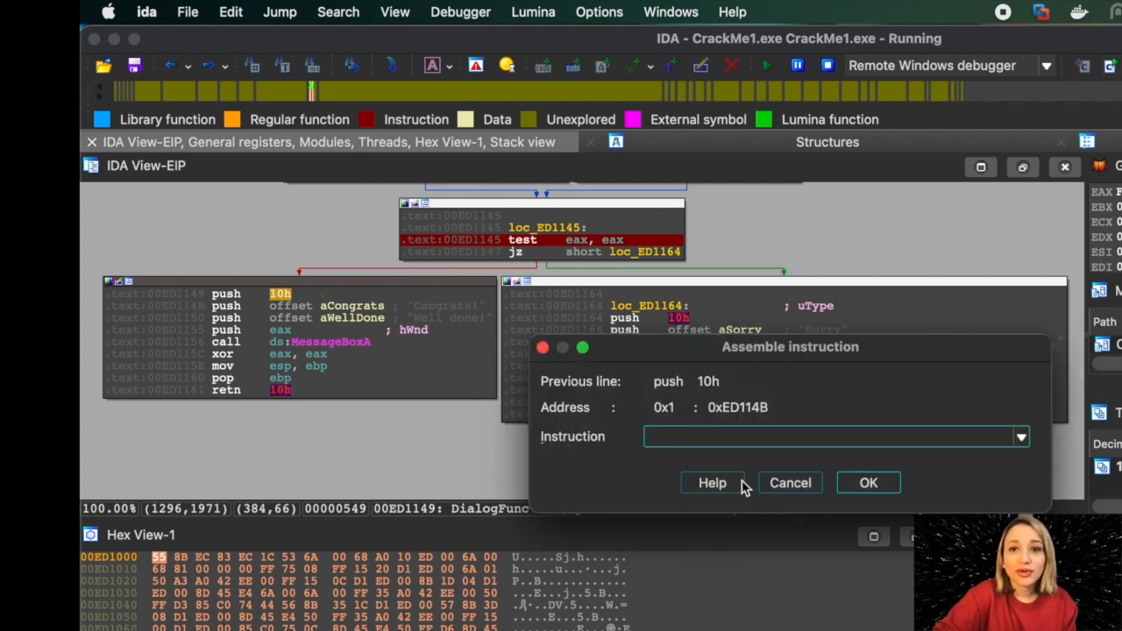
left_click(789, 482)
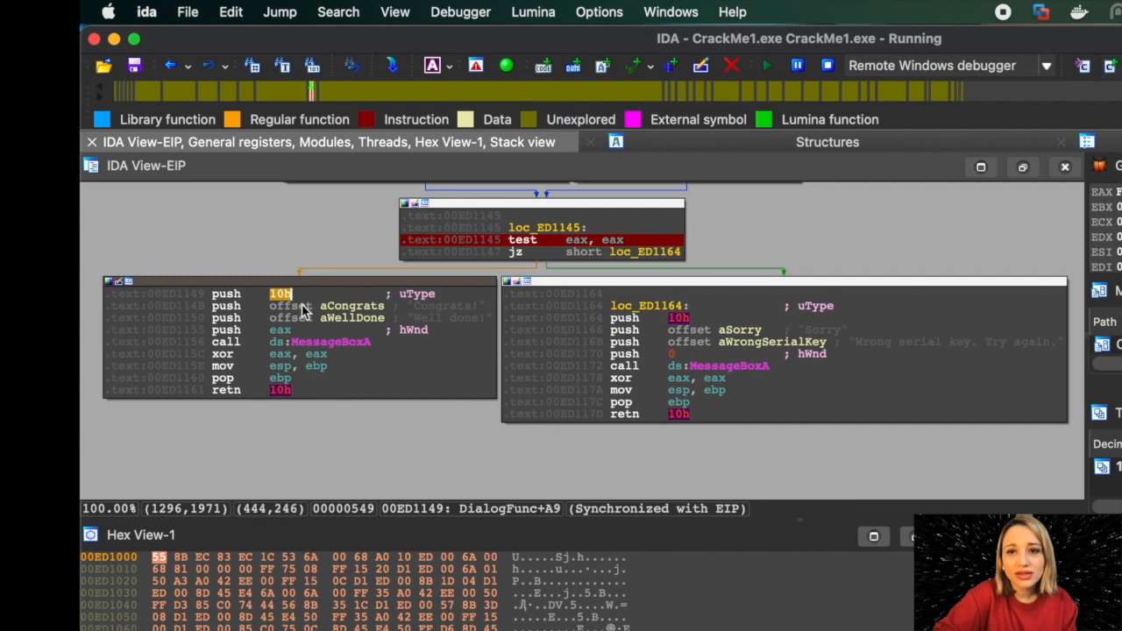
mouse_move(719, 342)
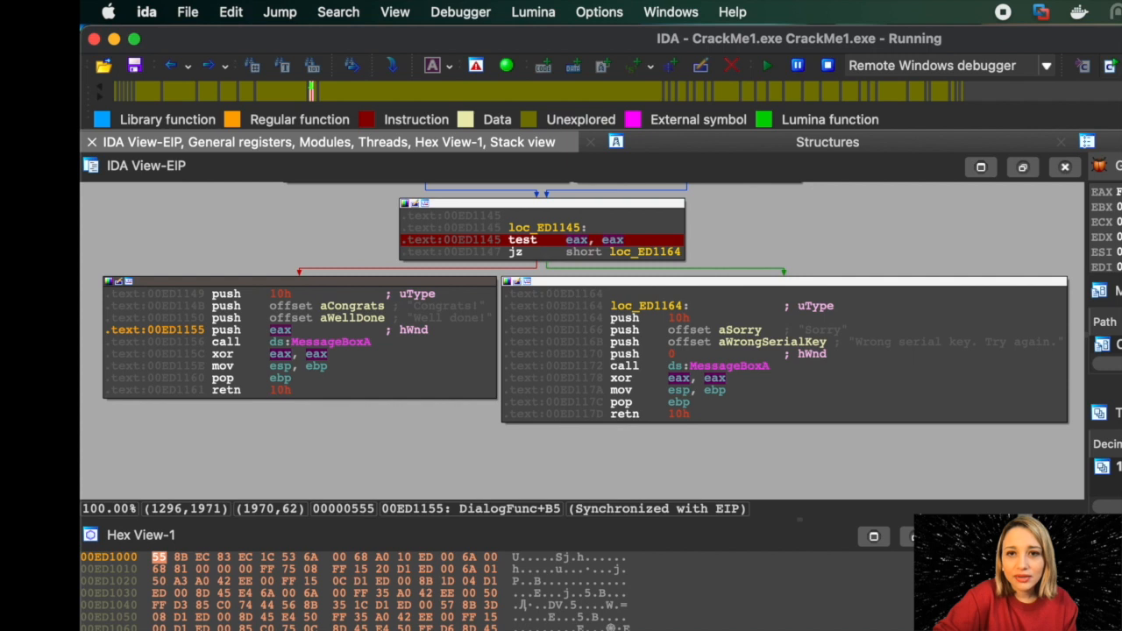
mouse_move(1111, 196)
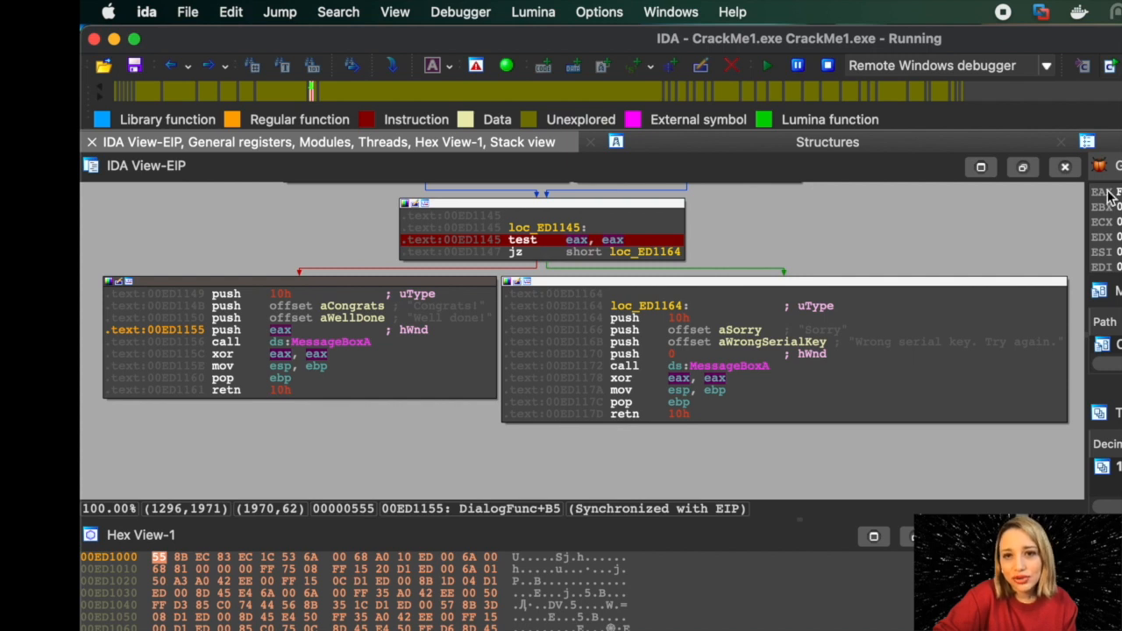
mouse_move(698, 419)
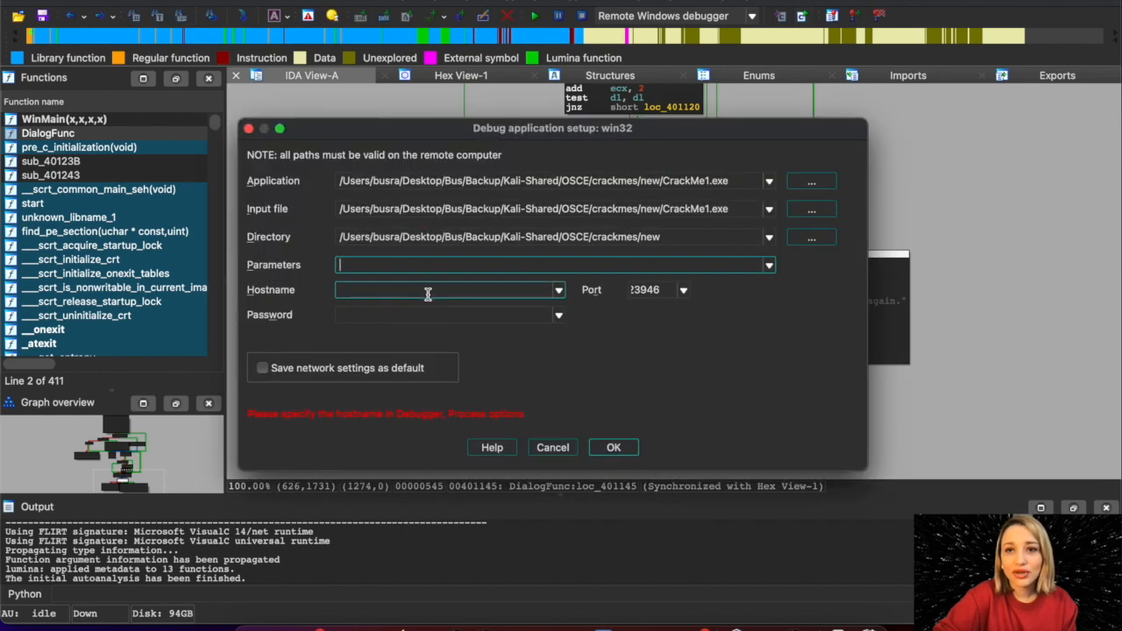
left_click(557, 289)
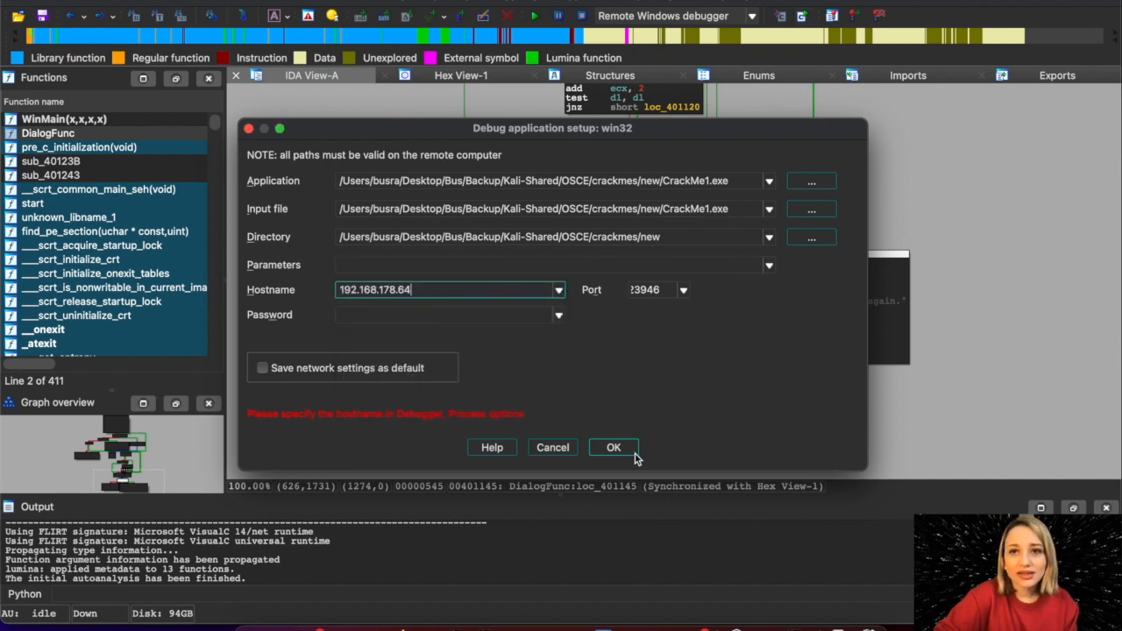
left_click(614, 447)
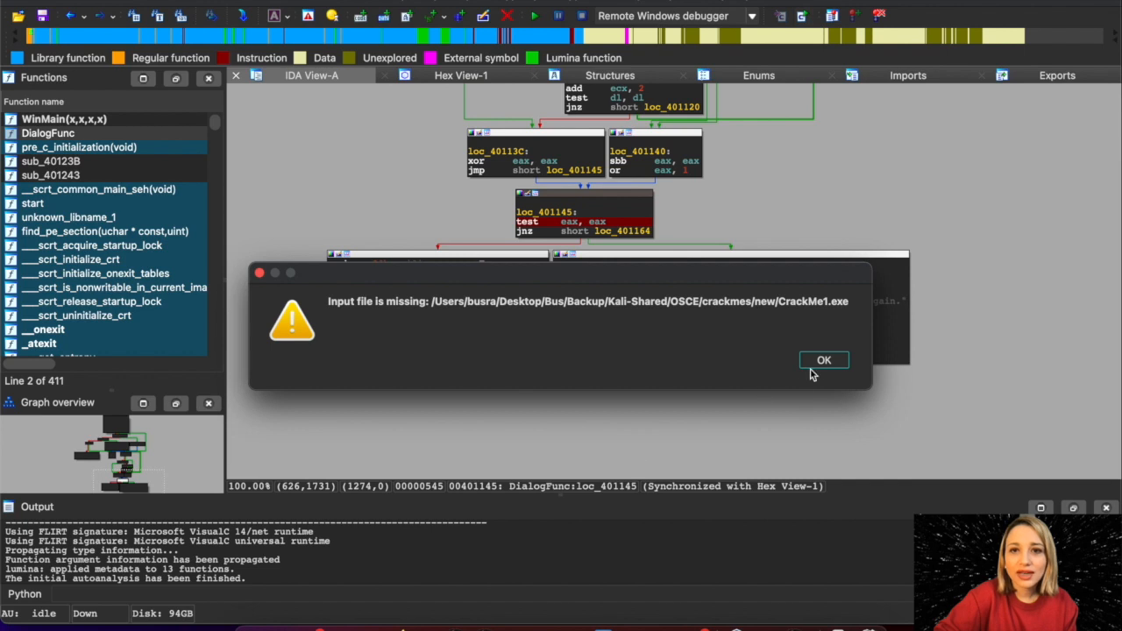
left_click(824, 359)
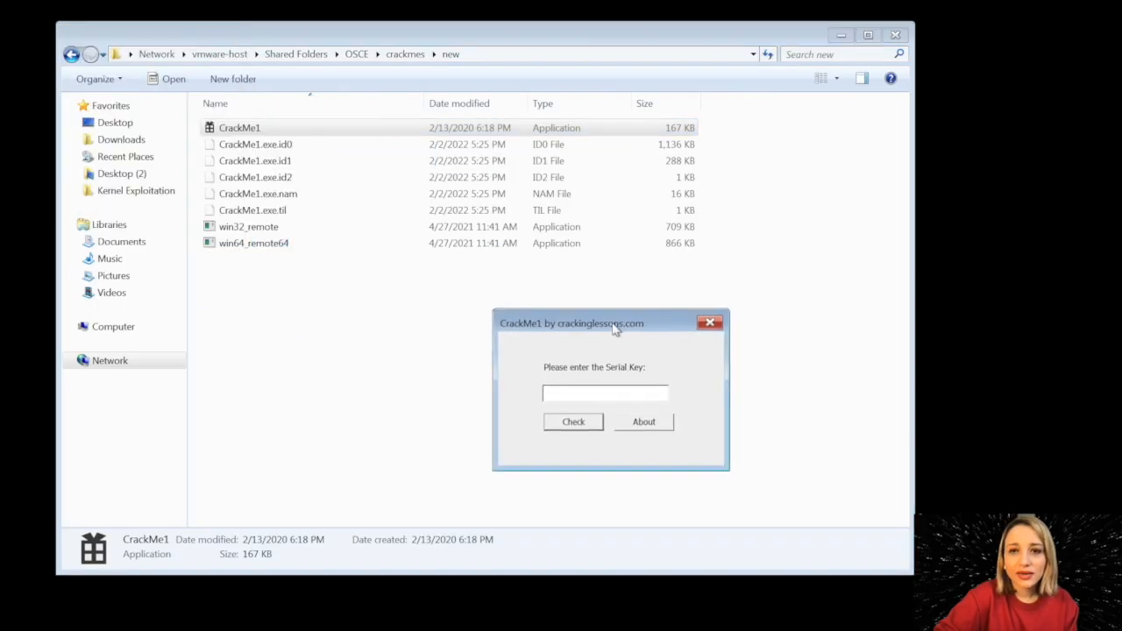
type("aaaaaa")
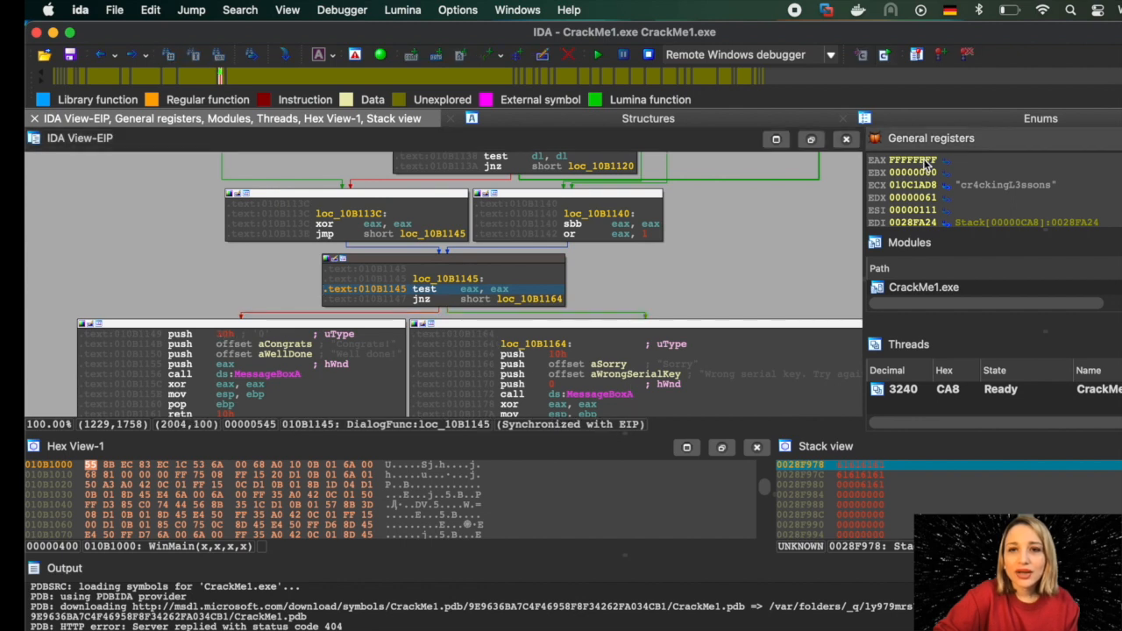
Set the EAX register to 0 at the serial check.
double_click(912, 159)
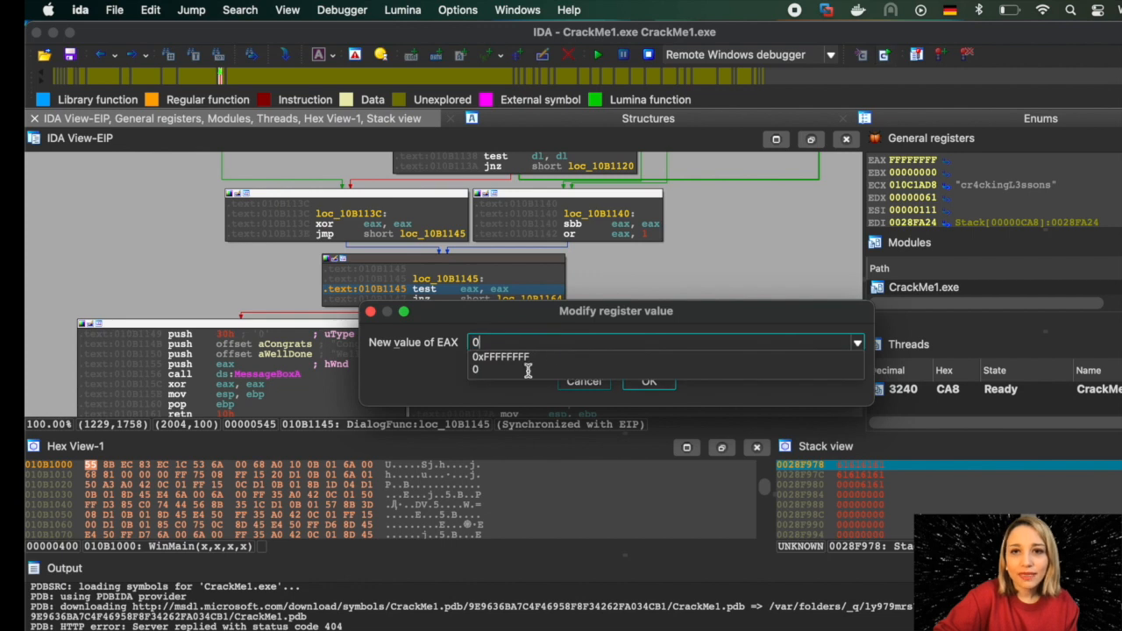
left_click(649, 381)
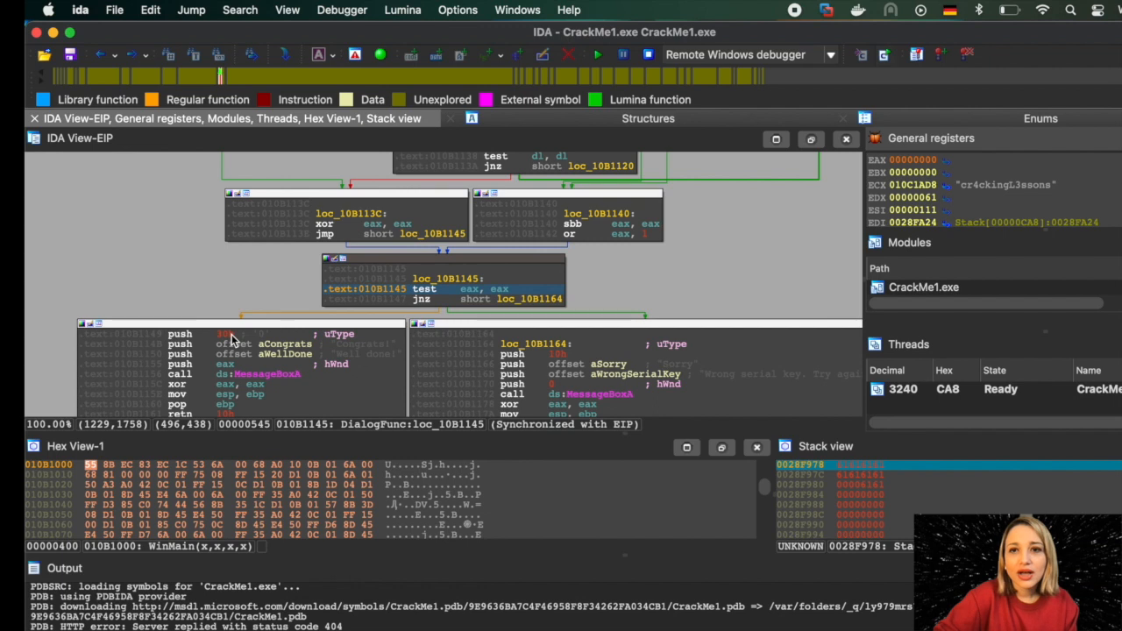
mouse_move(231, 342)
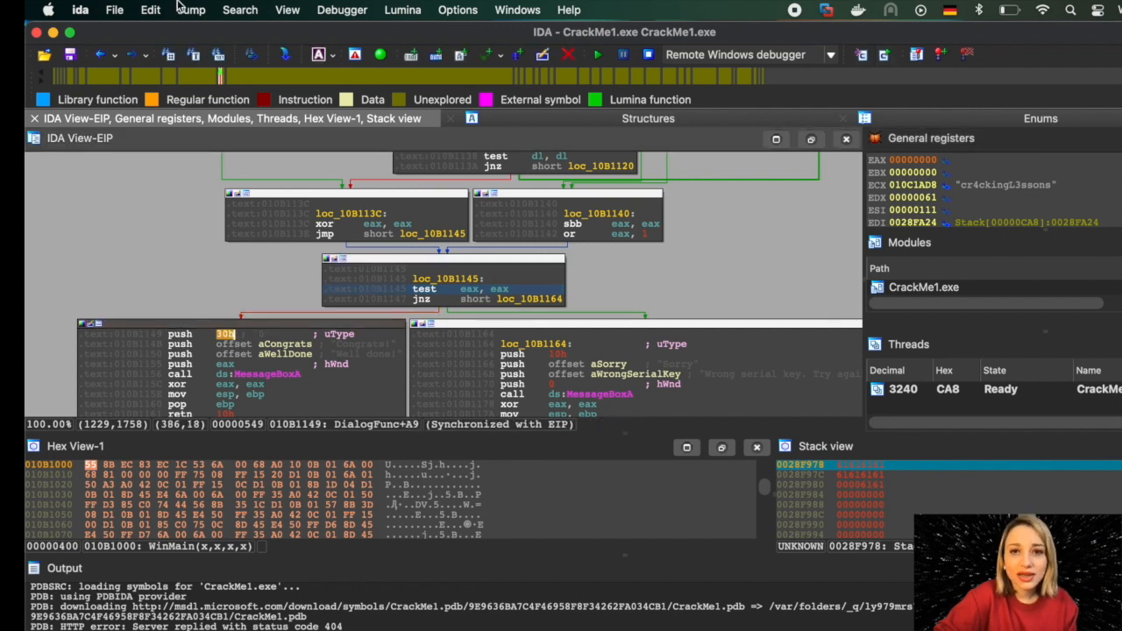
Leave push 10h unchanged in the assembler and continue the process to MessageBoxA.
left_click(151, 11)
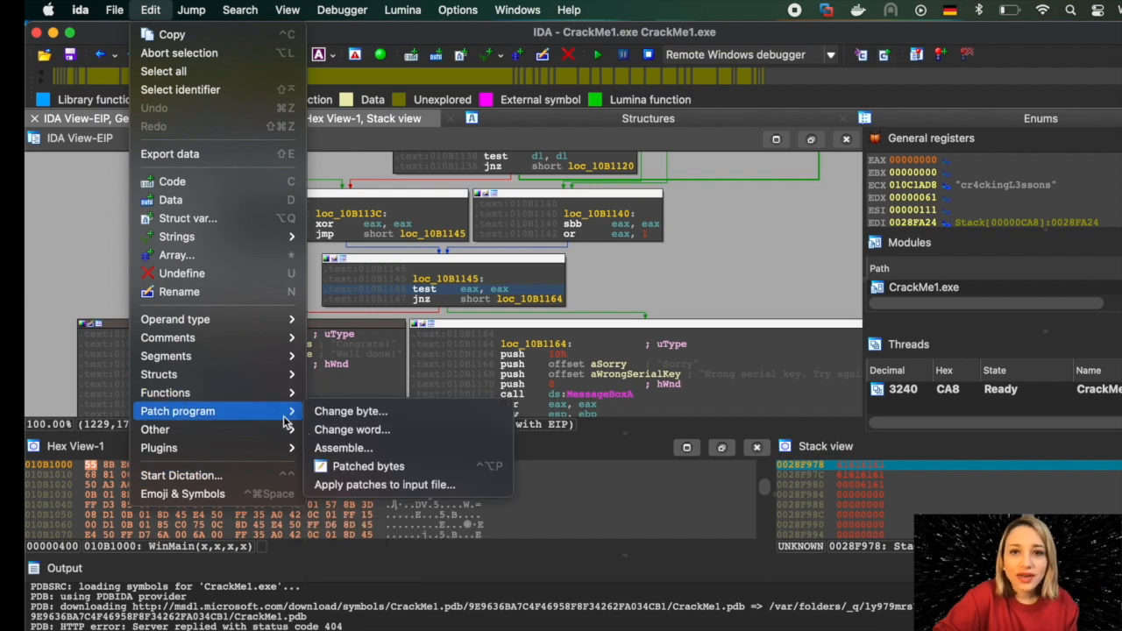
left_click(343, 449)
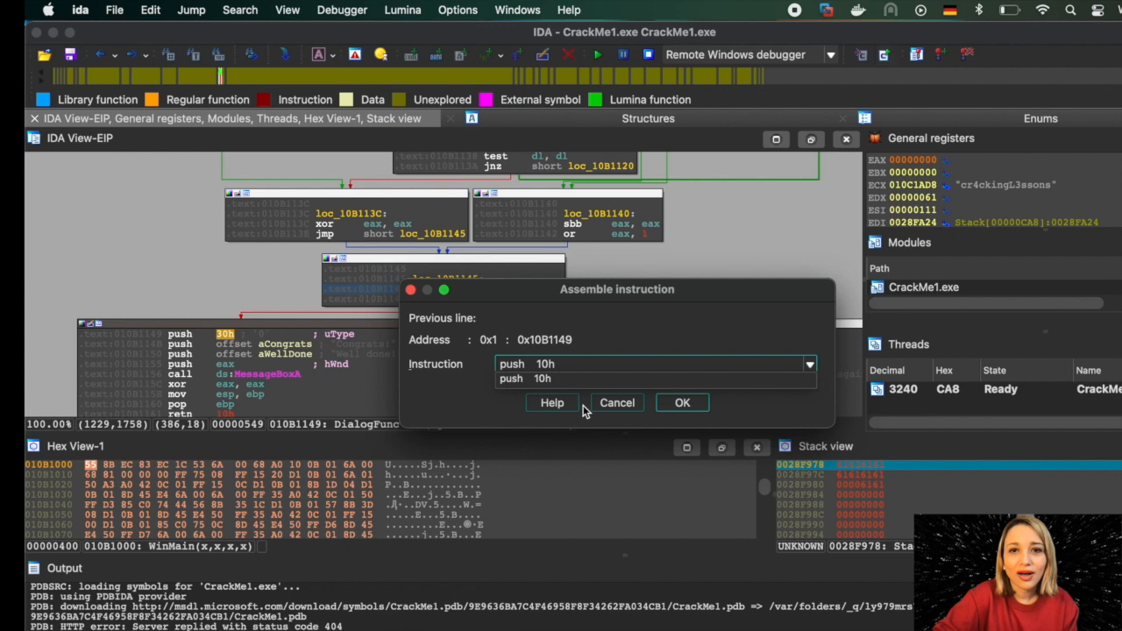
left_click(681, 401)
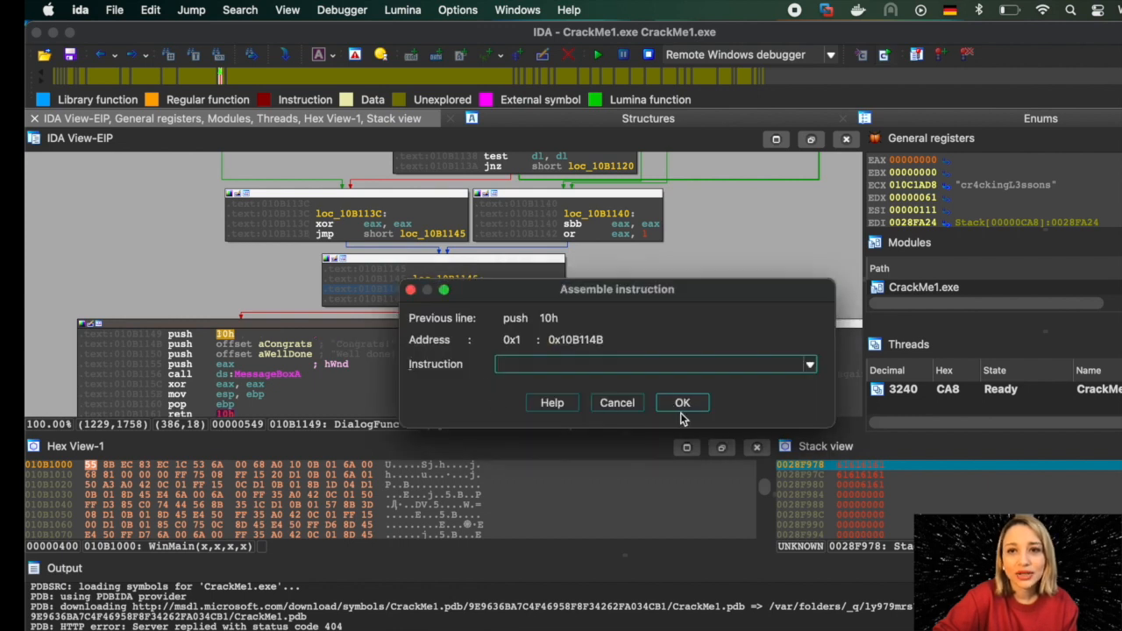
left_click(682, 401)
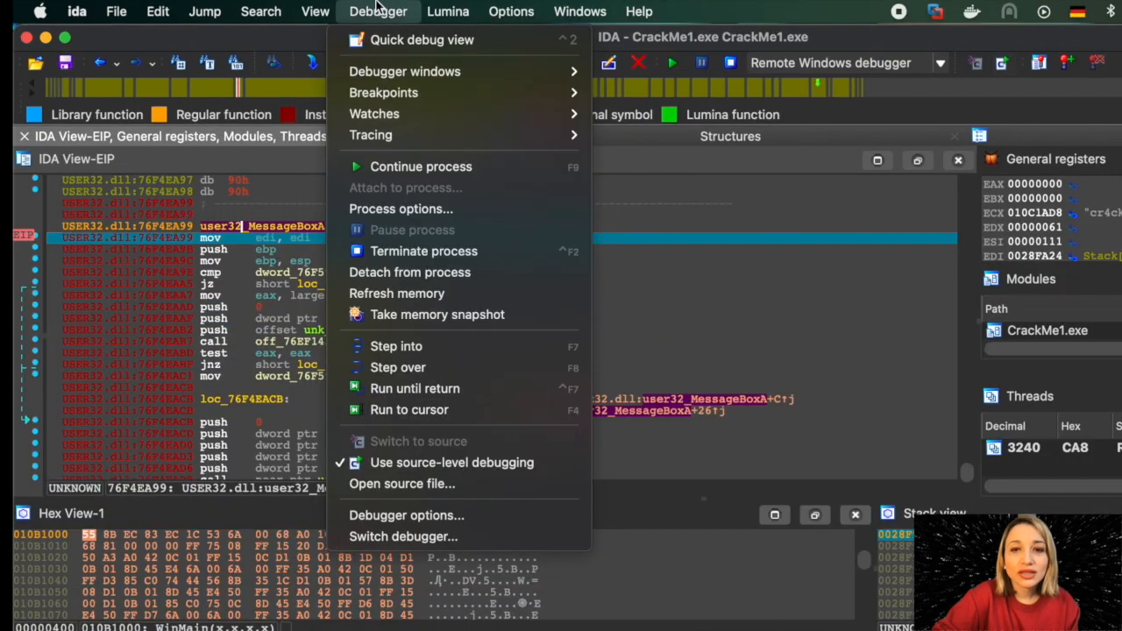
left_click(421, 165)
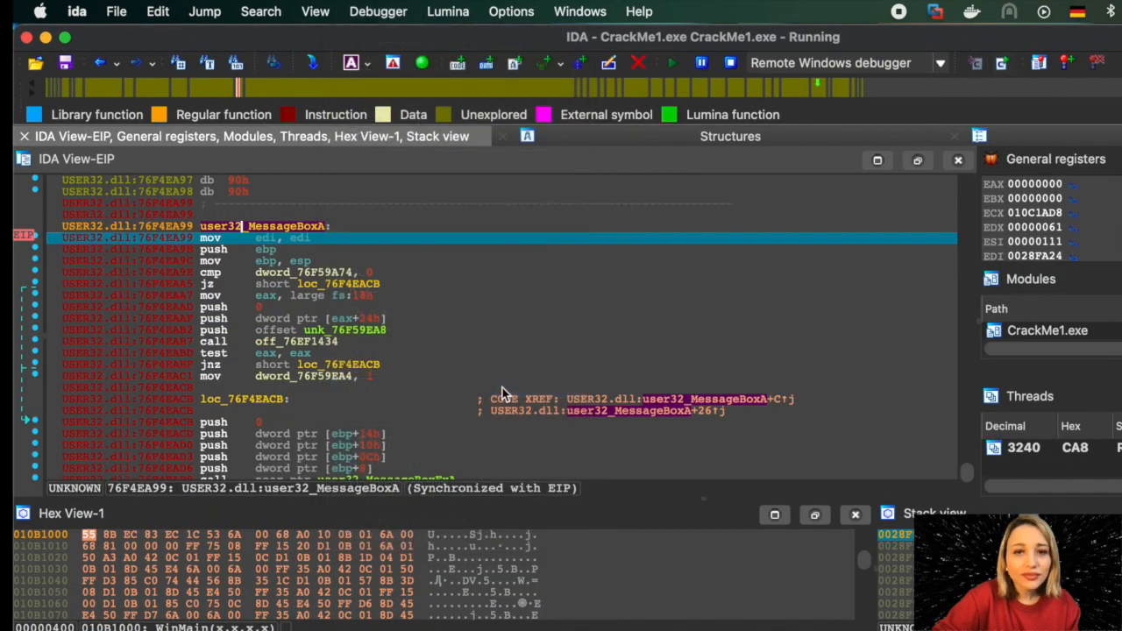